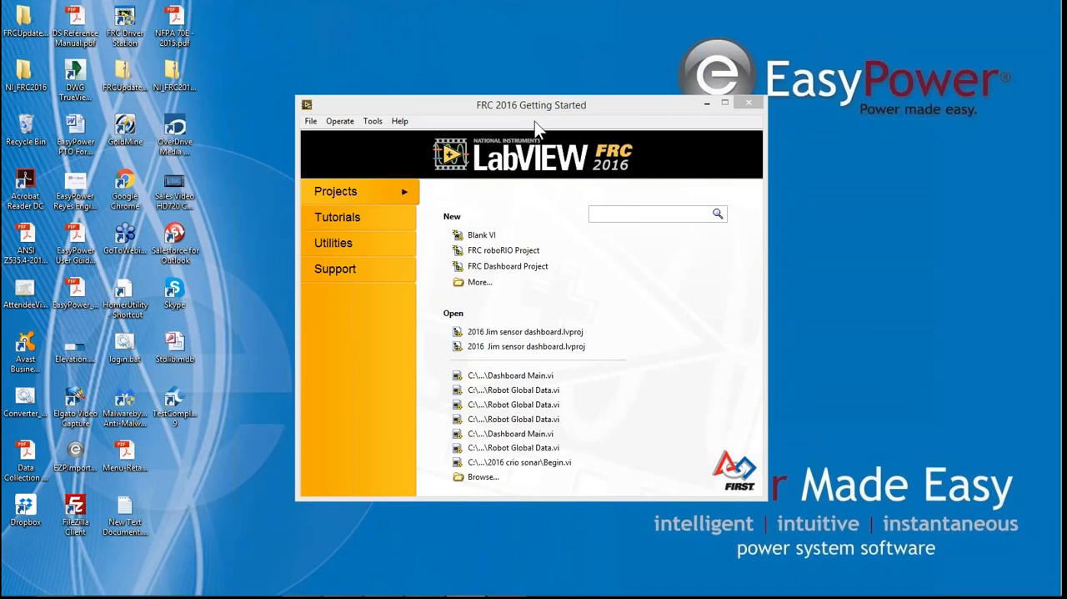
pyautogui.moveTo(574, 127)
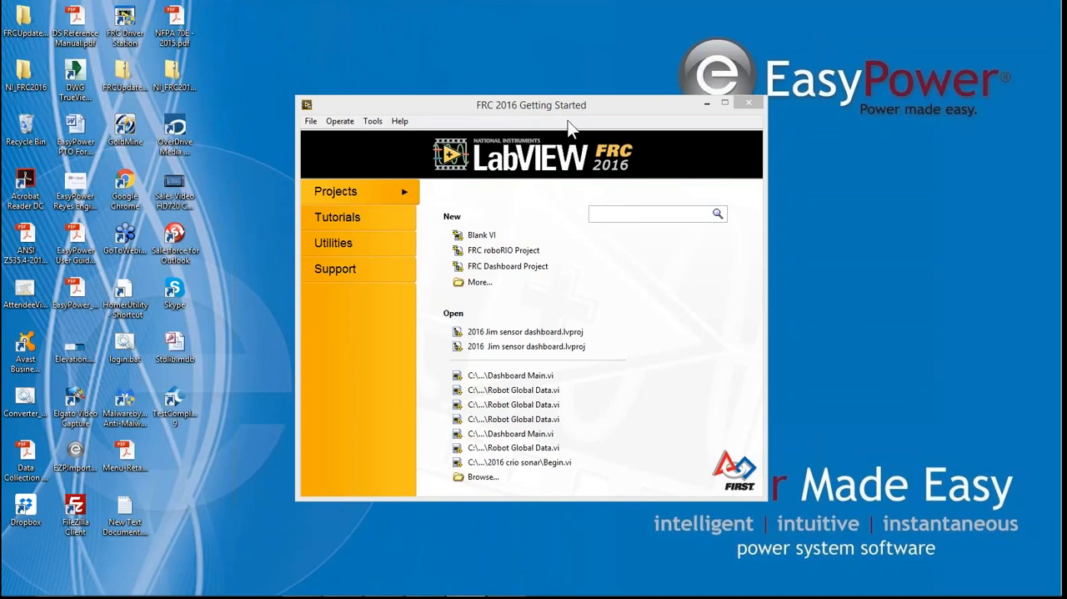
pyautogui.moveTo(507, 267)
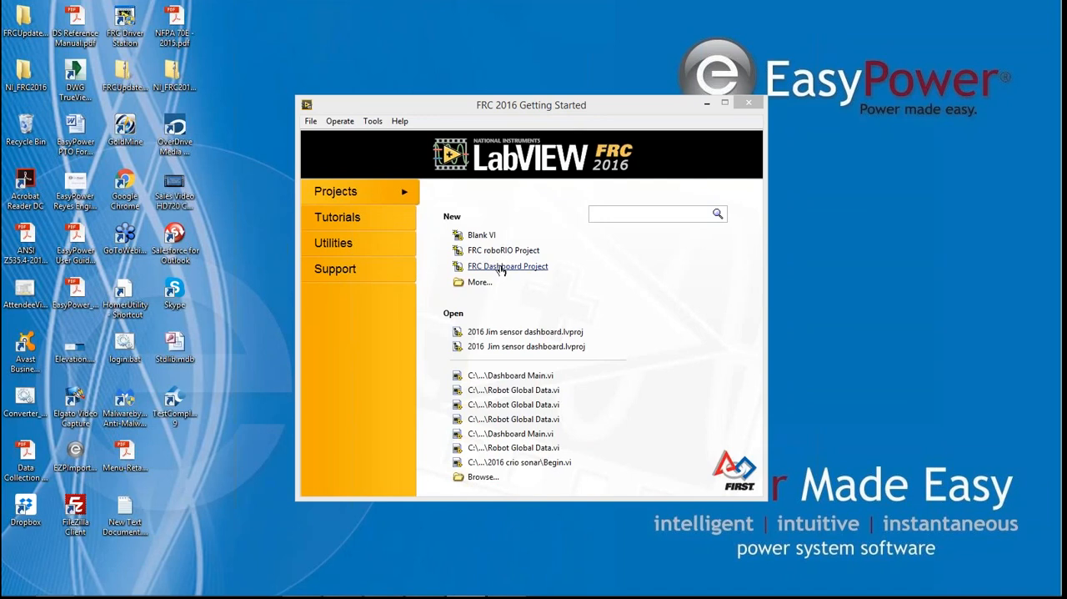
# Create an FRC Dashboard Project renamed to '2016 Jim Senso…board', overwriting the existing project
pyautogui.click(507, 267)
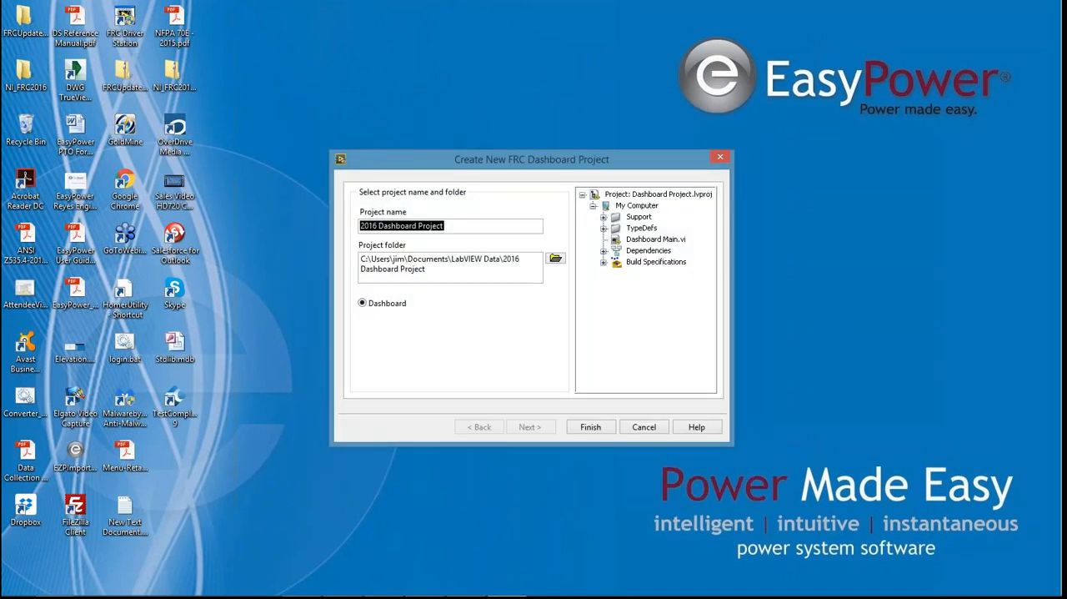
pyautogui.click(450, 226)
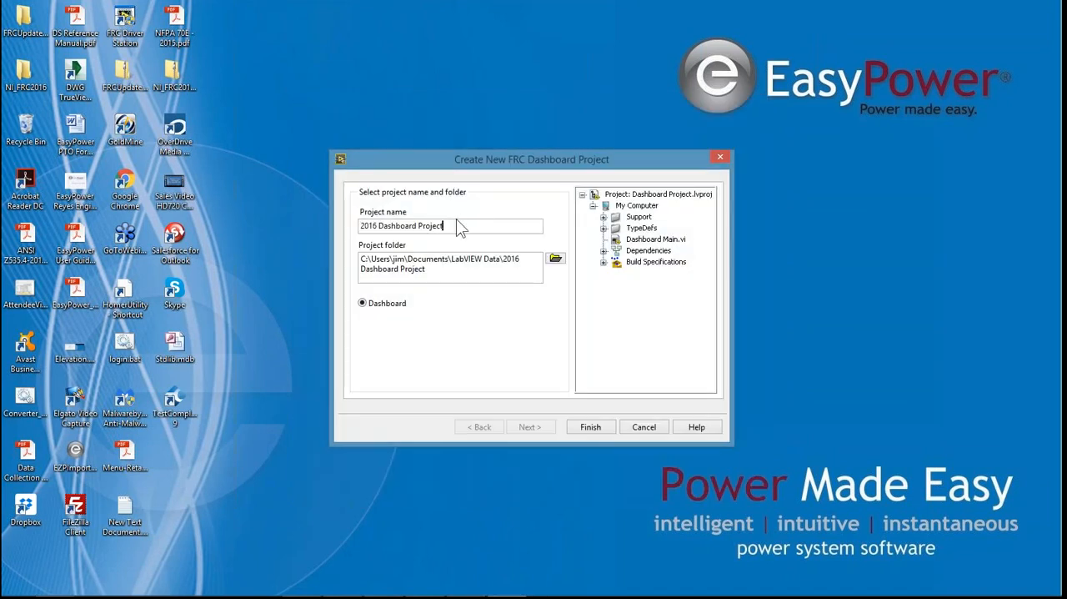
pyautogui.press('Backspace')
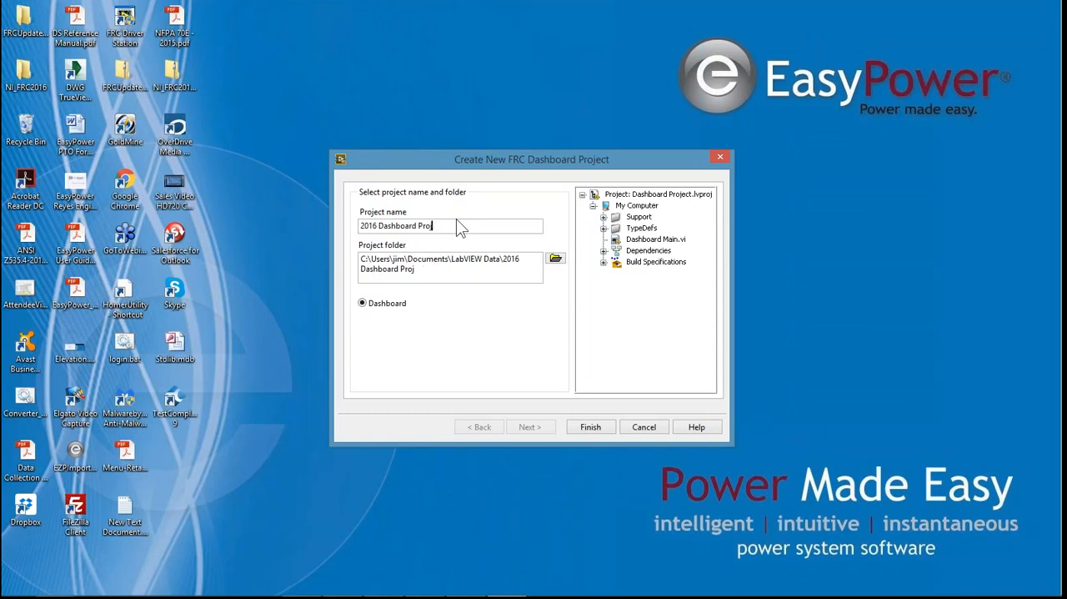
pyautogui.press('BackSpace')
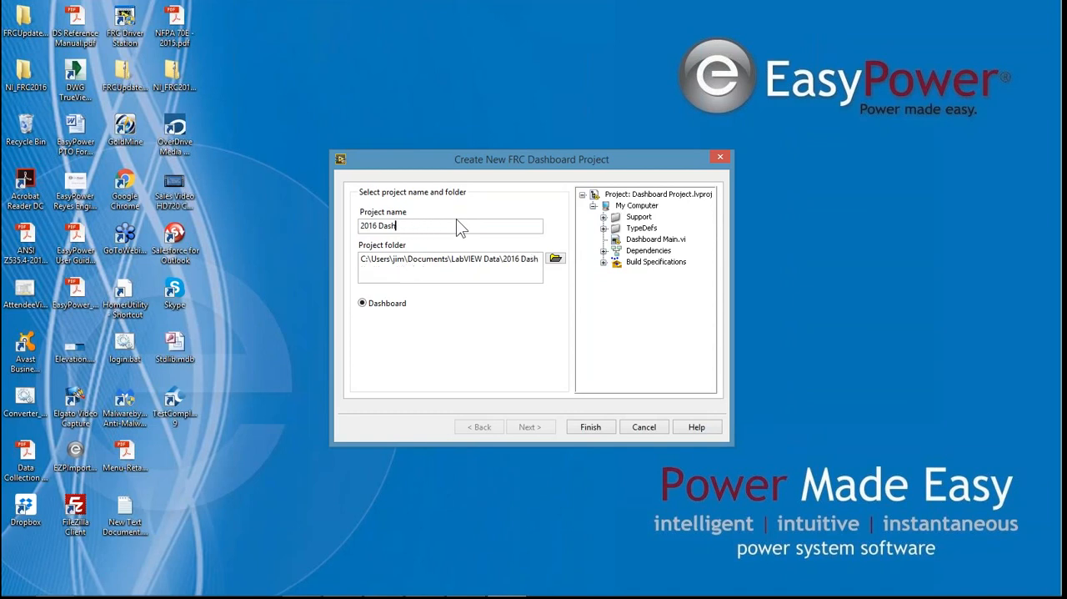
pyautogui.press('BackSpace')
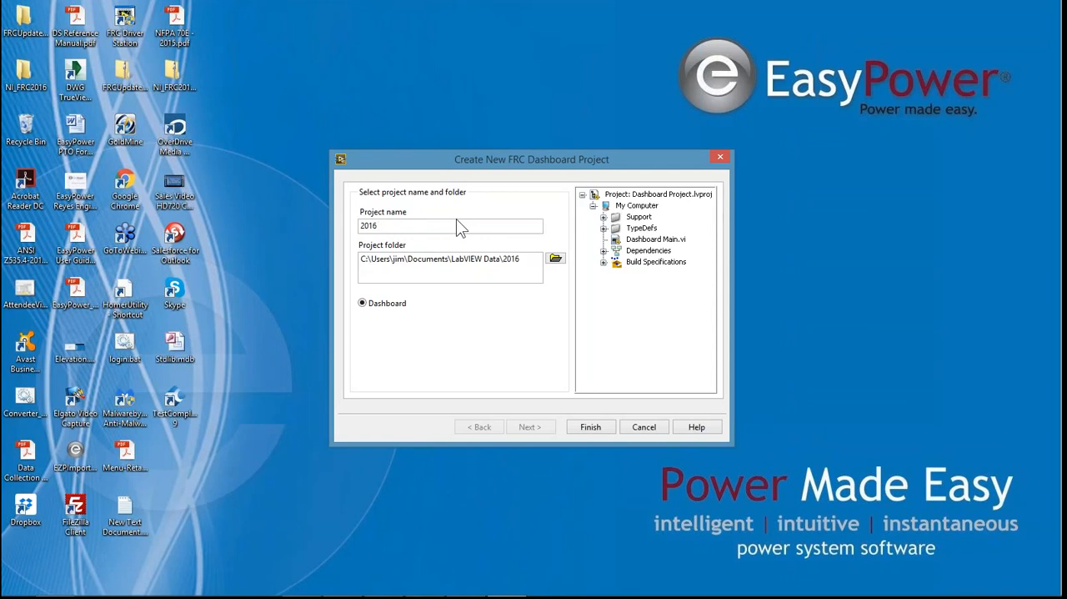
pyautogui.write('Jim')
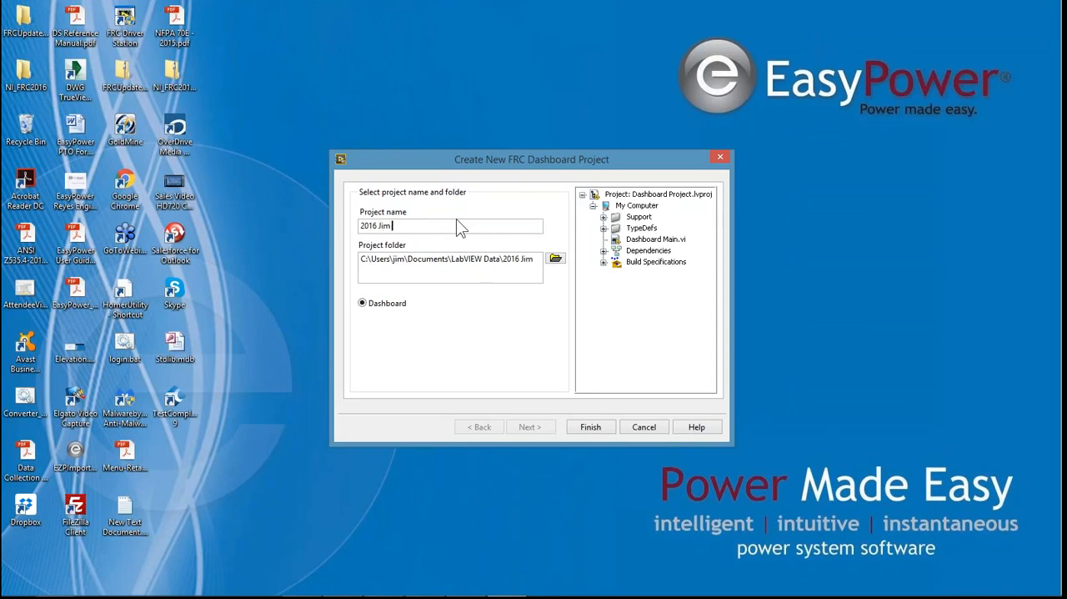
pyautogui.write('Sensor Dash')
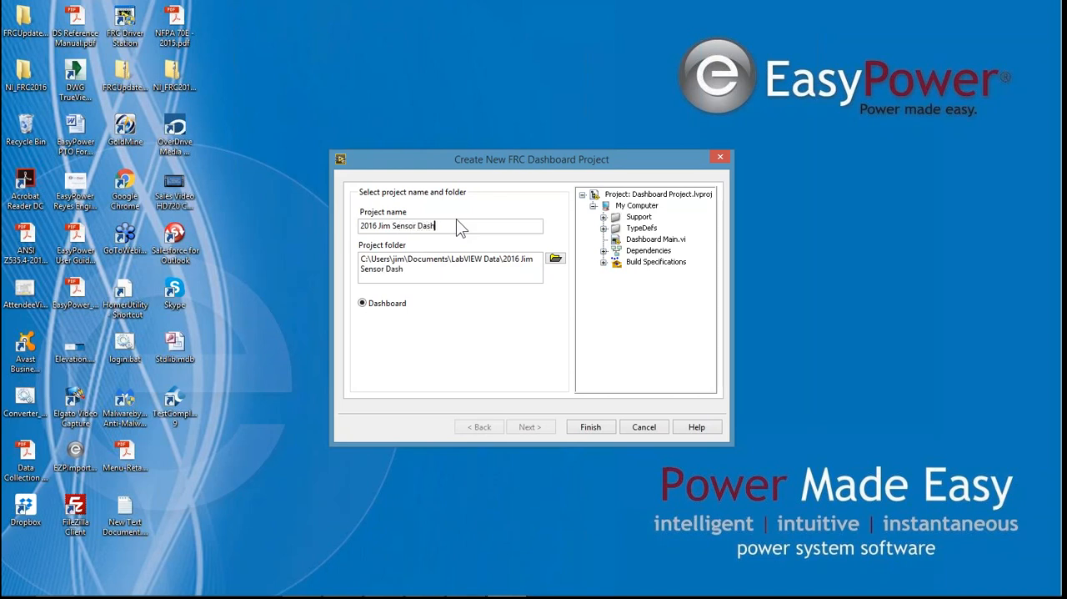
pyautogui.write('board')
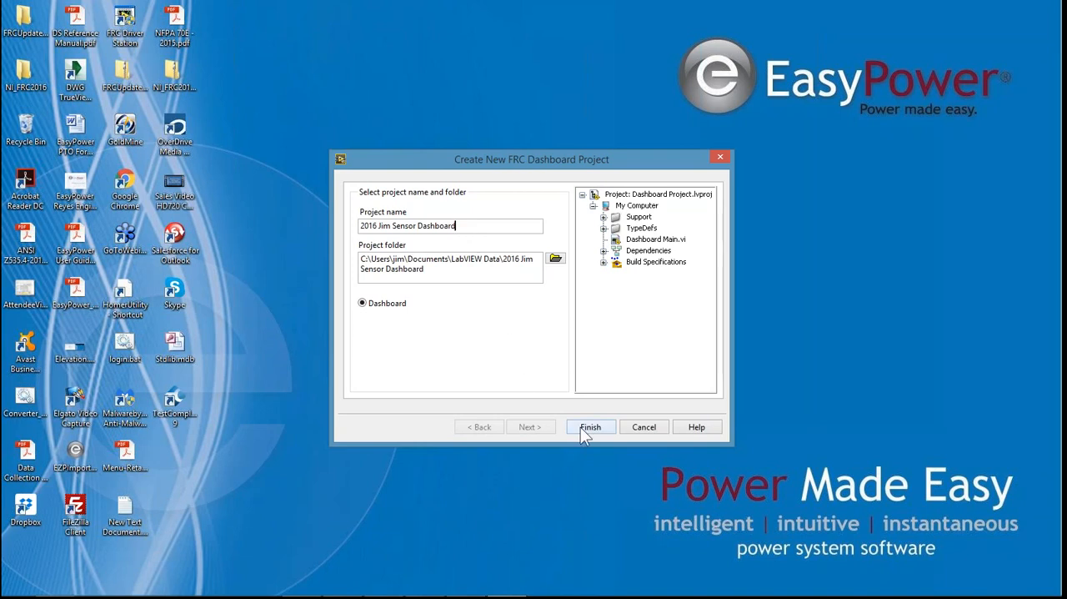
pyautogui.click(590, 427)
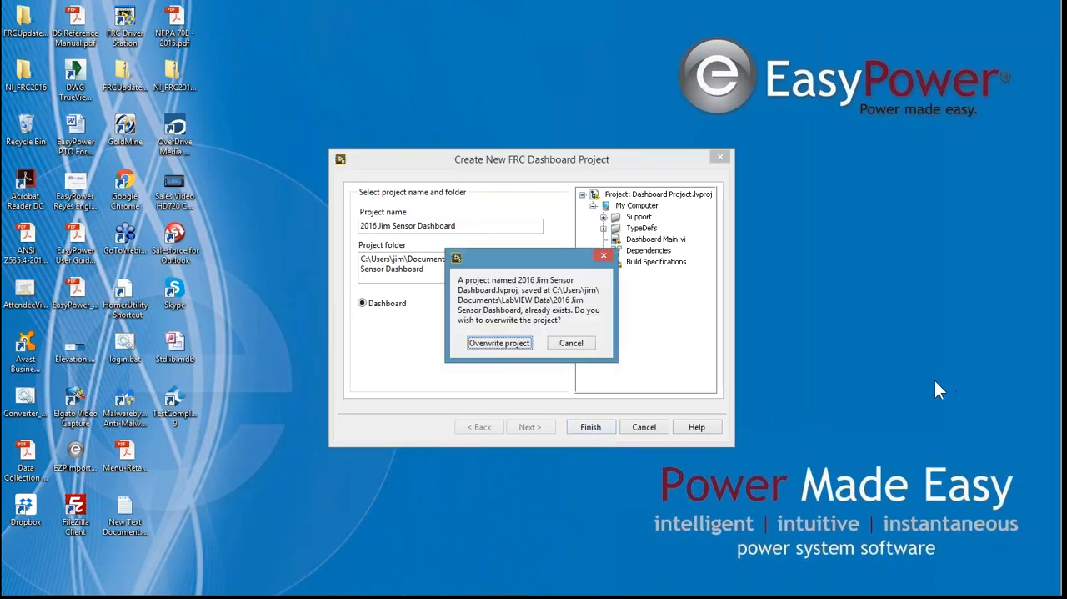
pyautogui.click(499, 344)
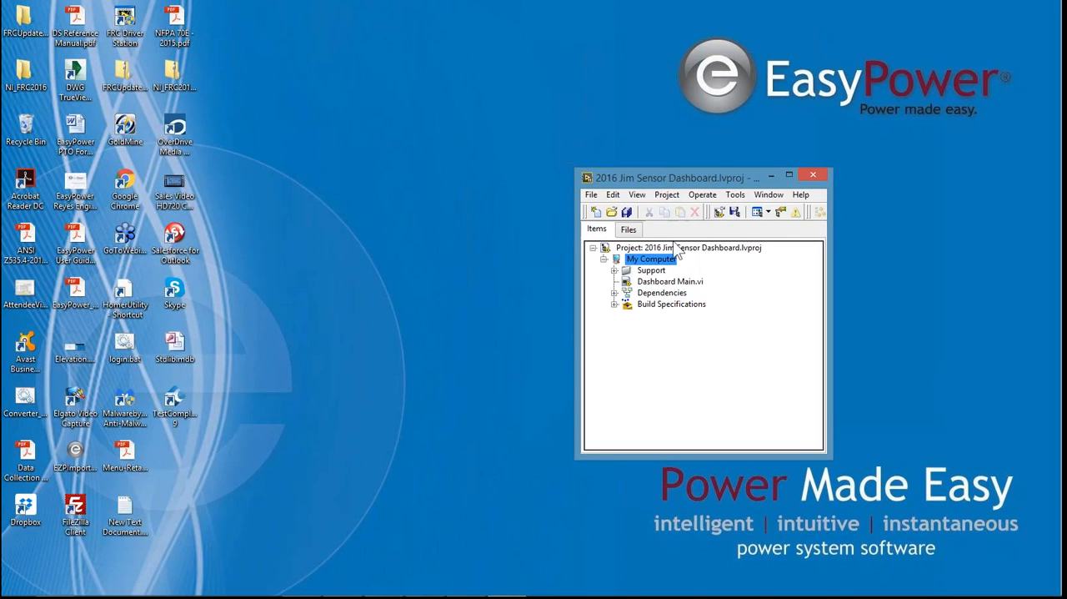
pyautogui.moveTo(653, 292)
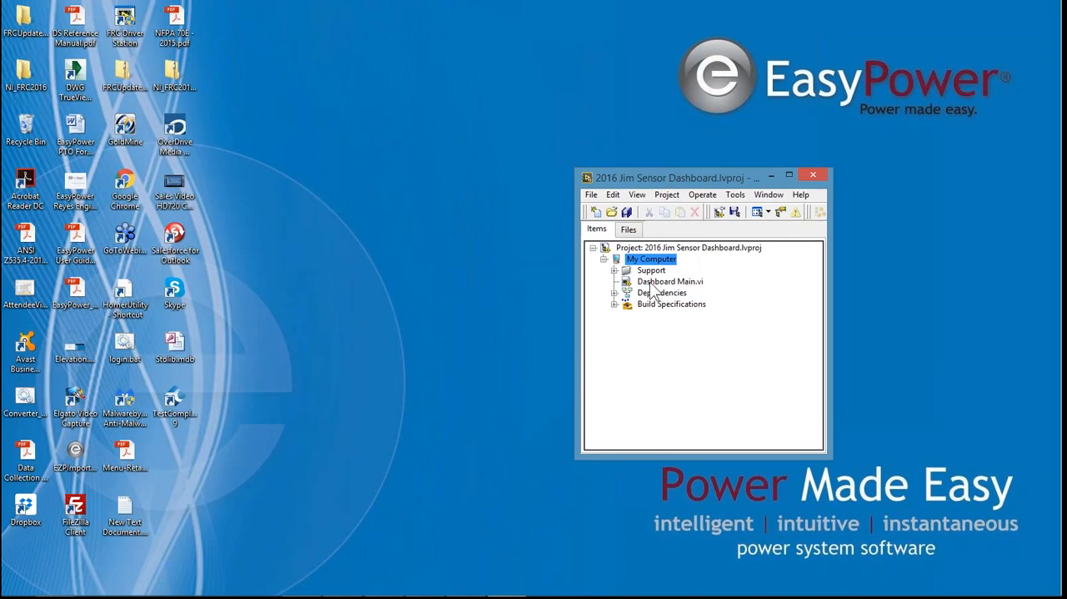
# Open Dashboard Main.vi's front panel from the Project Explorer and unfold the Window menu
pyautogui.click(670, 280)
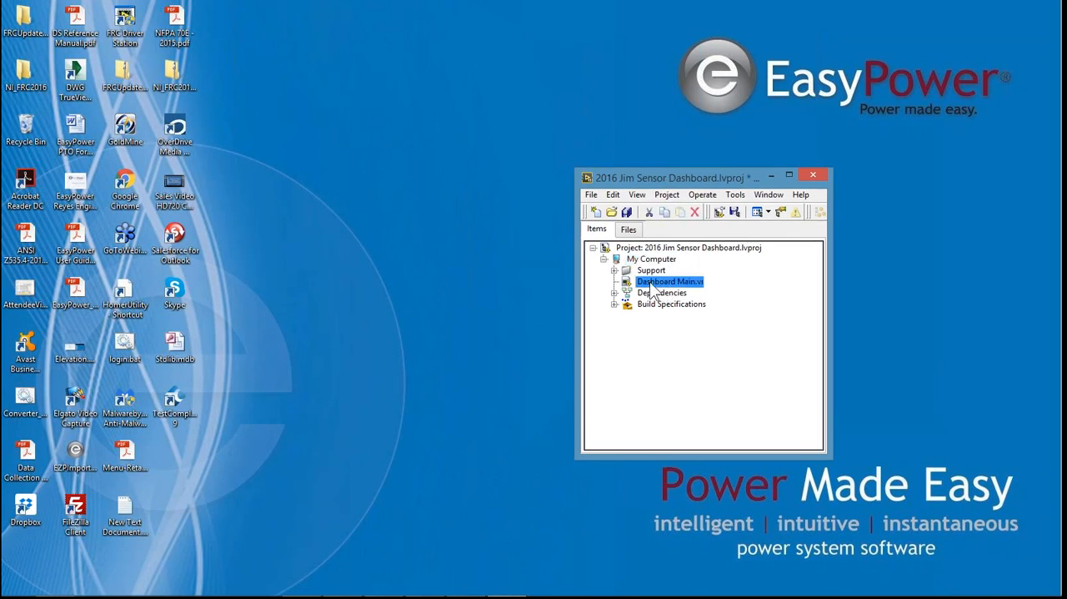
pyautogui.doubleClick(670, 280)
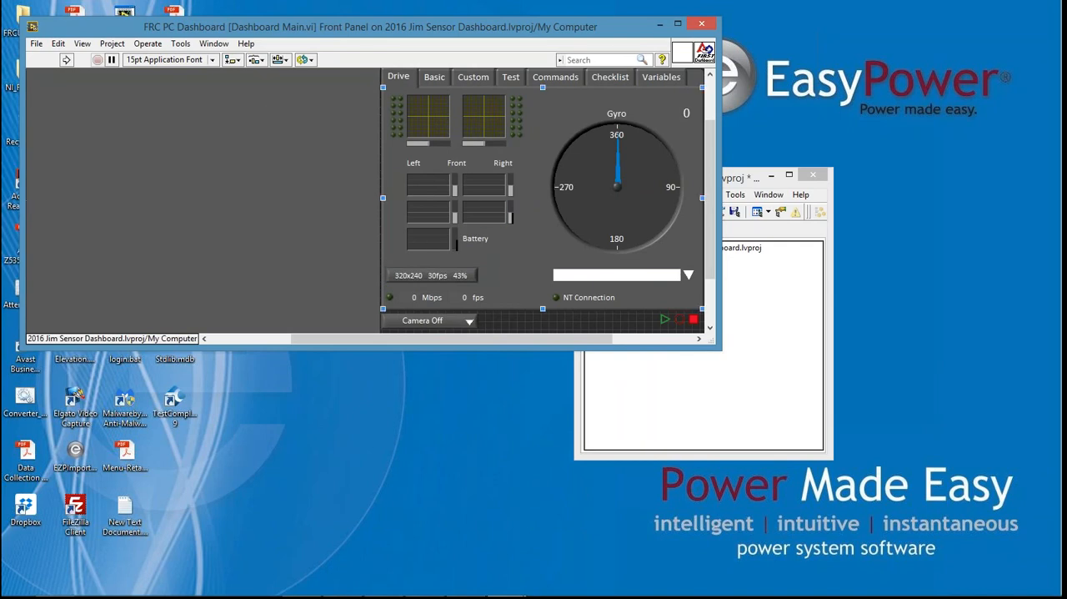
pyautogui.click(617, 187)
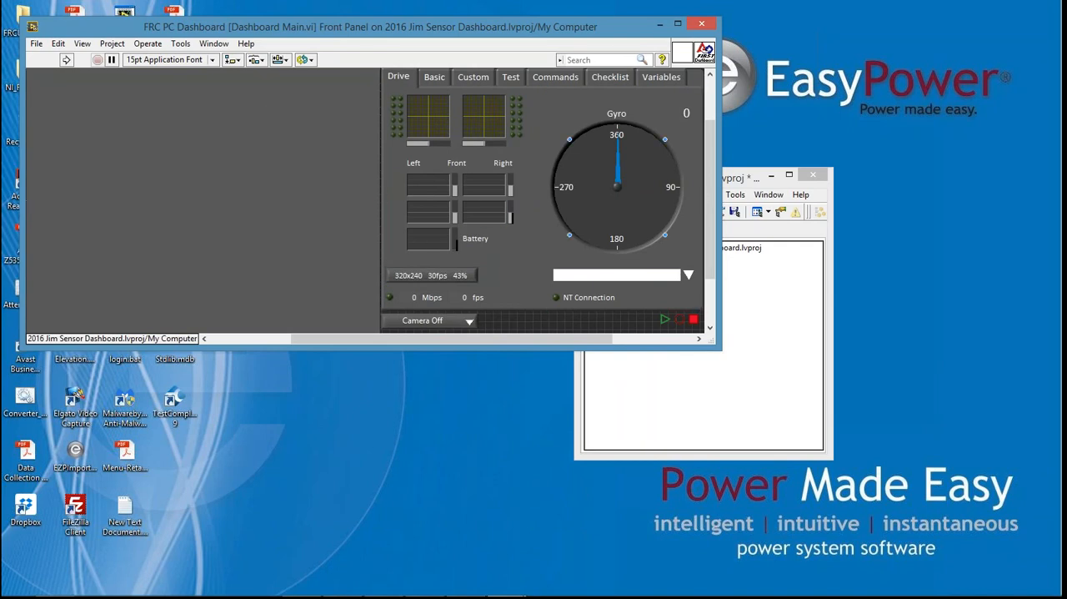
pyautogui.click(427, 120)
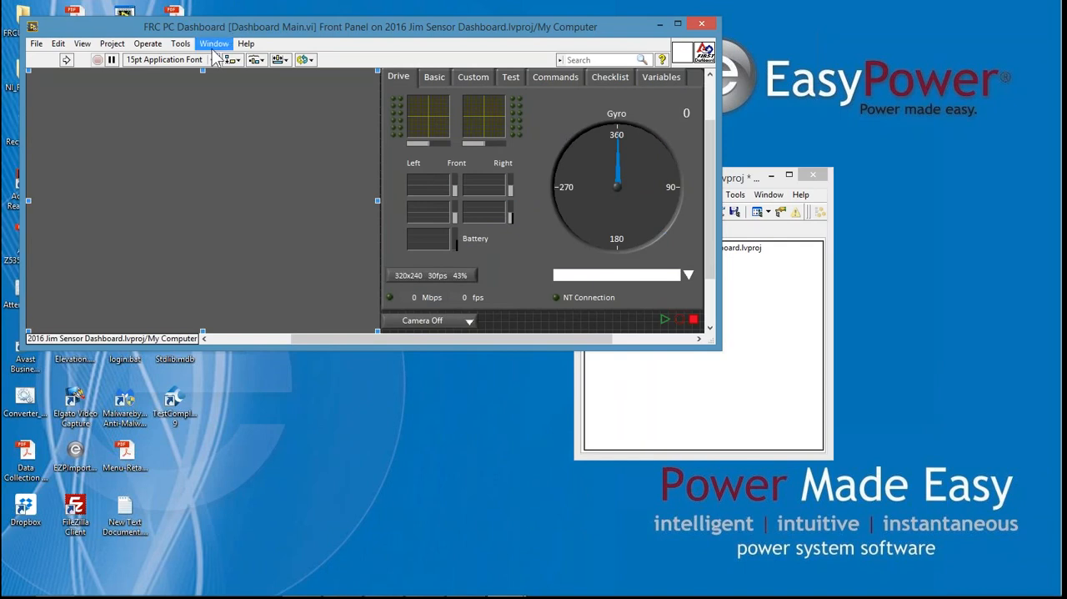
pyautogui.click(213, 43)
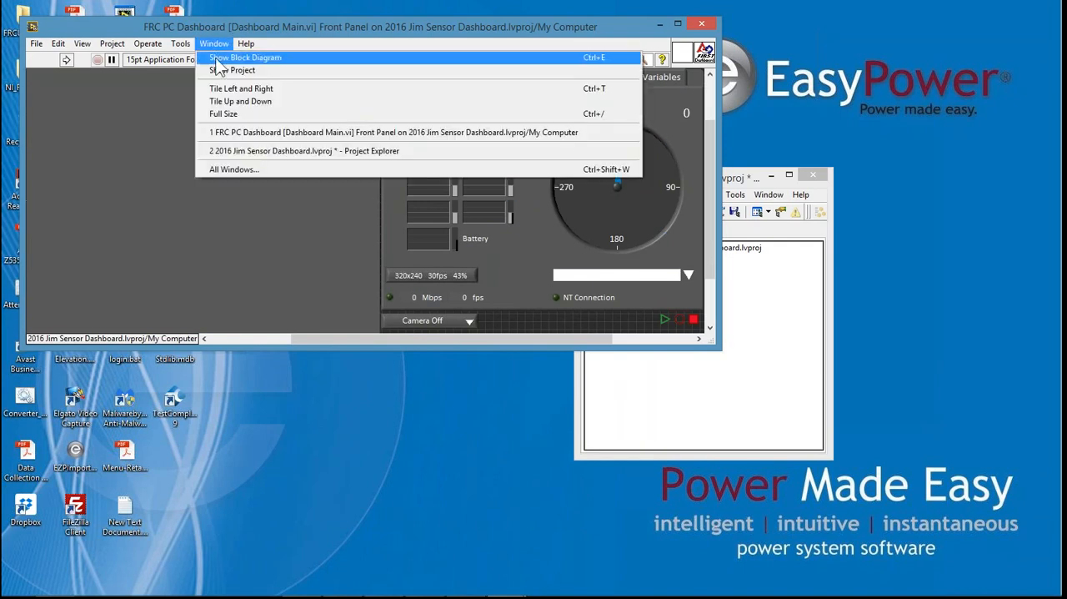
# Show the block diagram, locate the Gyro terminal and use Find Indicator to reveal its gauge
pyautogui.click(244, 57)
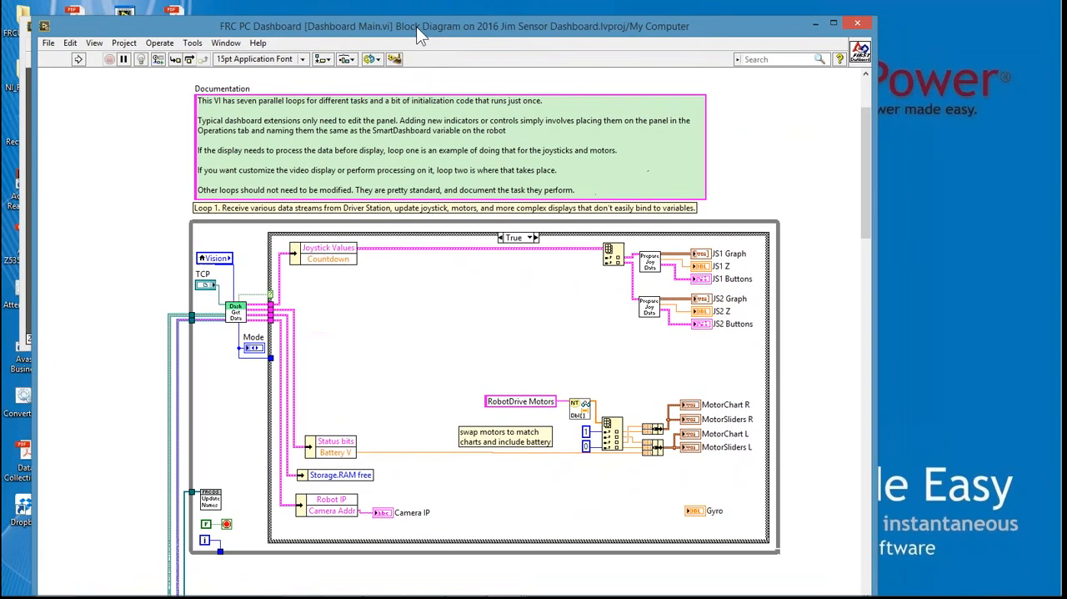
pyautogui.scroll(-3)
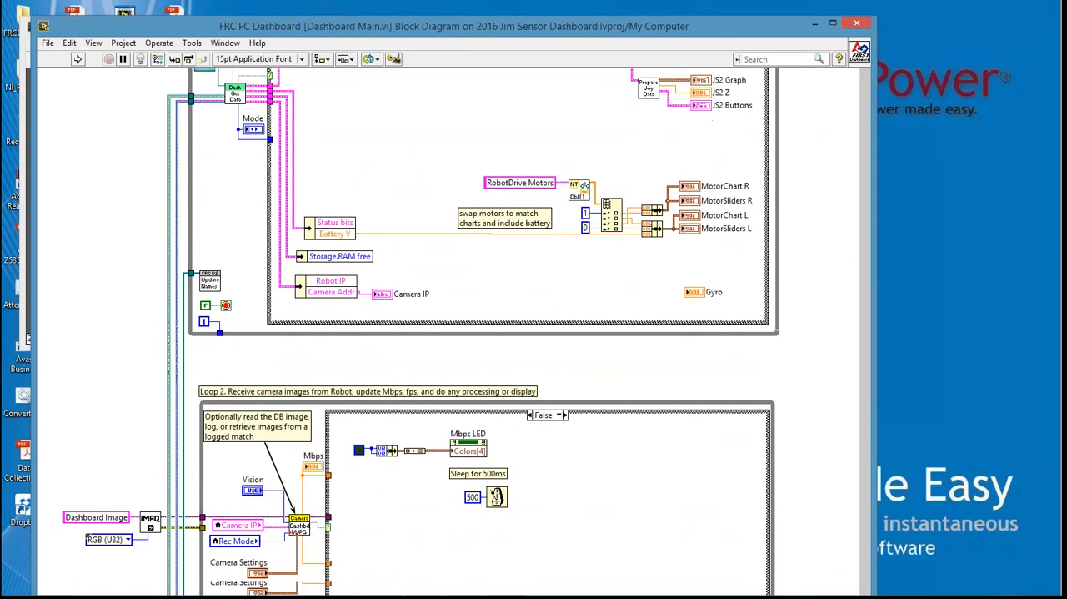
pyautogui.scroll(3)
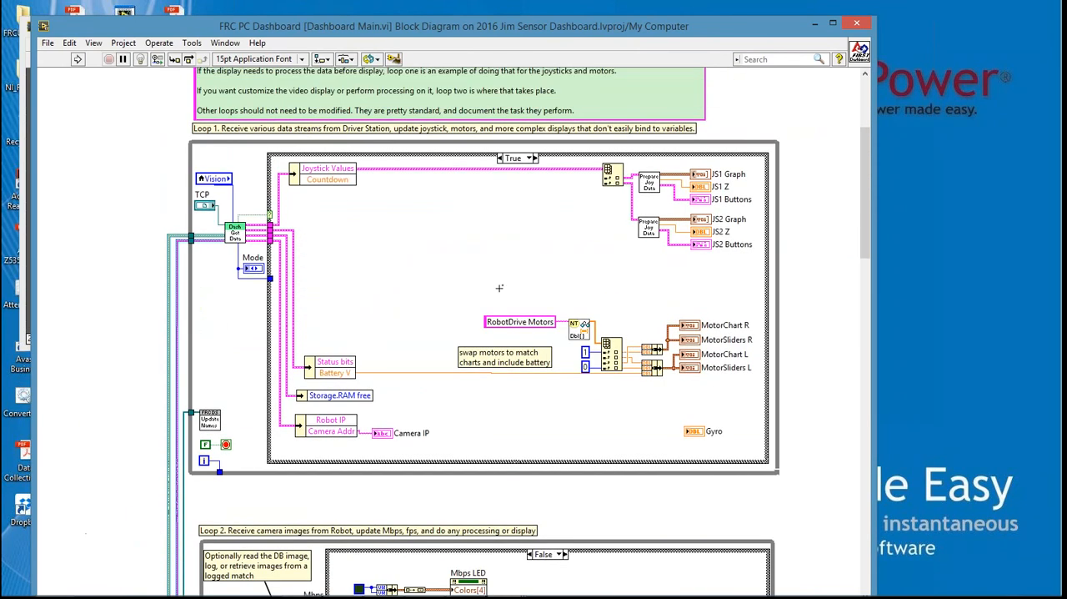
pyautogui.scroll(-3)
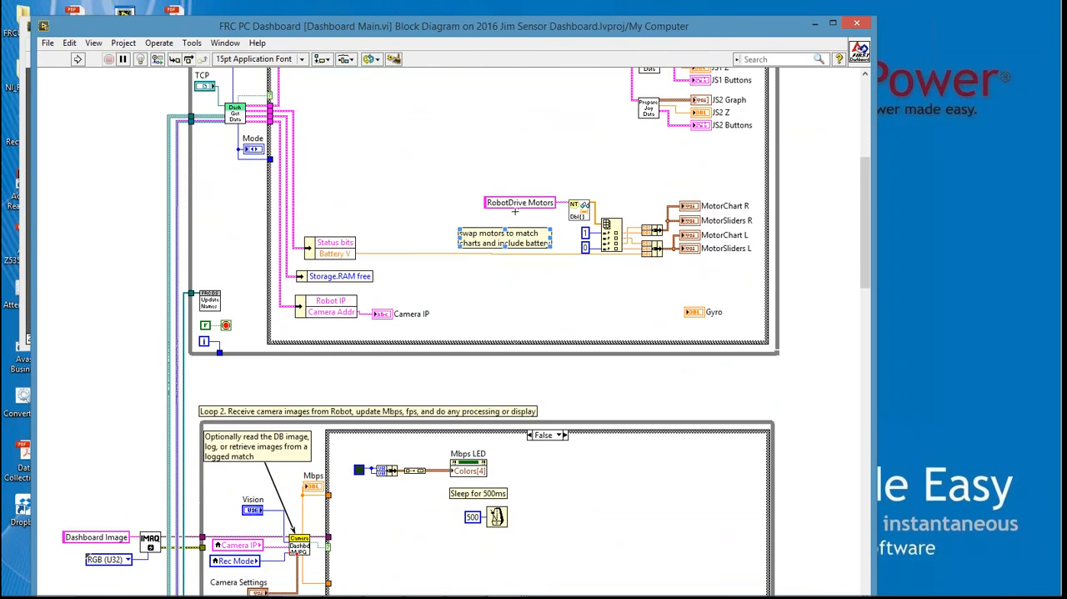
pyautogui.scroll(3)
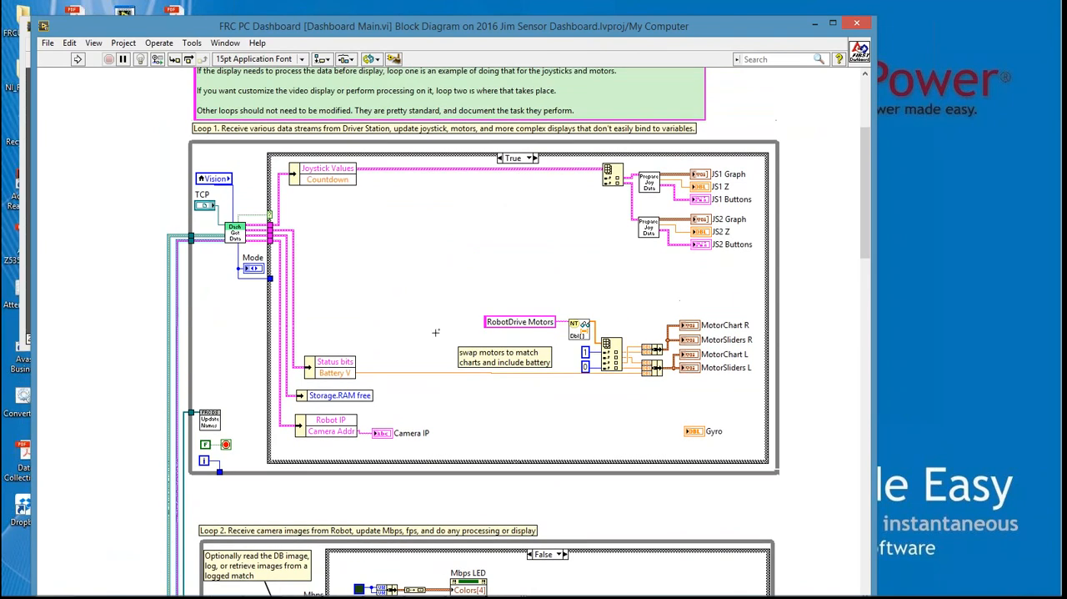
pyautogui.scroll(-3)
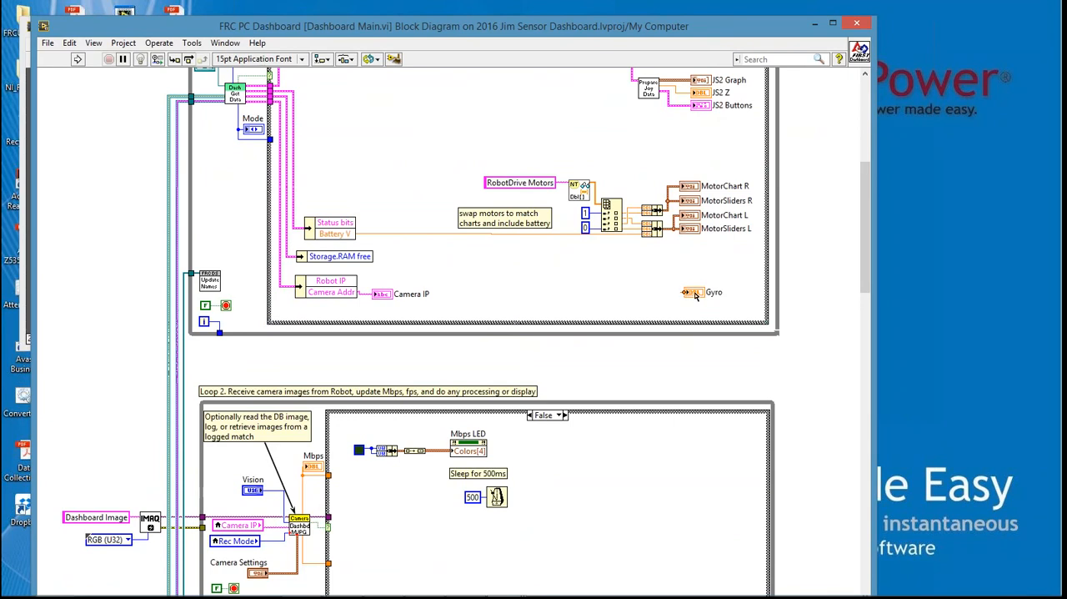
pyautogui.rightClick(693, 291)
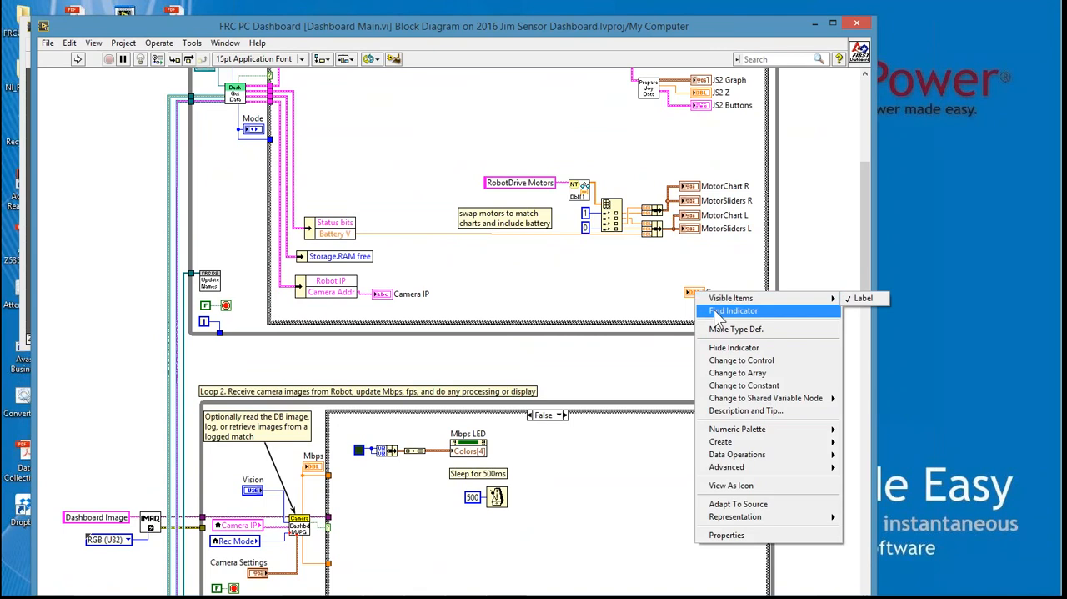
pyautogui.click(734, 310)
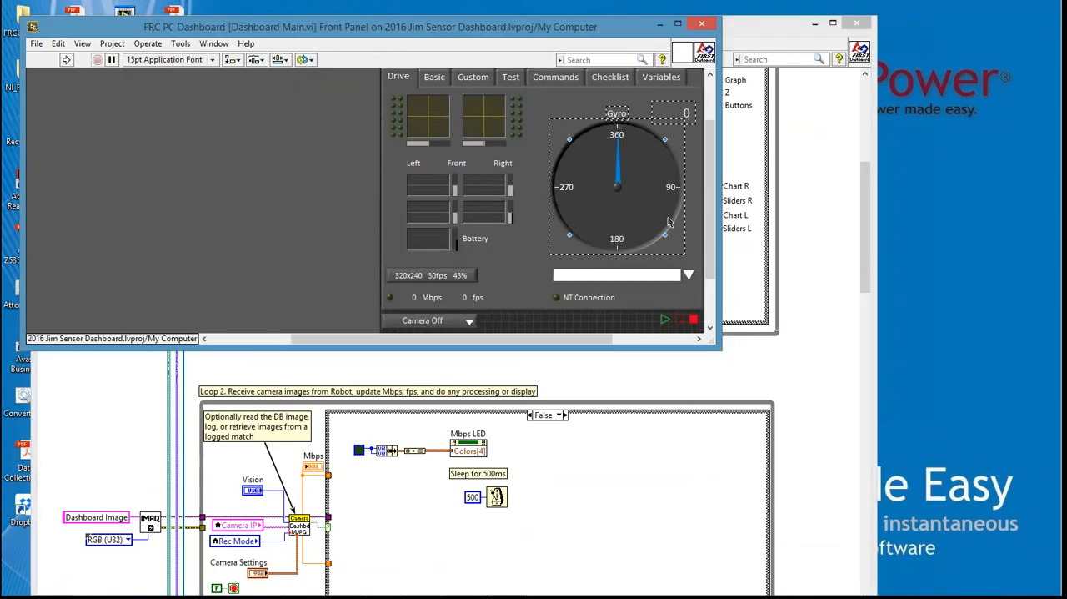
pyautogui.moveTo(637, 174)
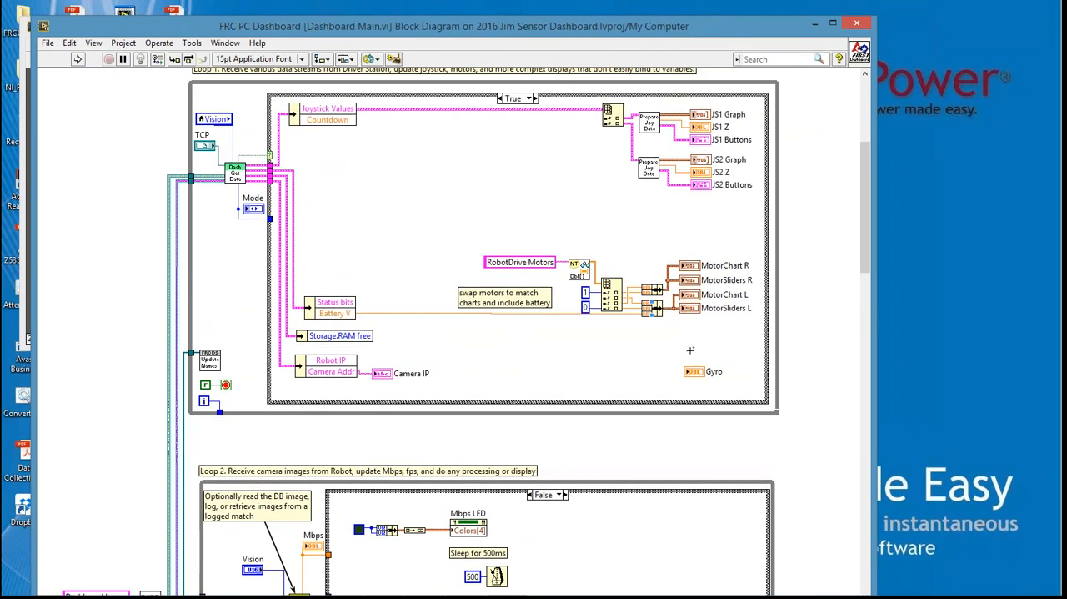
pyautogui.moveTo(540, 203)
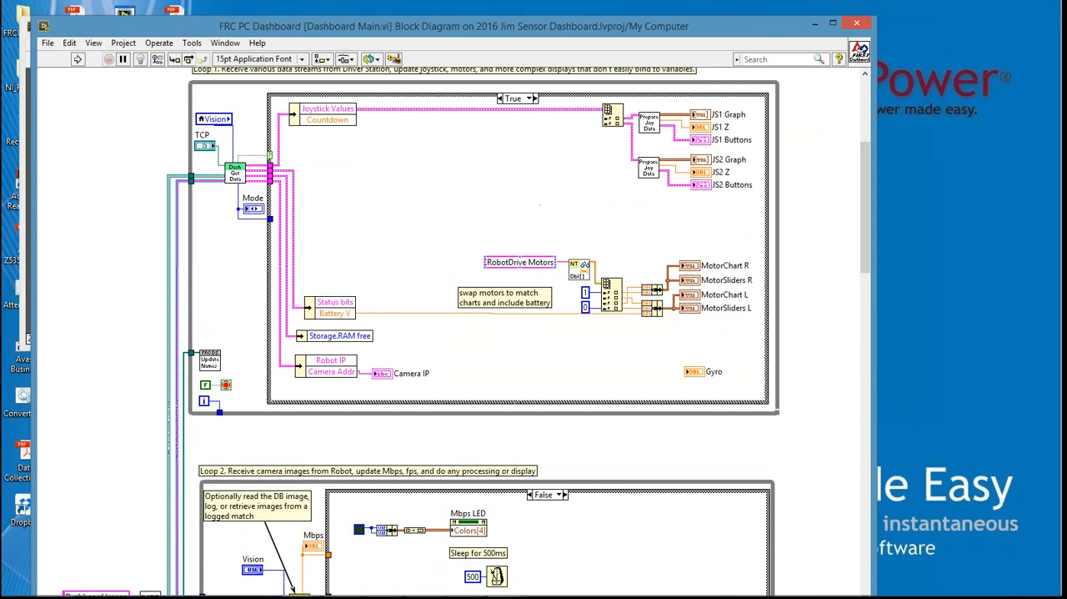
pyautogui.moveTo(633, 350)
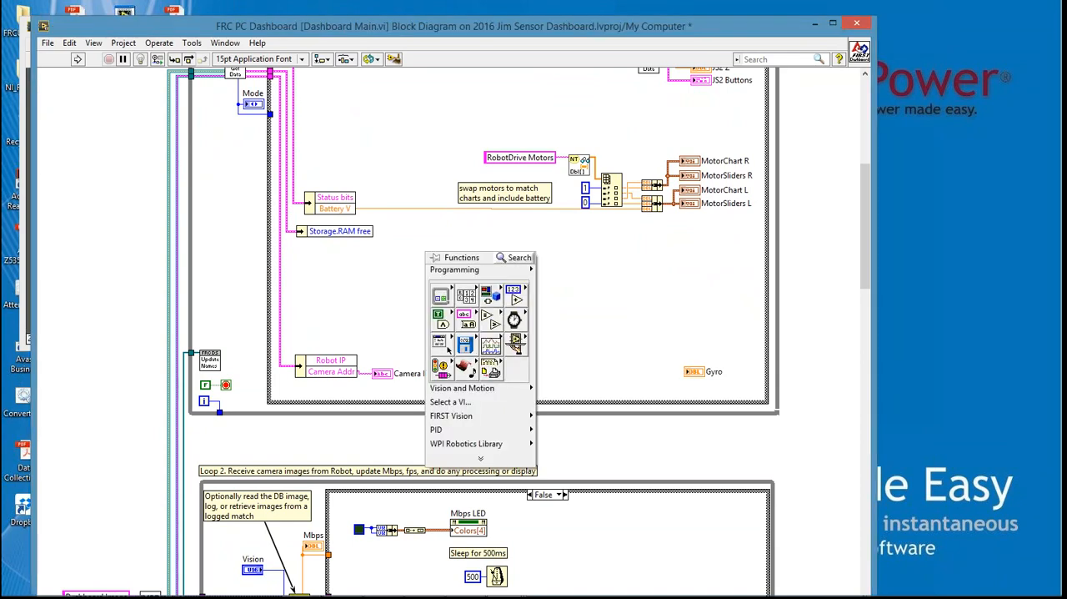
pyautogui.moveTo(467, 444)
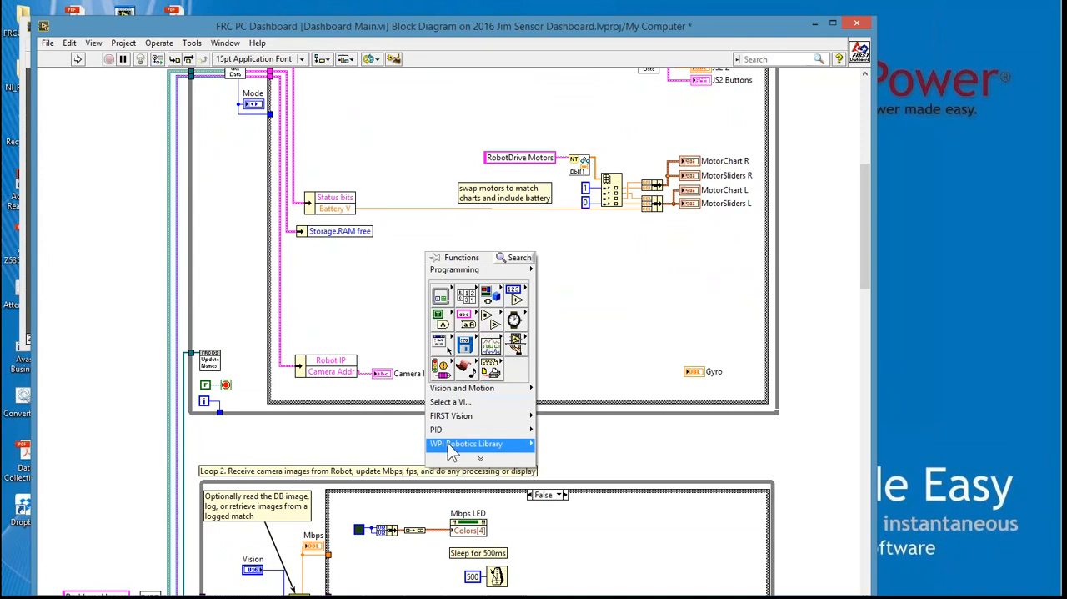
pyautogui.moveTo(467, 444)
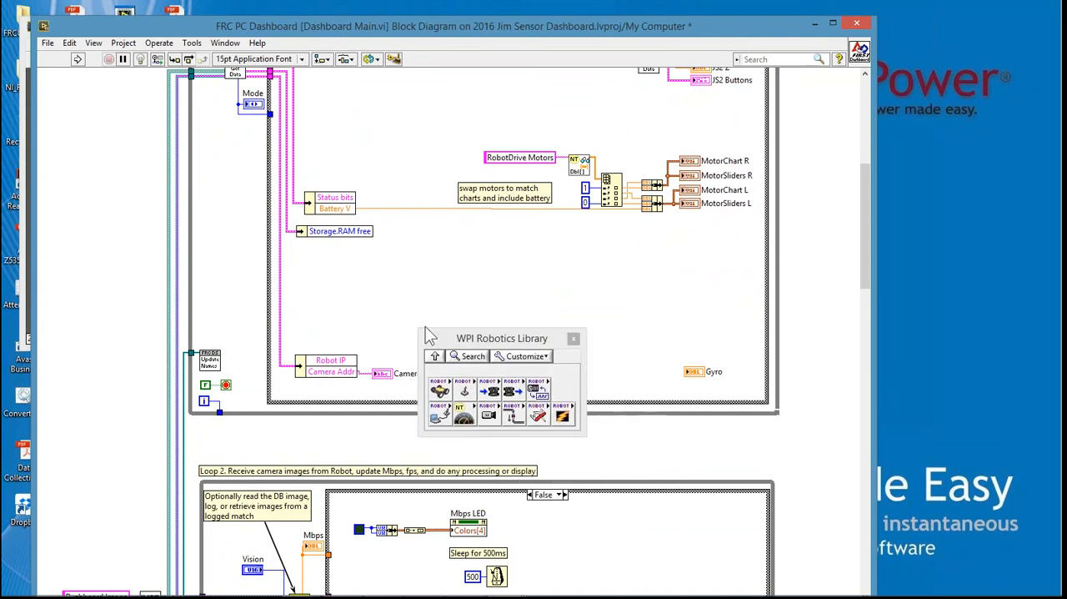
# Reposition the floating WPI Robotics Library palette toward the upper-left of the diagram
pyautogui.moveTo(502, 337); pyautogui.dragTo(347, 135)
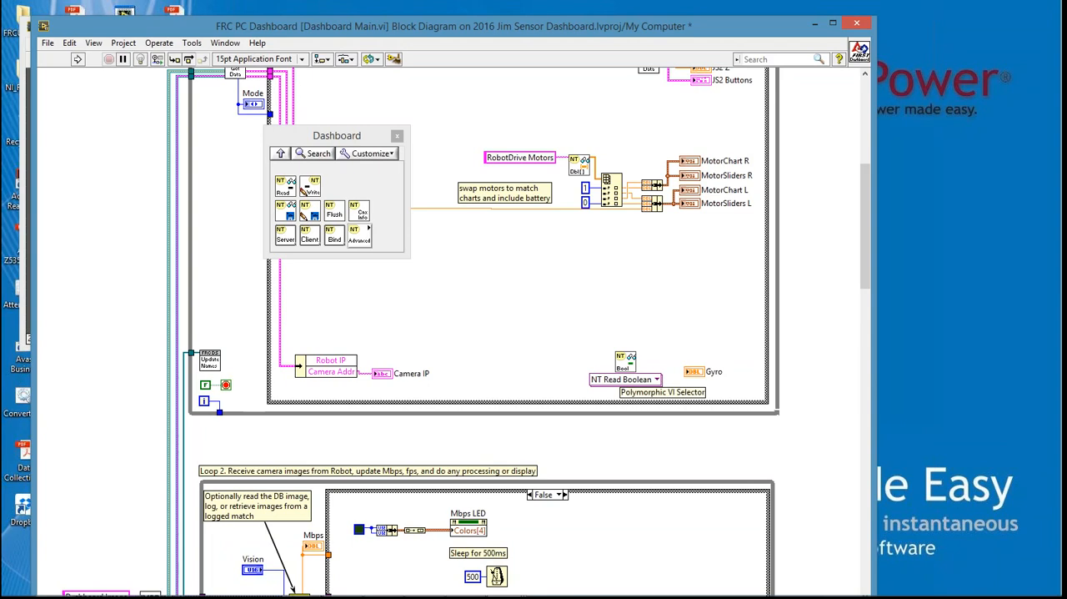
pyautogui.moveTo(642, 387)
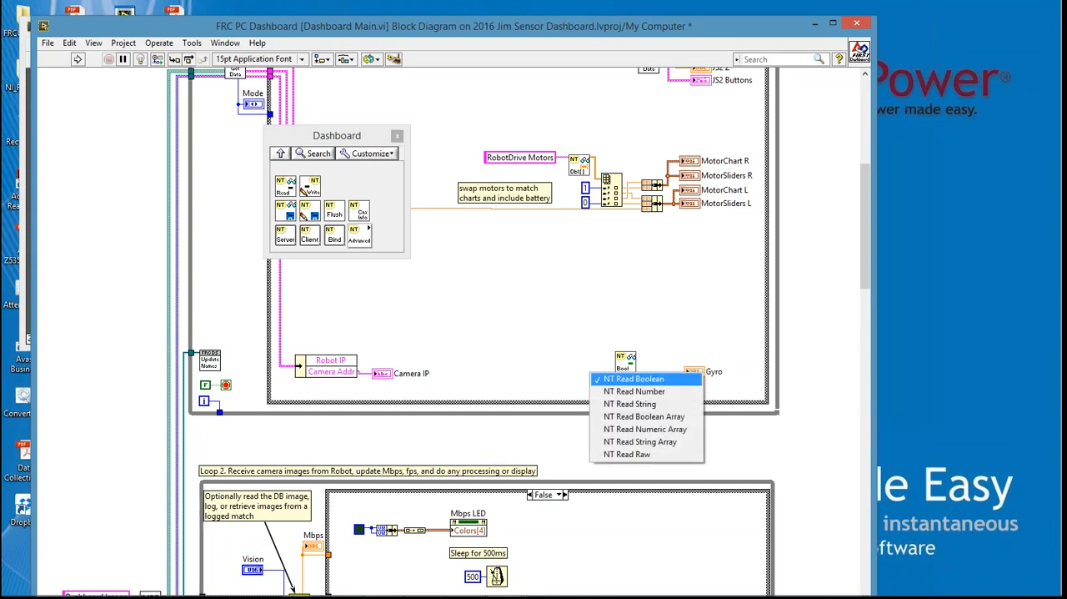
# Set the Gyro read node to NT Read Number and create a 'Gyro' name constant on it
pyautogui.click(633, 390)
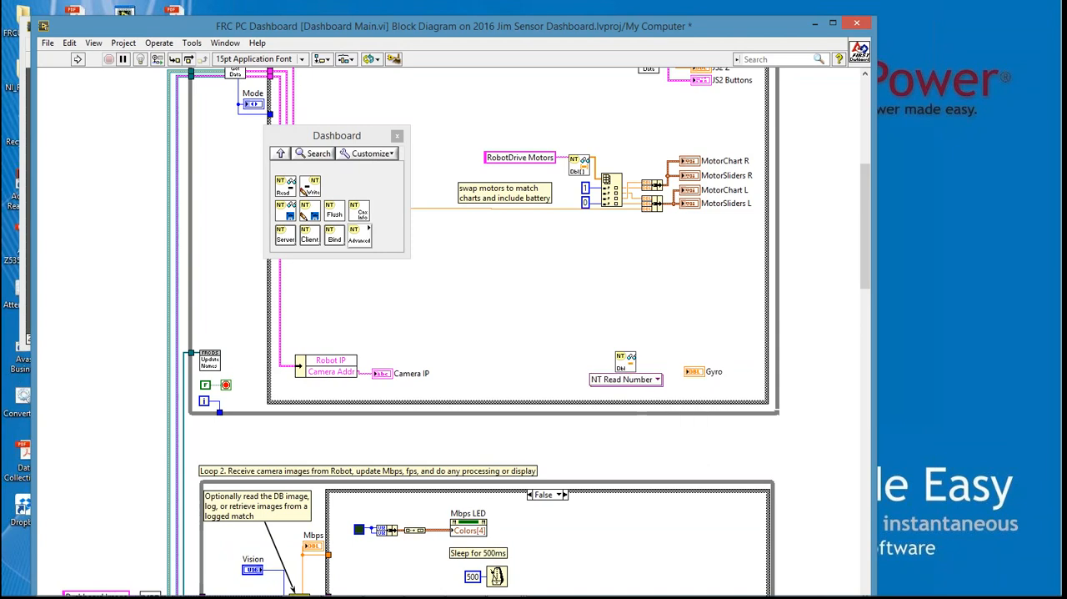
pyautogui.moveTo(625, 358)
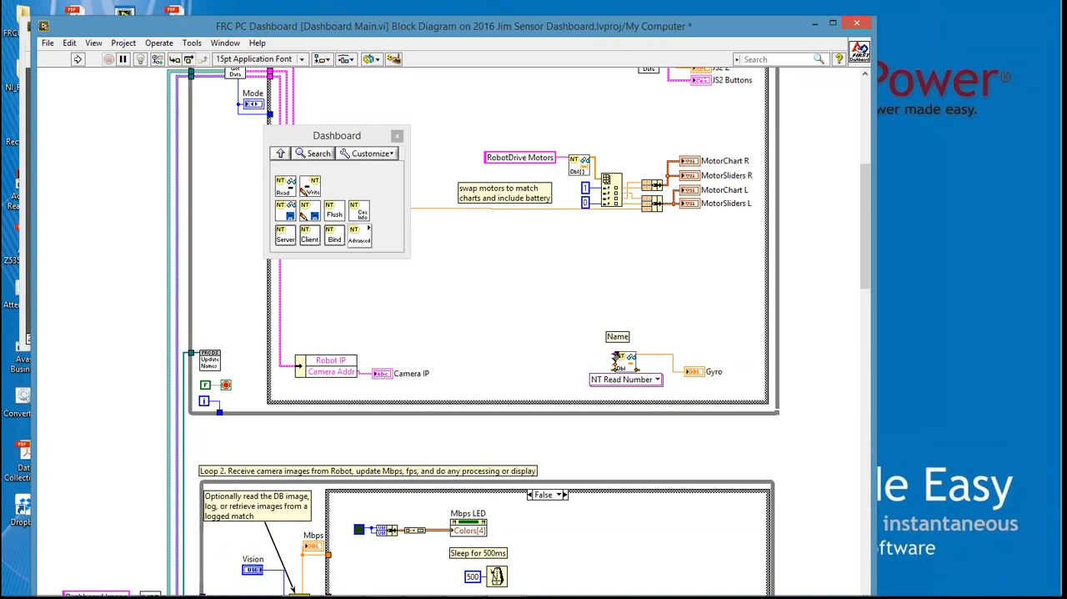
pyautogui.rightClick(625, 381)
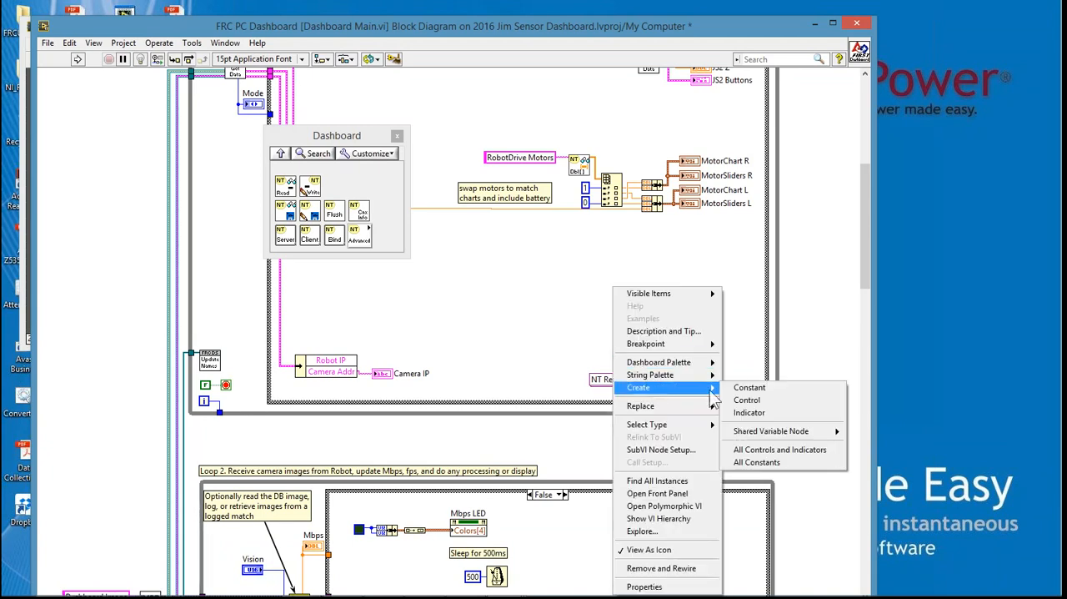
pyautogui.click(747, 400)
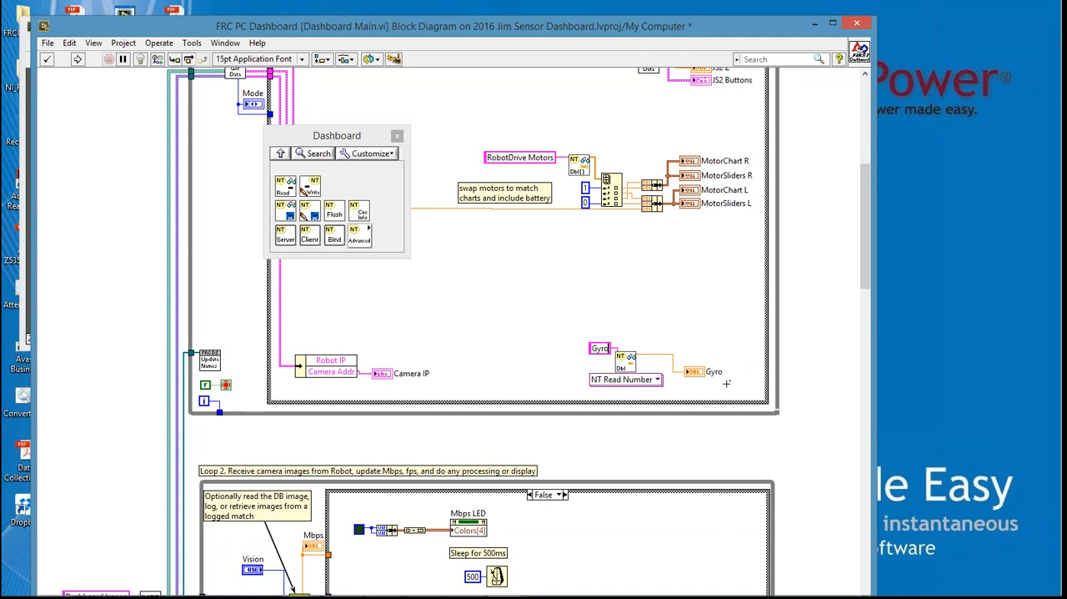
pyautogui.moveTo(730, 327)
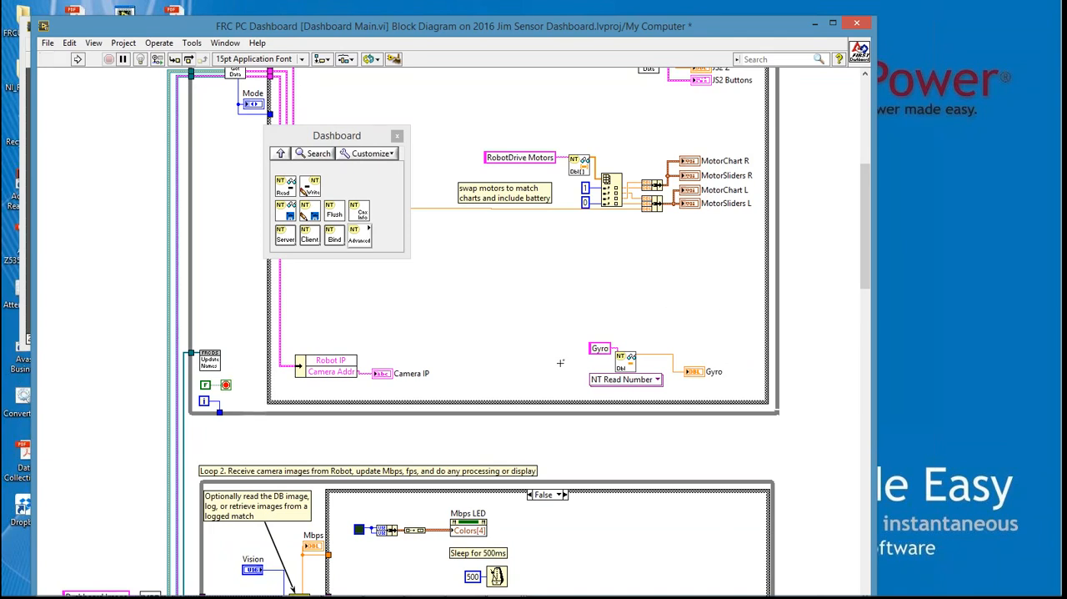
pyautogui.moveTo(574, 310)
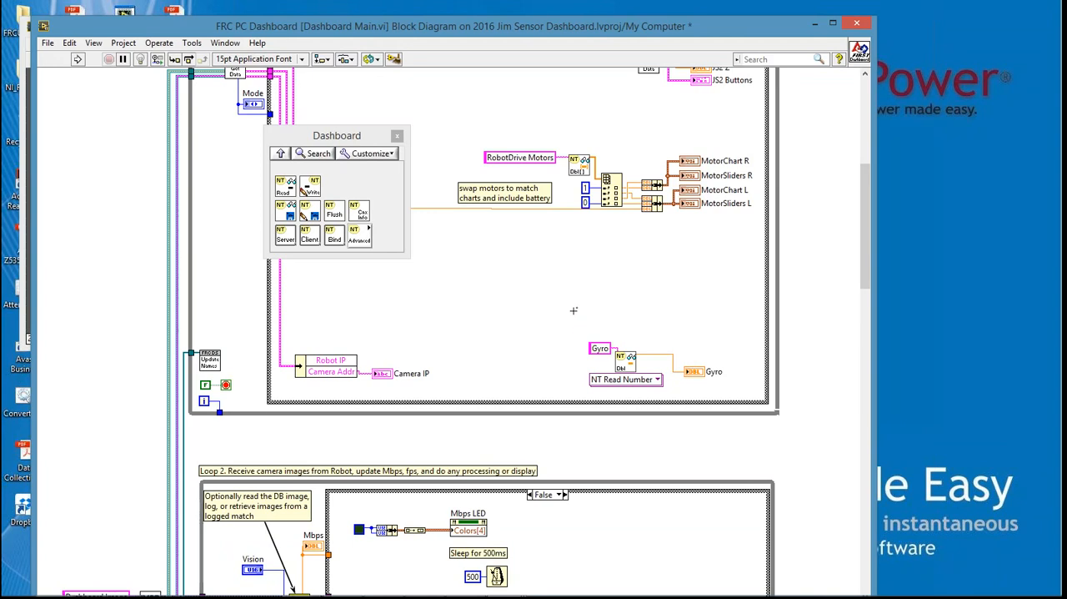
pyautogui.moveTo(364, 143)
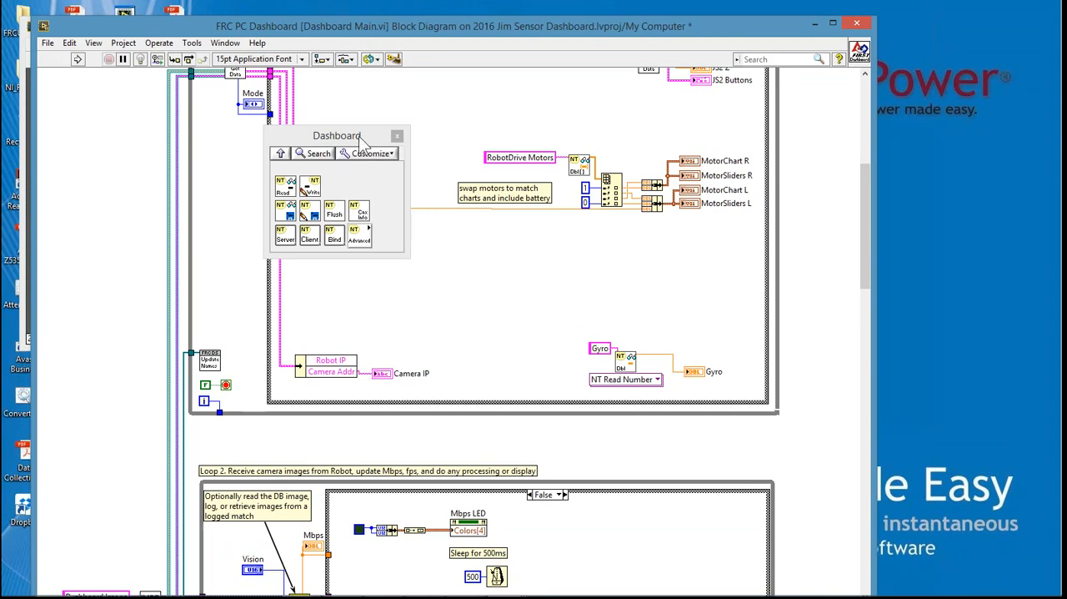
# Move the palette aside and drop a new NT Read node above the Gyro node
pyautogui.moveTo(336, 135); pyautogui.dragTo(286, 112)
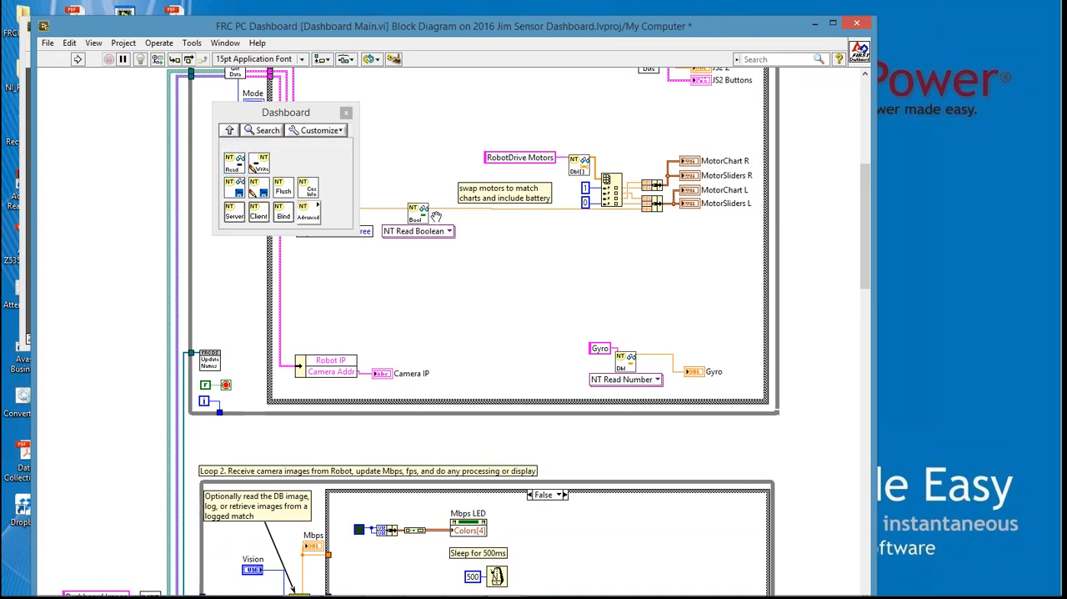
pyautogui.moveTo(416, 220); pyautogui.dragTo(613, 250)
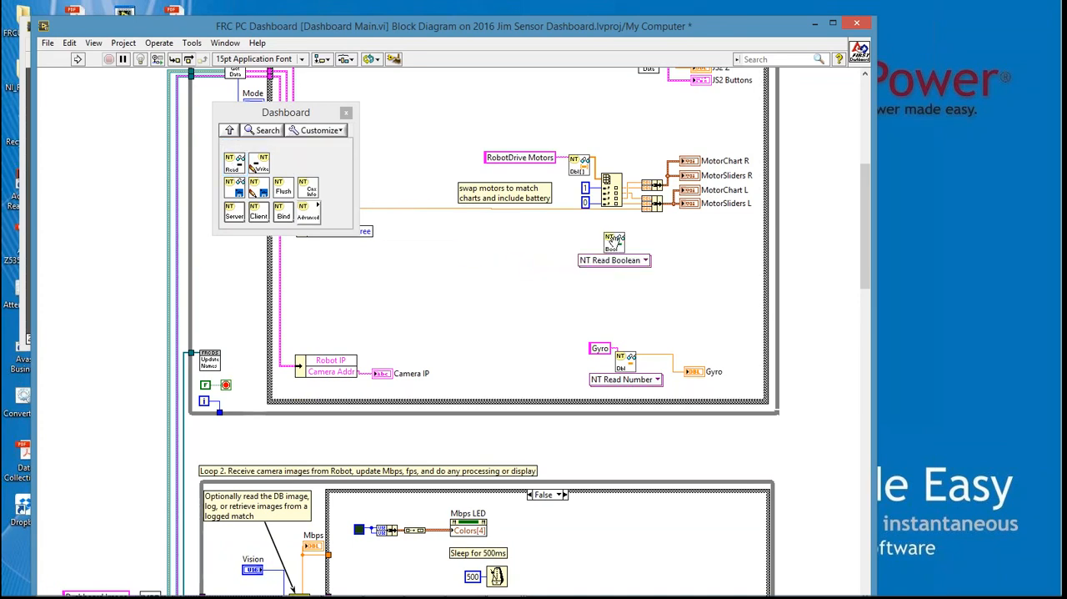
pyautogui.moveTo(233, 160)
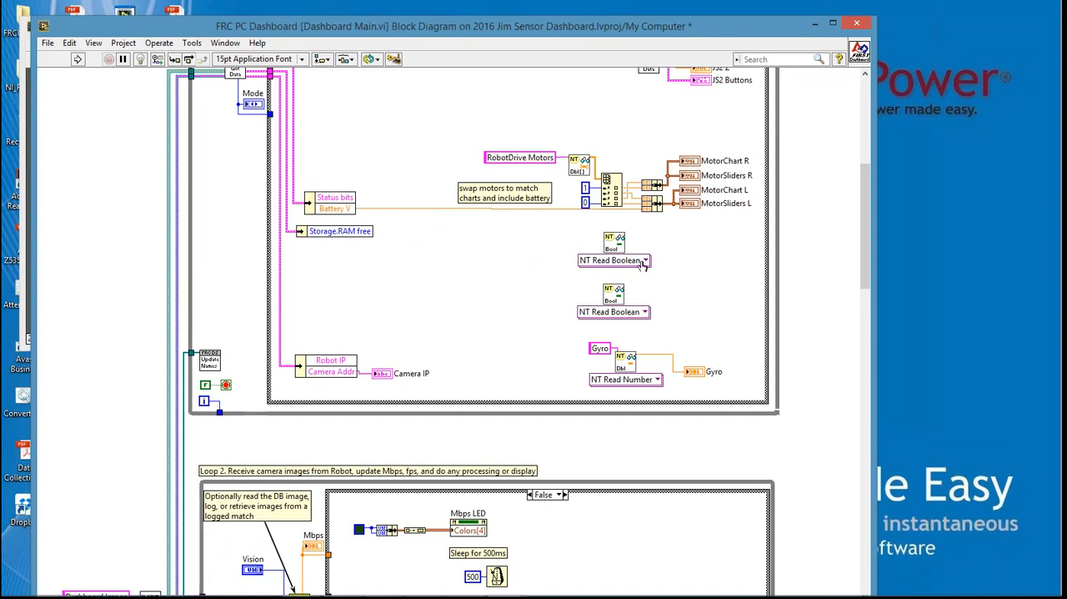
# Set the top node to NT Read Number with a Sonar indicator and a 'Sonar' name constant
pyautogui.click(644, 260)
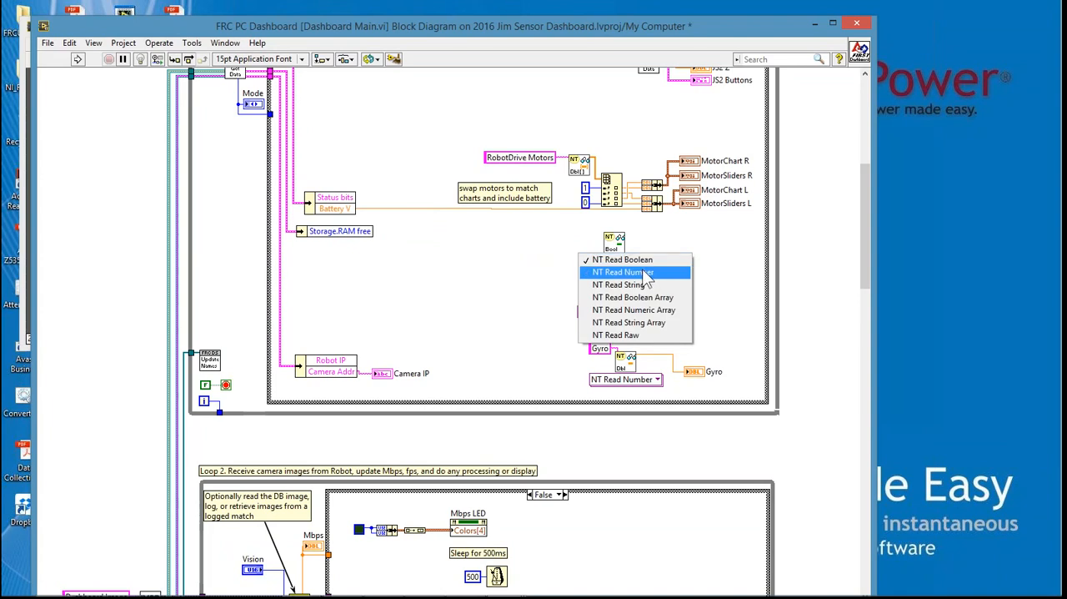
pyautogui.click(623, 272)
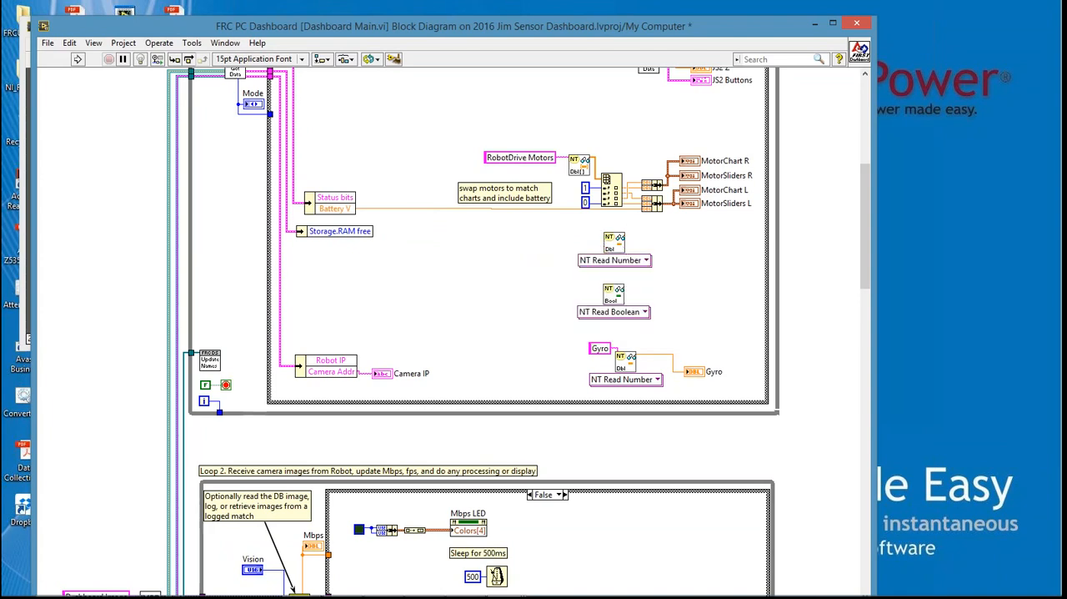
pyautogui.moveTo(613, 242)
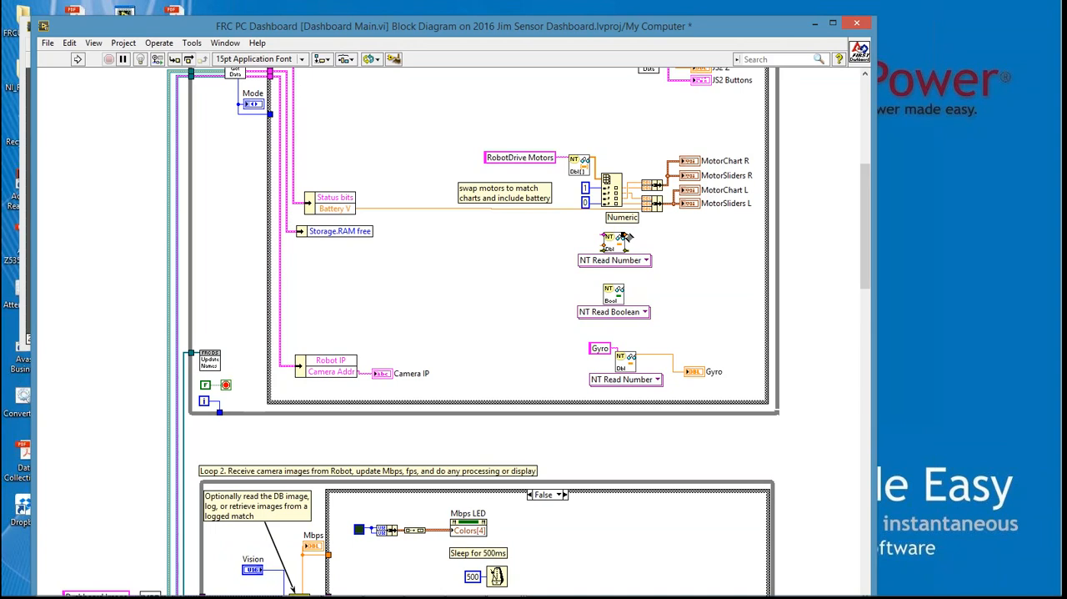
pyautogui.rightClick(620, 242)
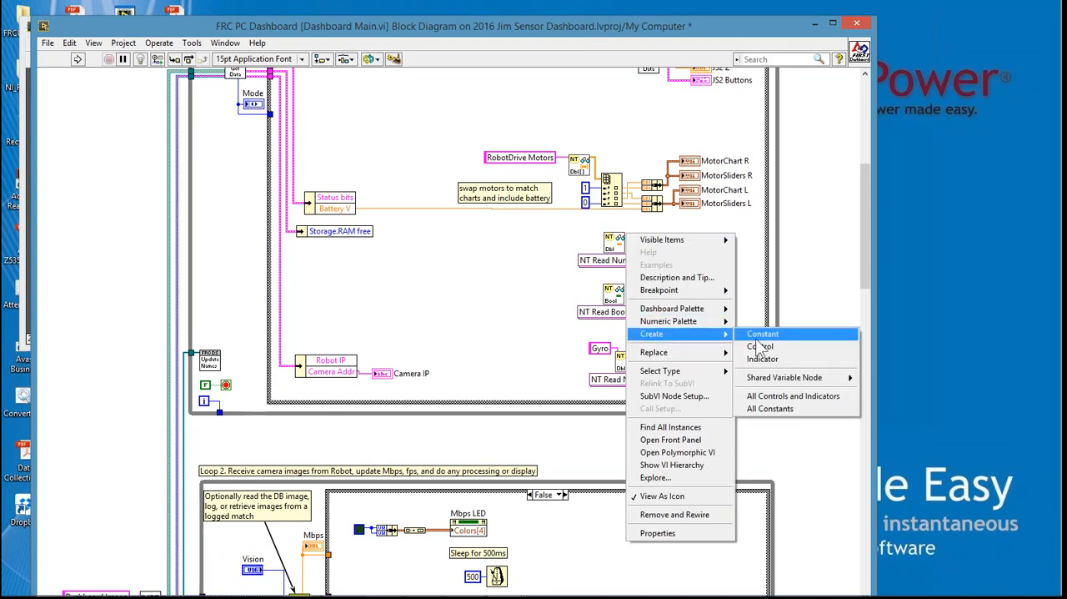
pyautogui.click(762, 334)
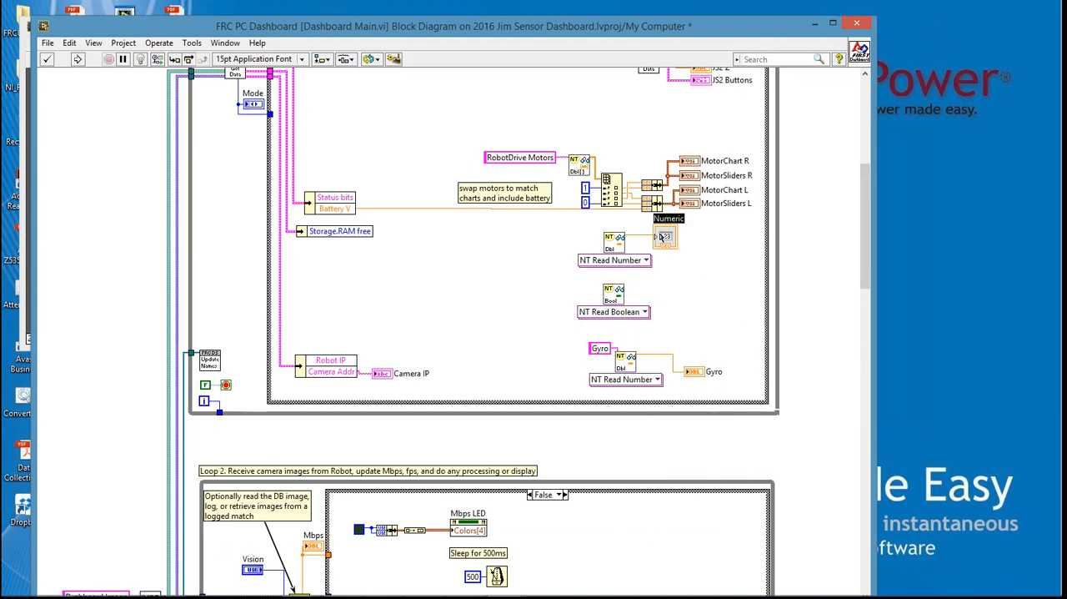
pyautogui.moveTo(682, 269)
pyautogui.write('Sonar')
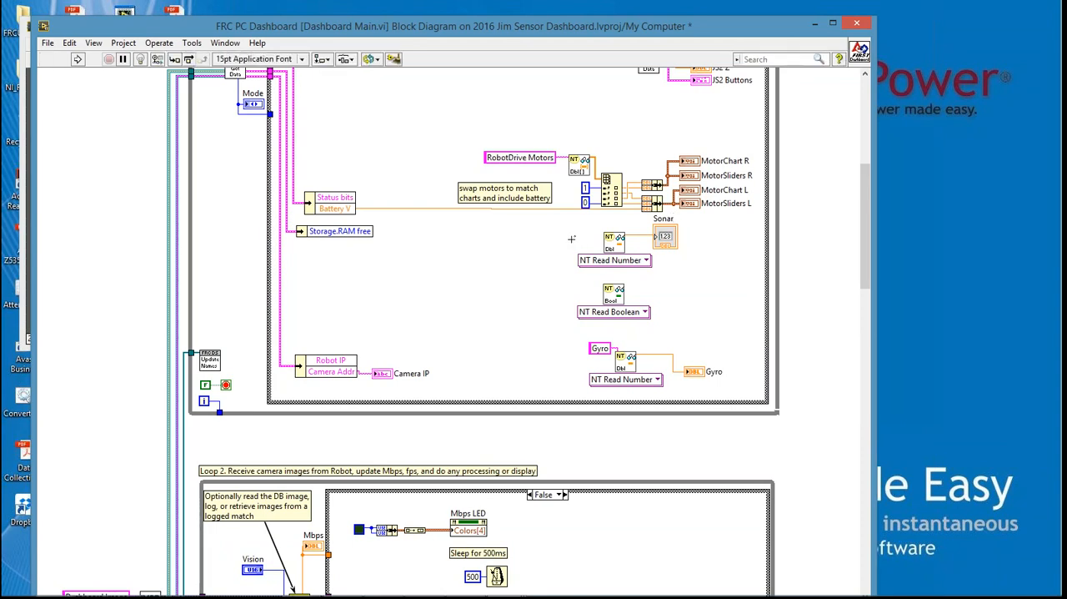
pyautogui.moveTo(605, 237)
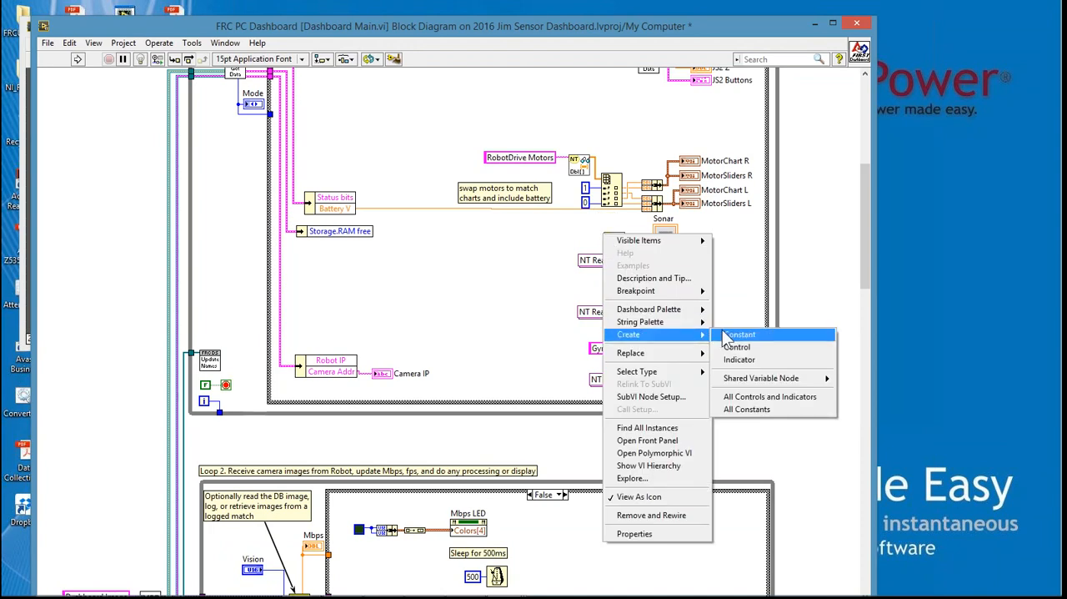
pyautogui.click(740, 333)
pyautogui.write('Sonar')
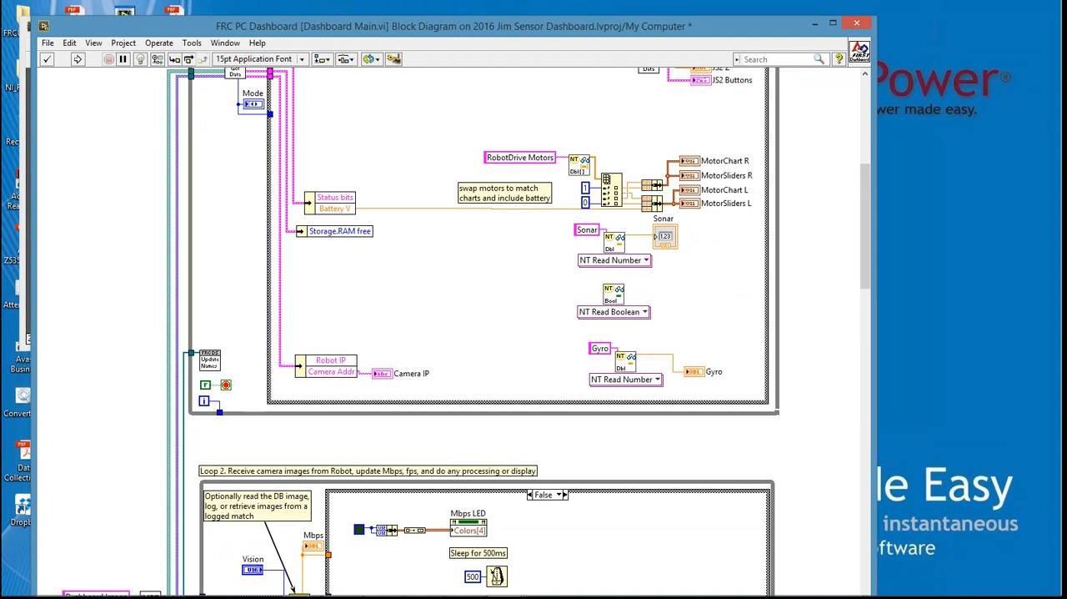
pyautogui.moveTo(679, 326)
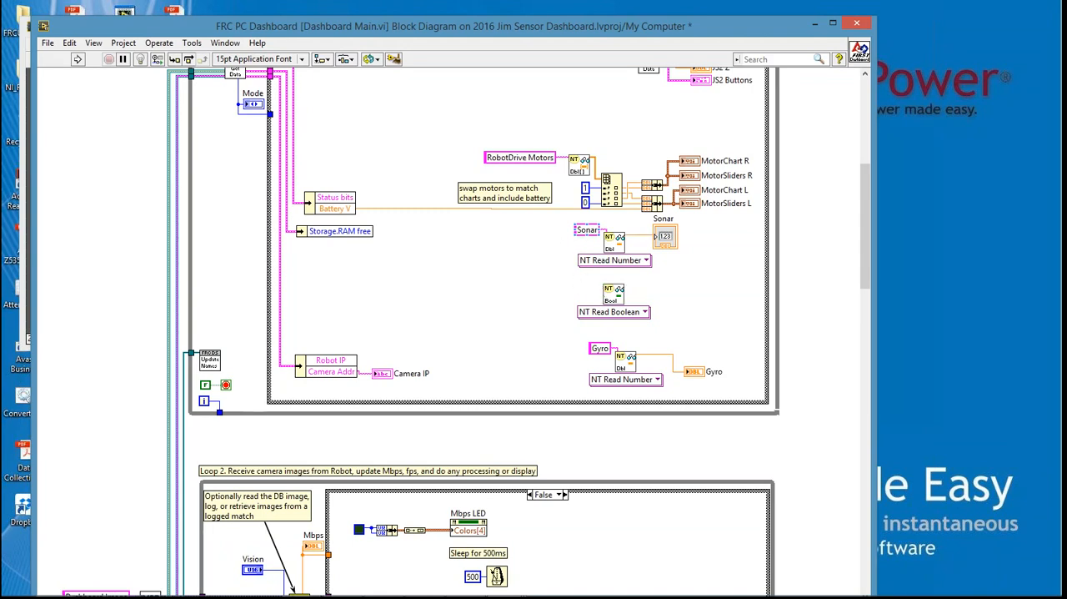
pyautogui.moveTo(614, 310)
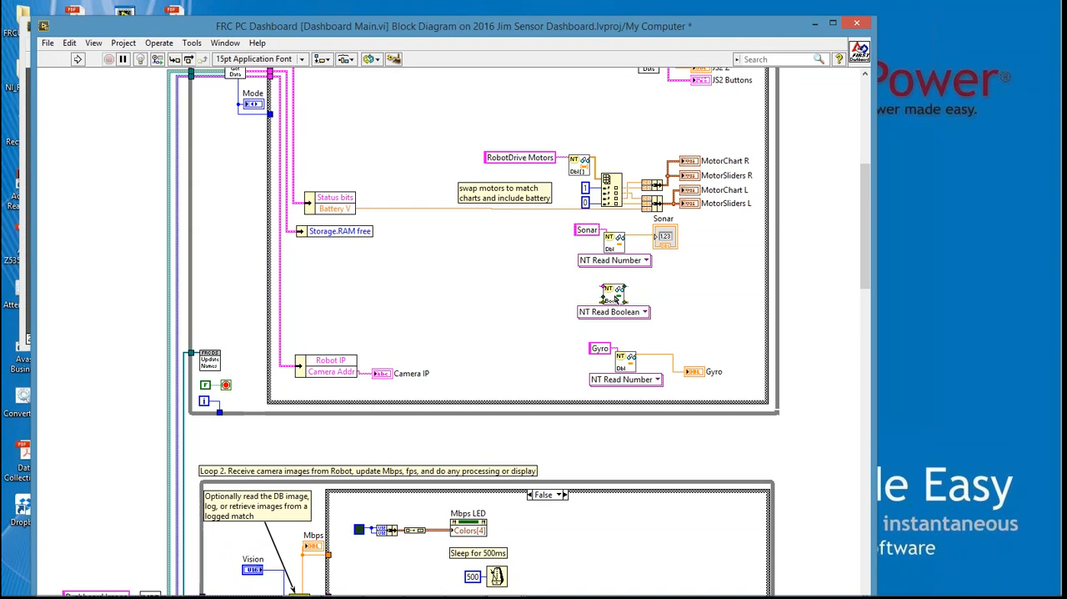
# Set the second node to NT Read Number and create its Encoder indicator
pyautogui.click(613, 311)
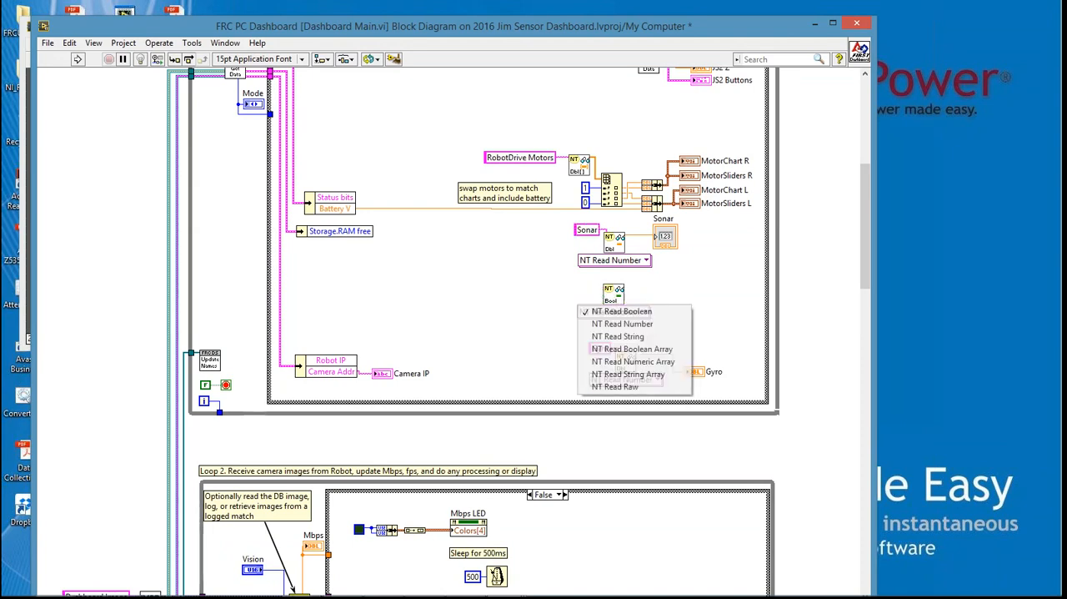
pyautogui.click(622, 323)
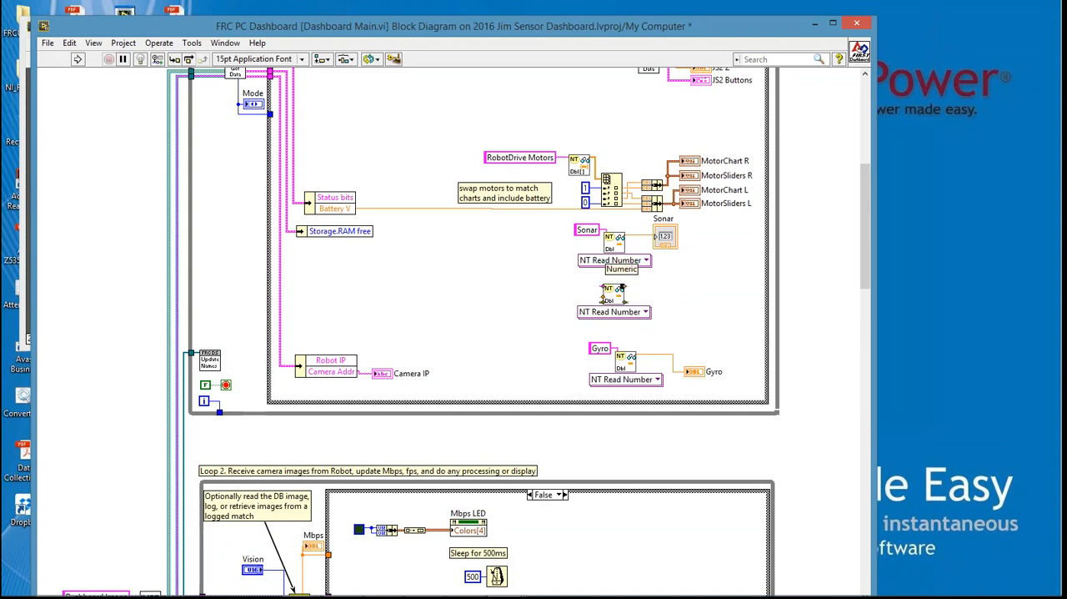
pyautogui.rightClick(613, 291)
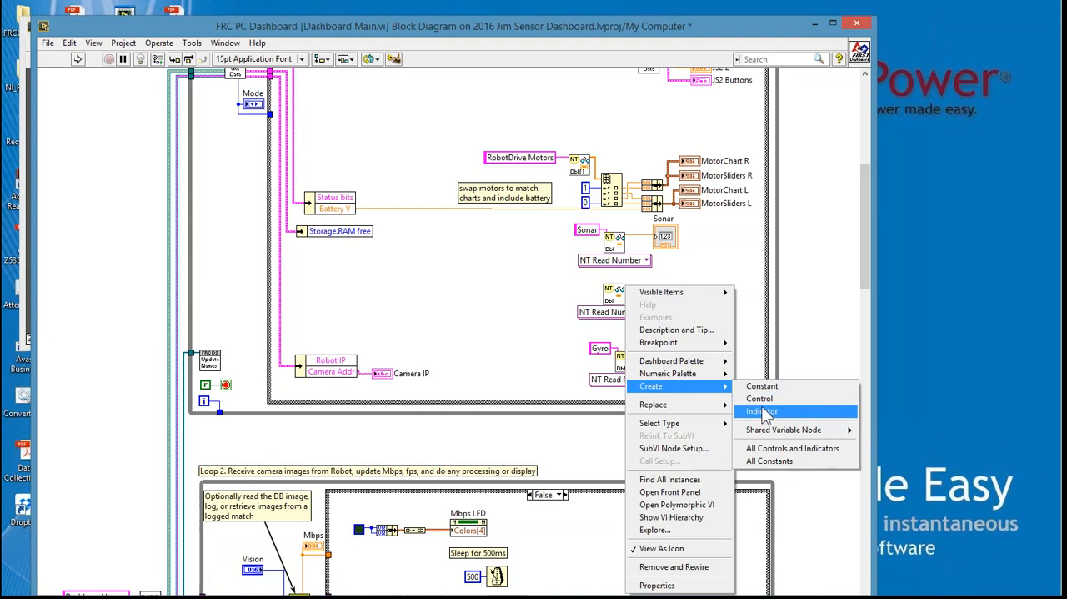
pyautogui.click(761, 410)
pyautogui.write('Encoder')
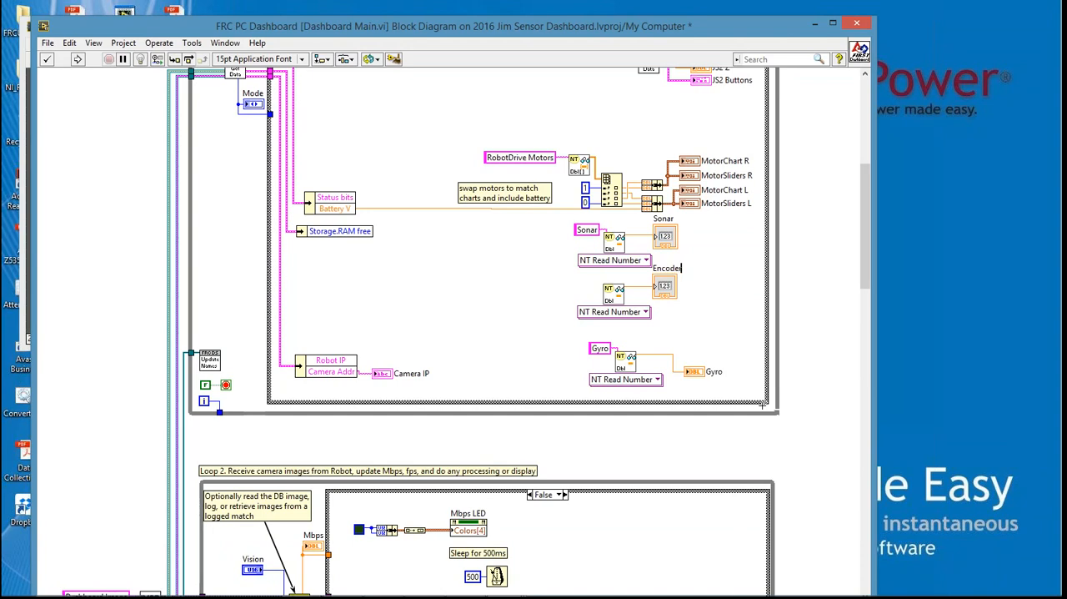
pyautogui.moveTo(537, 295)
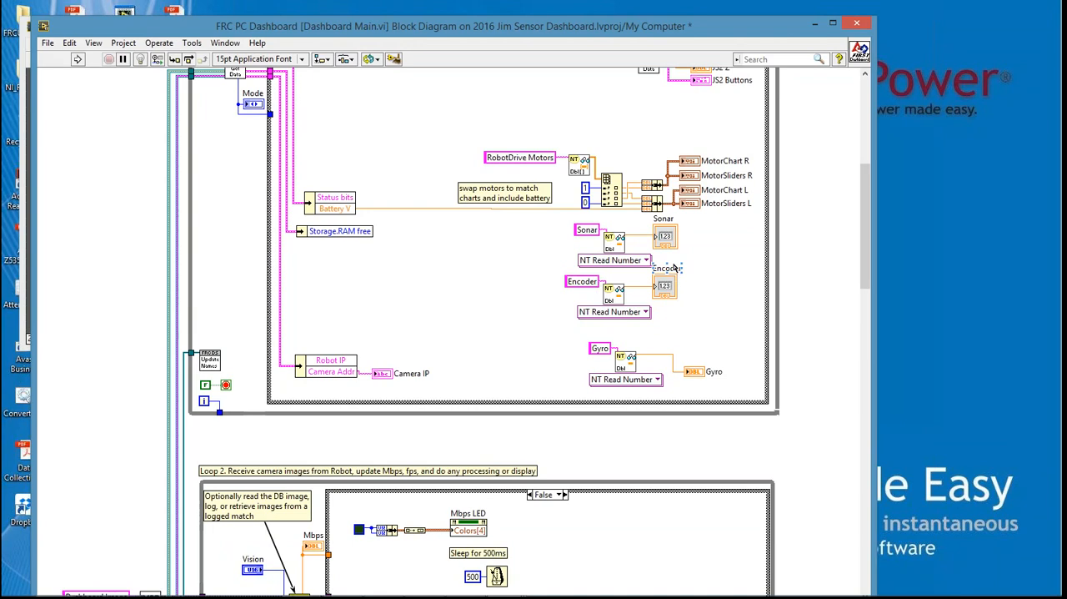
pyautogui.moveTo(679, 303)
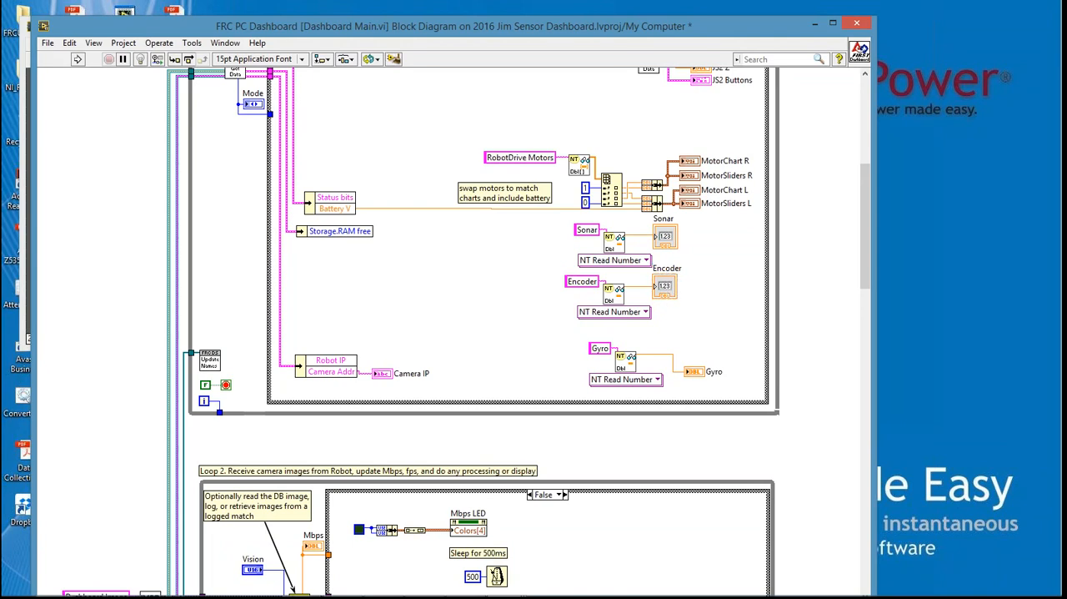
pyautogui.moveTo(674, 296)
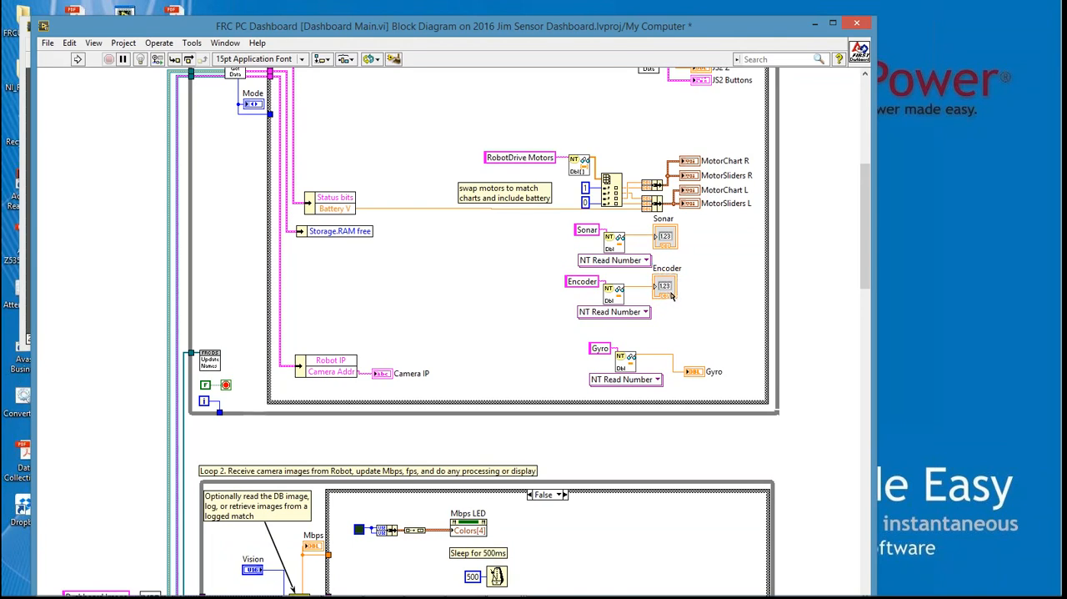
# Bring up the terminal options for the Encoder and Sonar indicators to locate them on the panel
pyautogui.rightClick(666, 286)
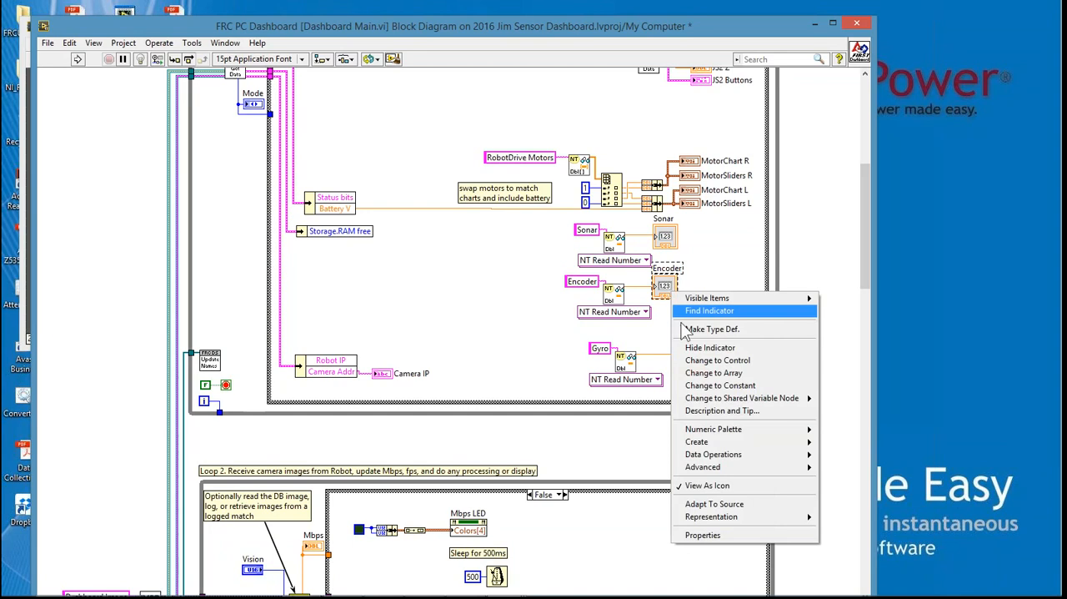
pyautogui.moveTo(707, 486)
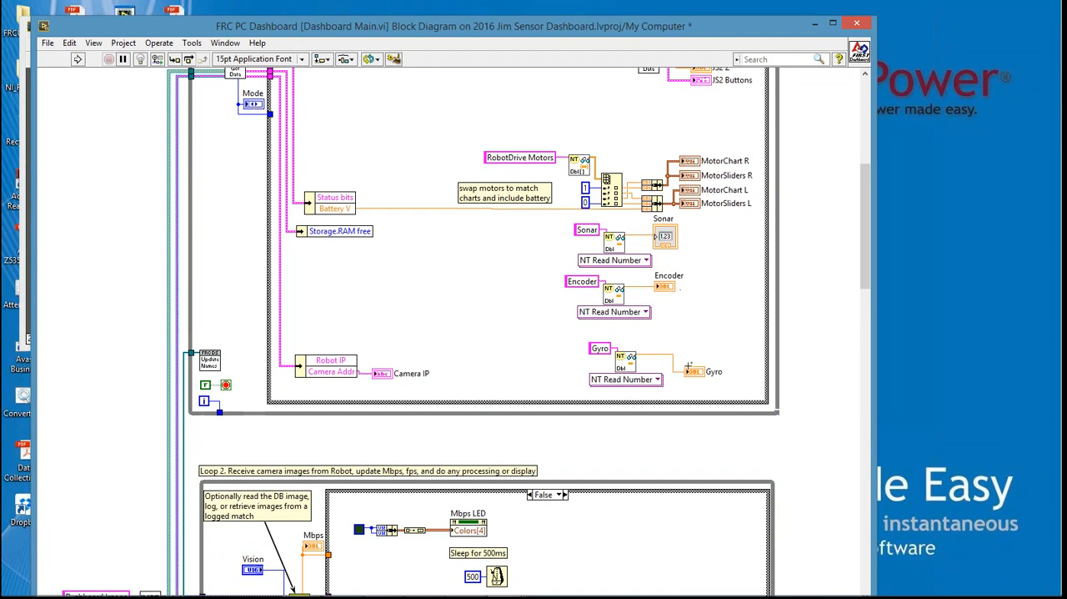
pyautogui.rightClick(666, 237)
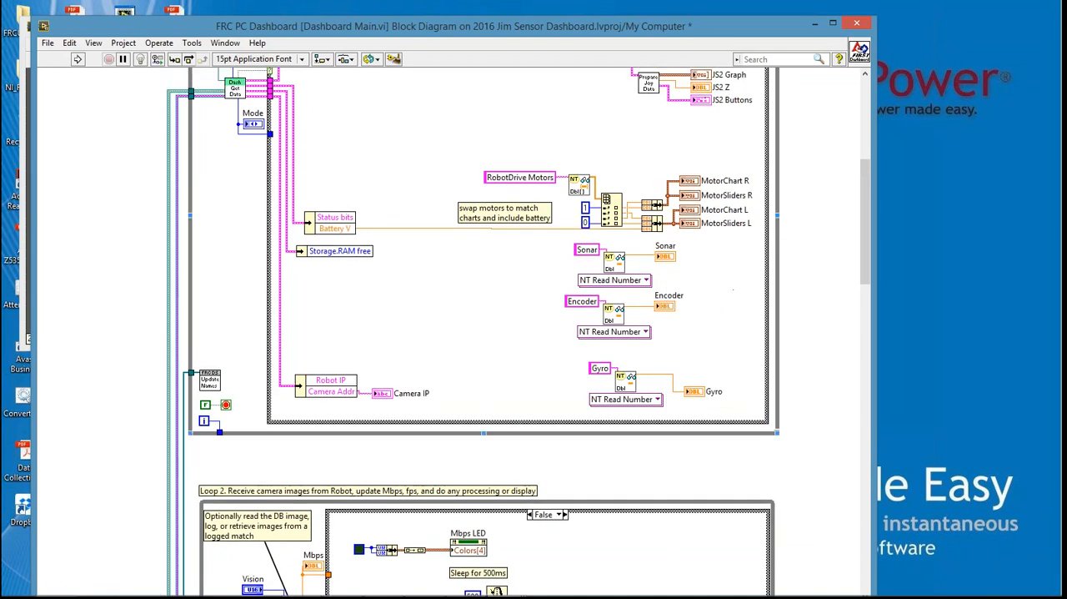
pyautogui.moveTo(916, 376)
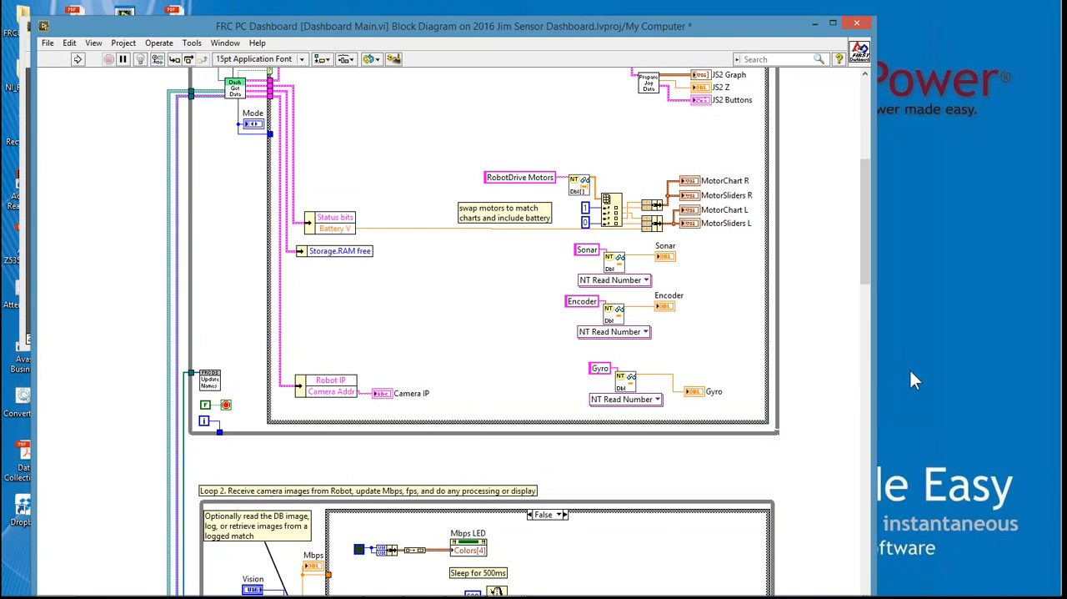
pyautogui.moveTo(867, 347)
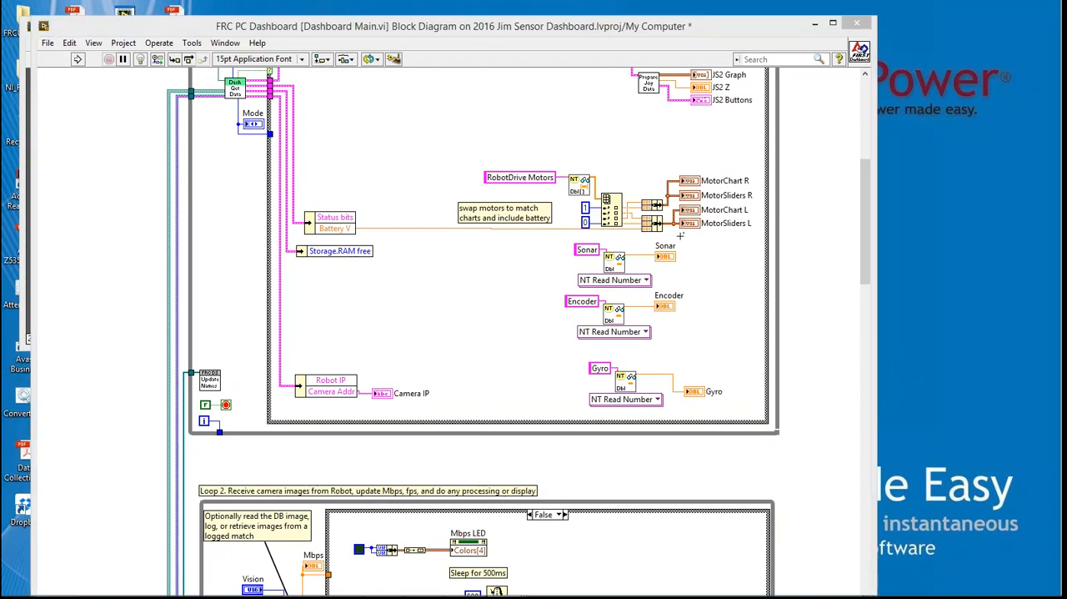
pyautogui.moveTo(700, 294)
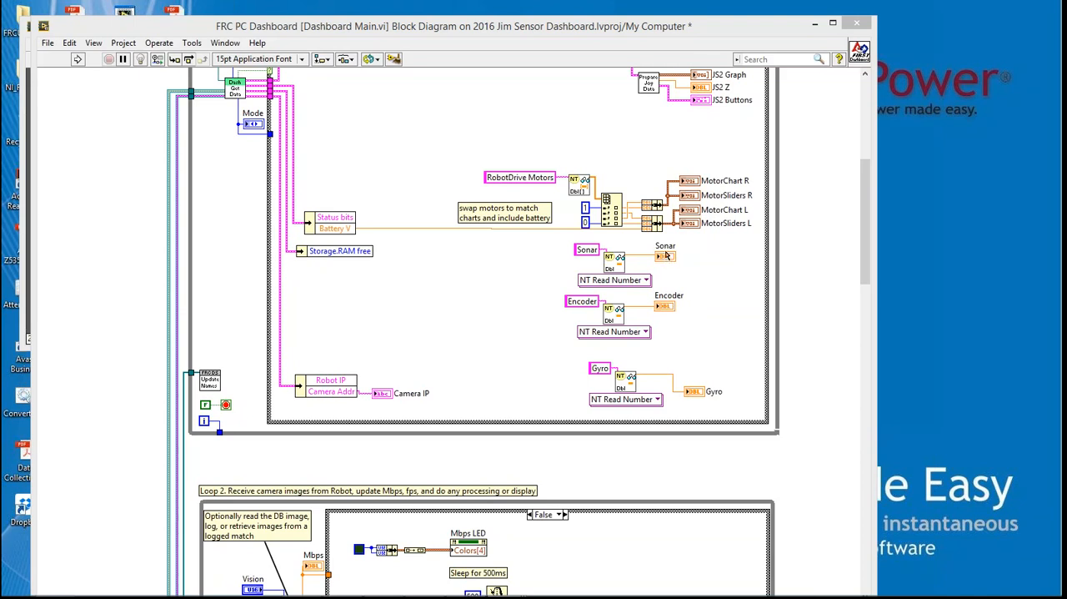
pyautogui.rightClick(665, 255)
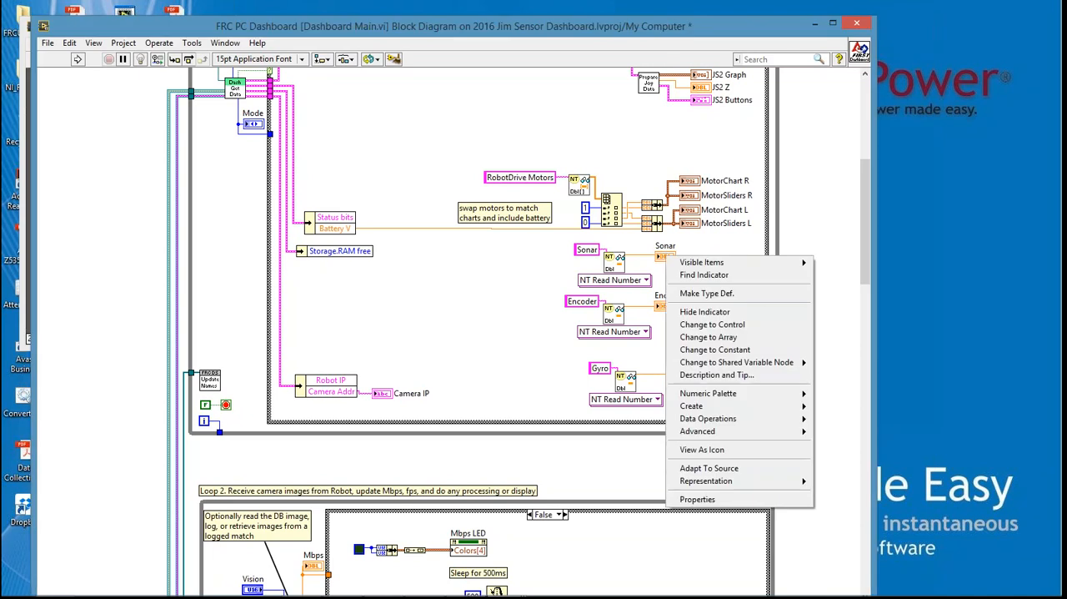
pyautogui.moveTo(704, 276)
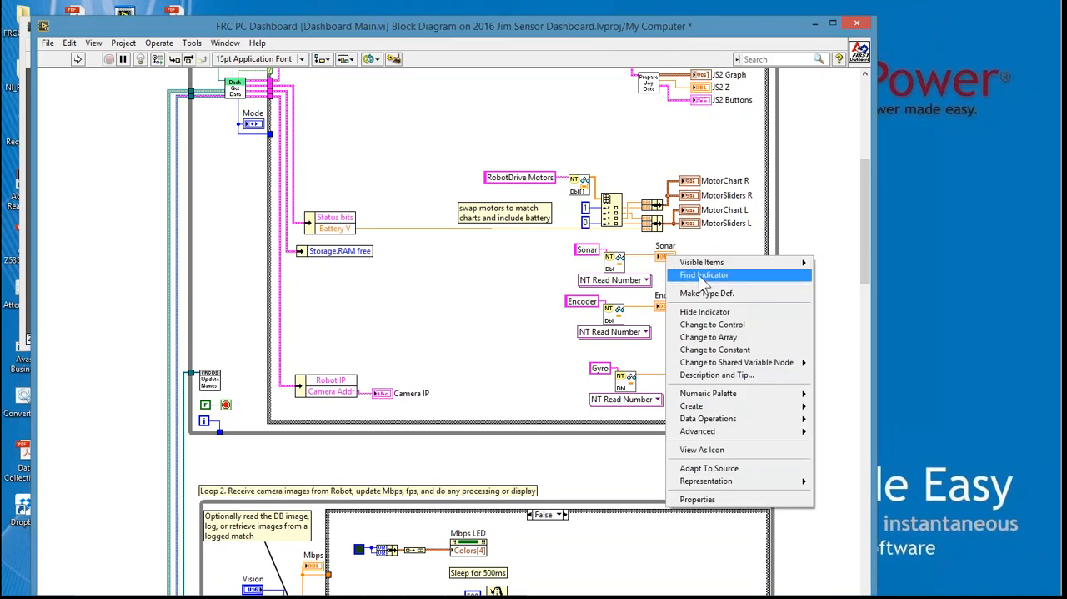
# Jump to the Sonar indicator, shrink the Gyro gauge and move the Sonar numeric below it
pyautogui.click(704, 275)
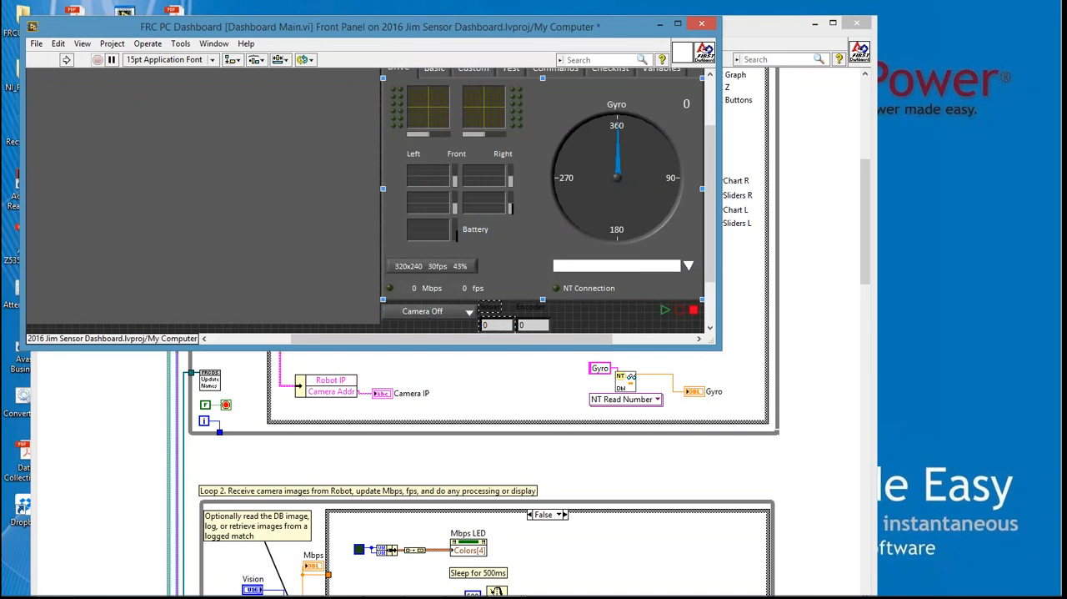
pyautogui.click(485, 187)
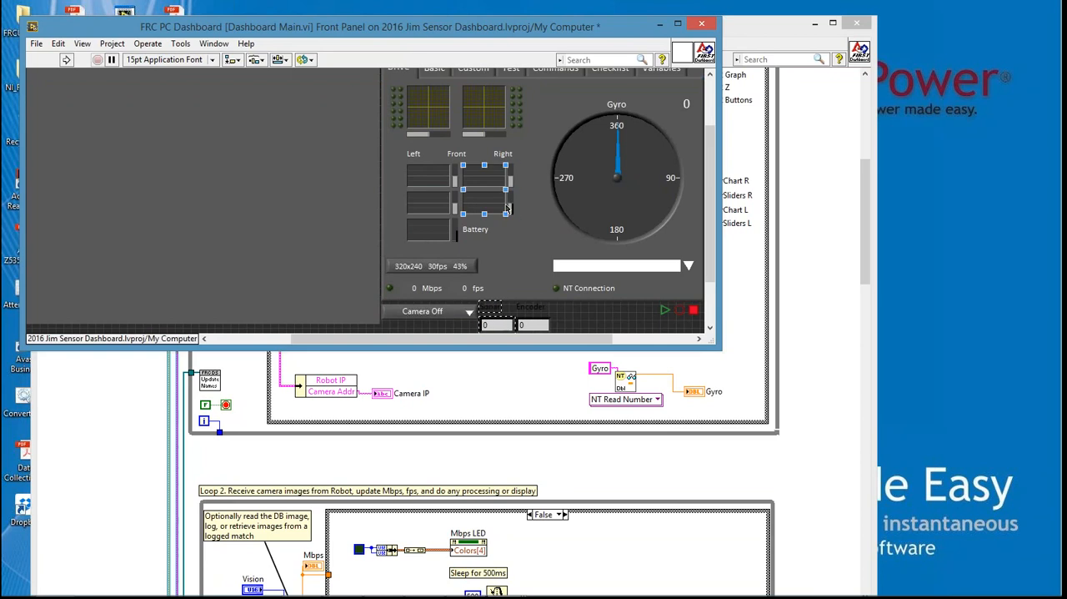
pyautogui.click(577, 218)
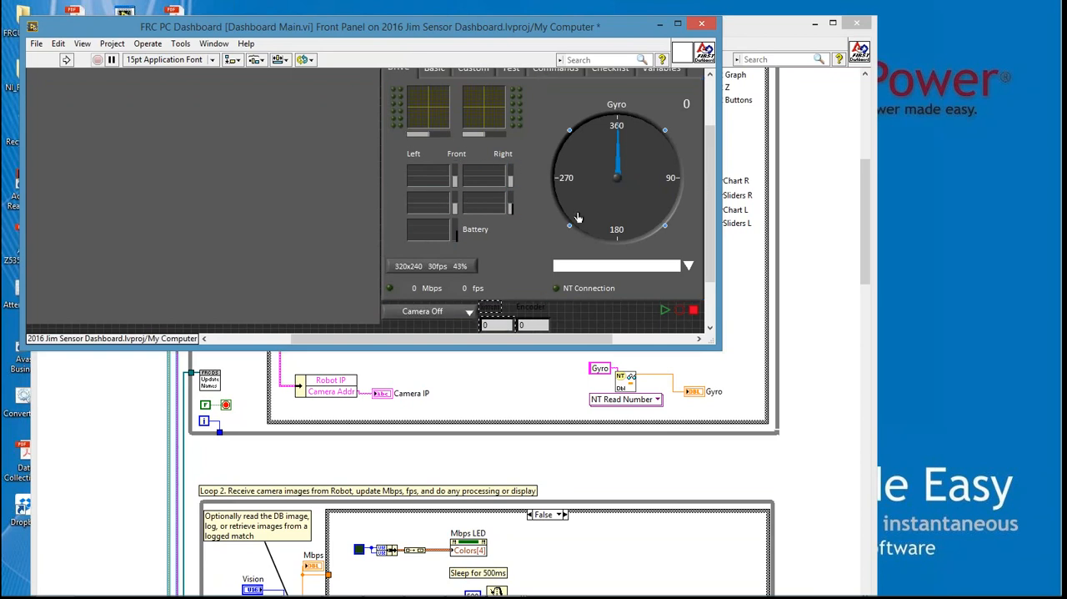
pyautogui.moveTo(580, 237)
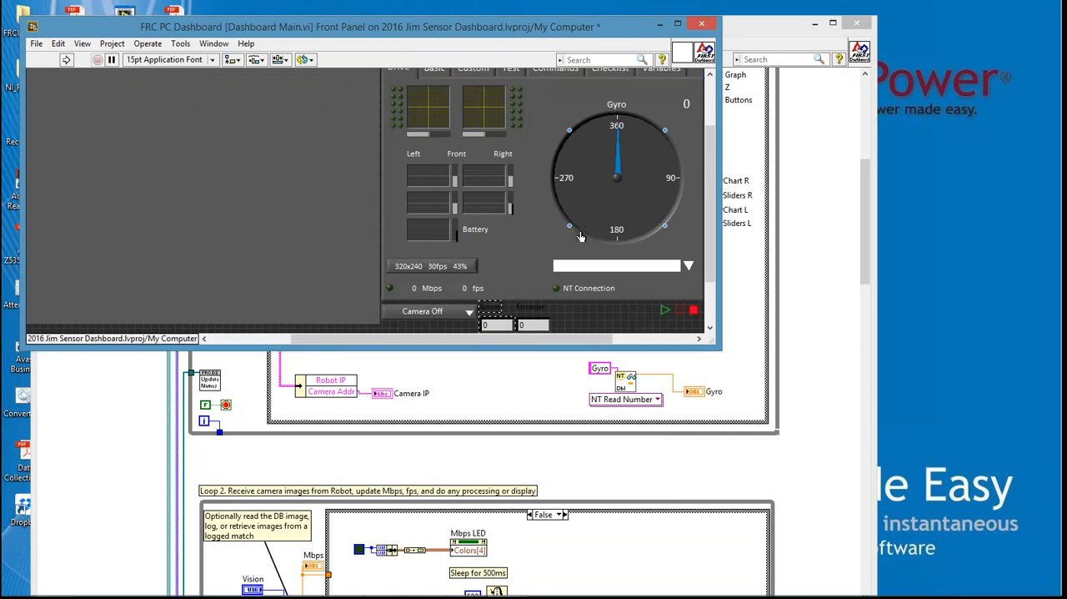
pyautogui.moveTo(600, 165)
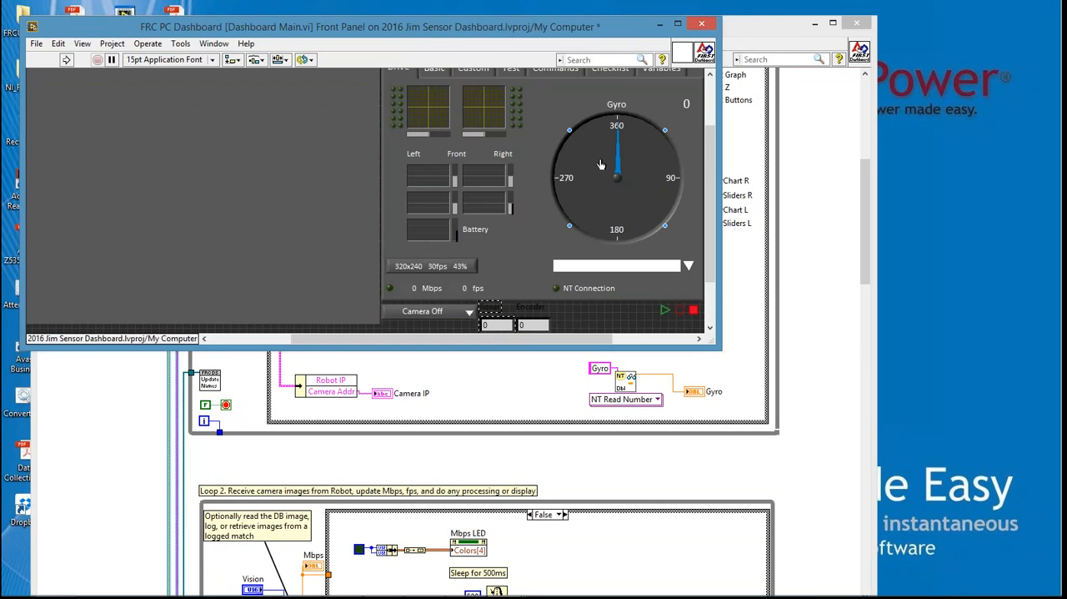
pyautogui.moveTo(592, 170)
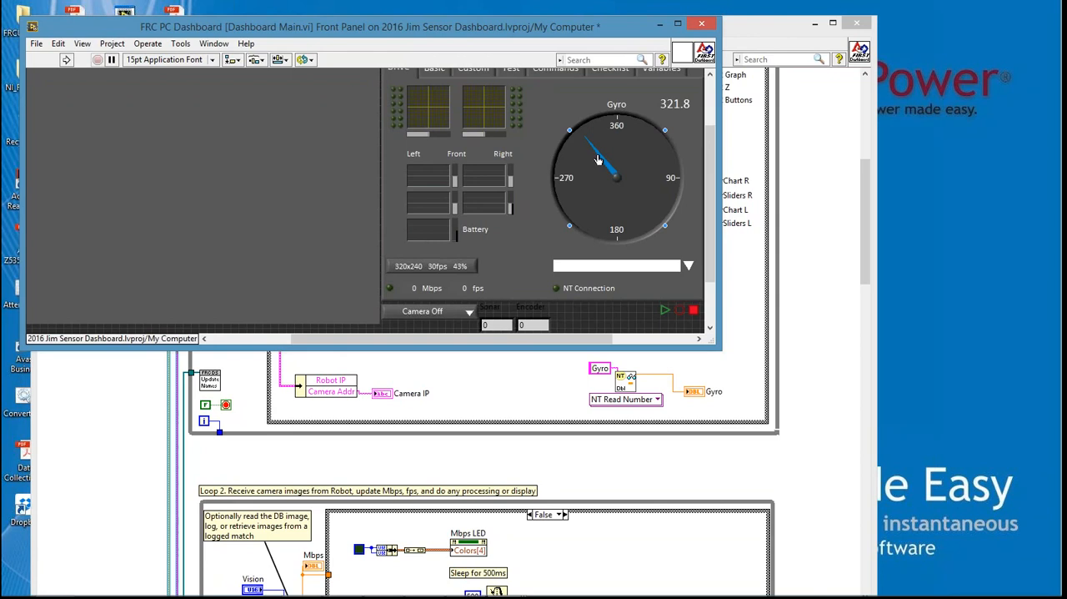
pyautogui.moveTo(635, 137)
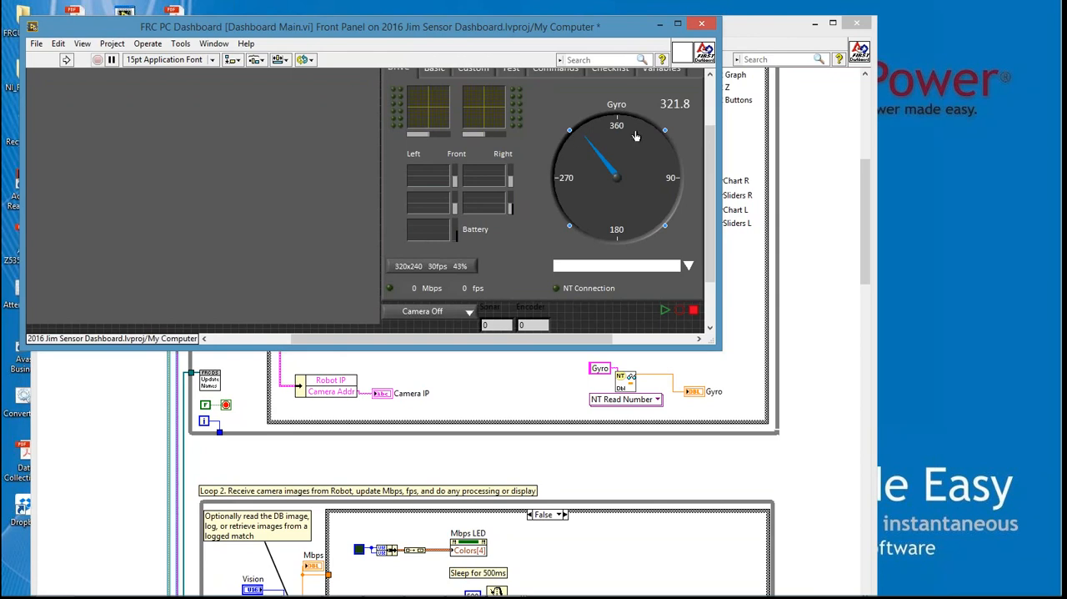
pyautogui.moveTo(678, 193)
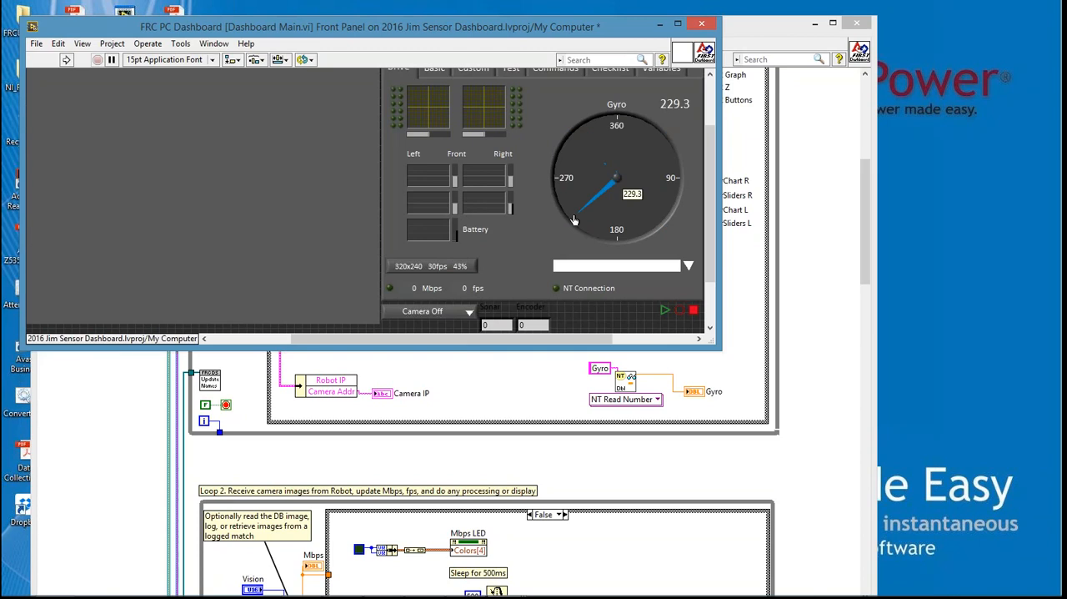
pyautogui.click(573, 220)
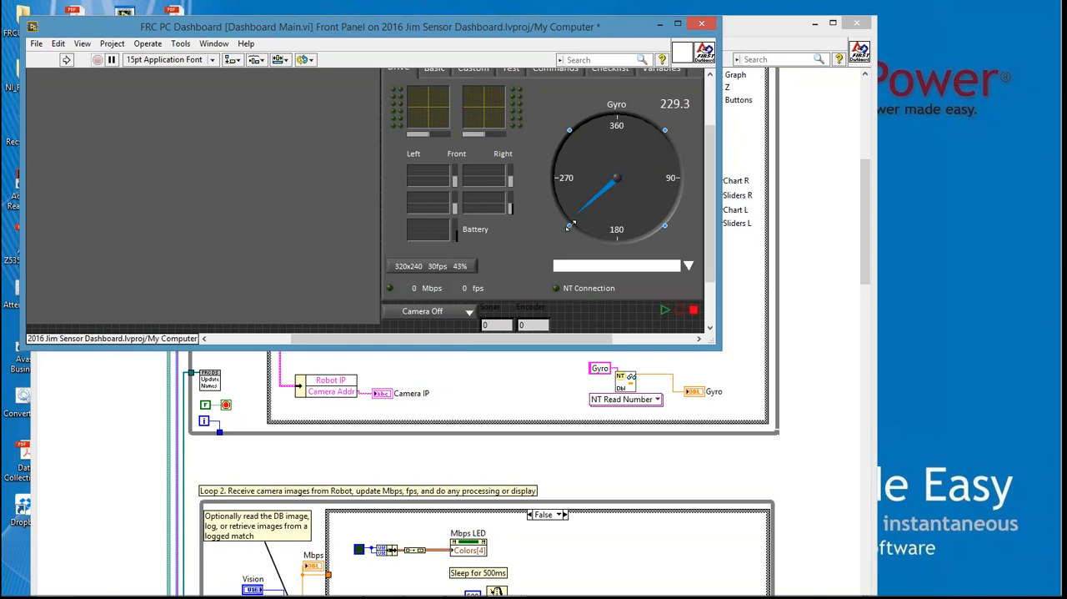
pyautogui.moveTo(371, 357)
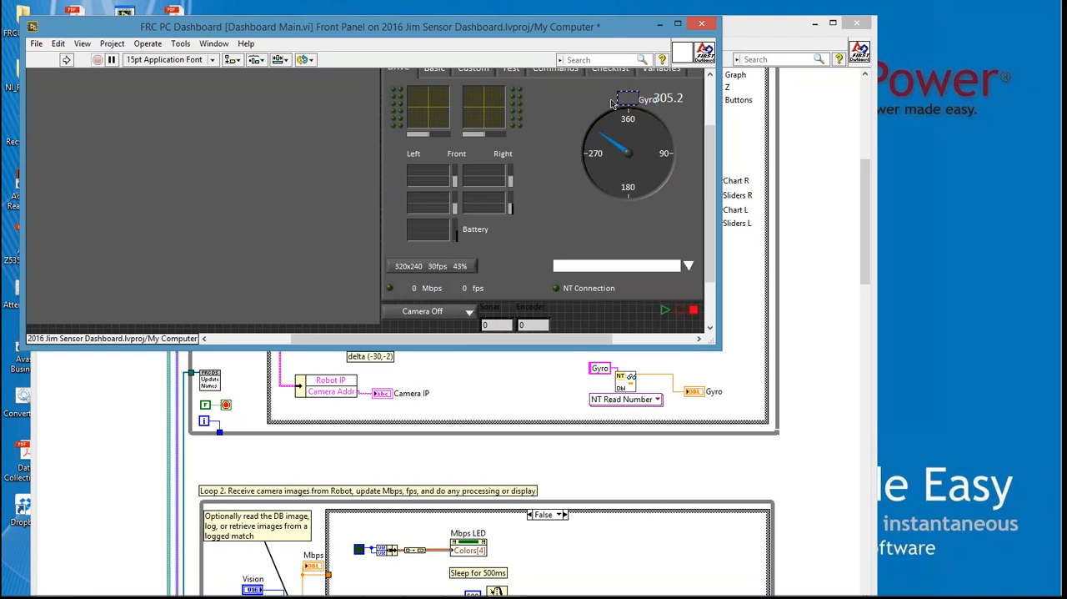
pyautogui.click(627, 150)
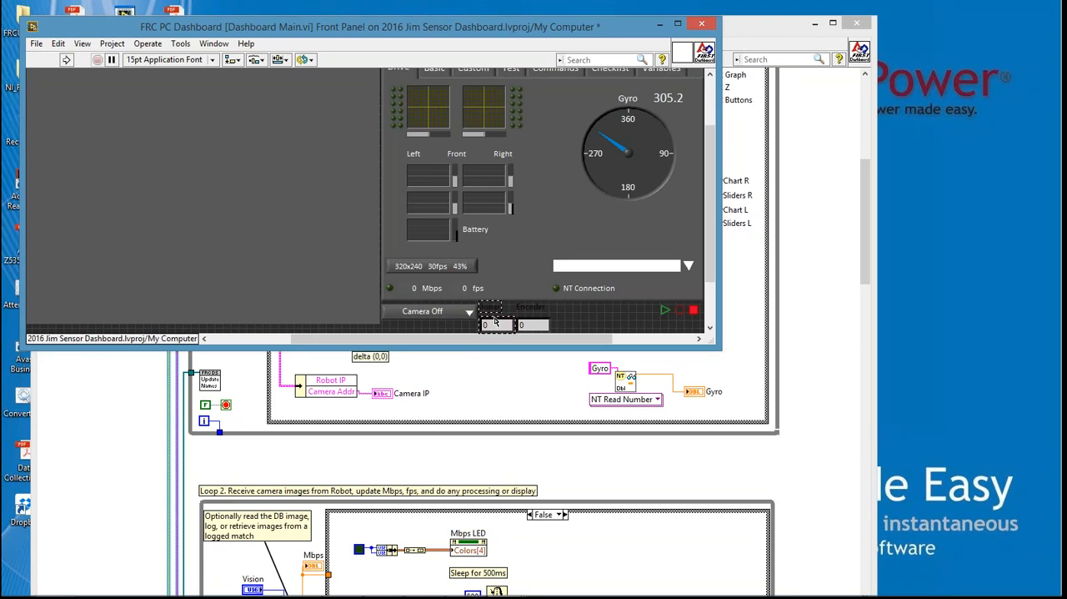
pyautogui.moveTo(493, 324); pyautogui.dragTo(570, 242)
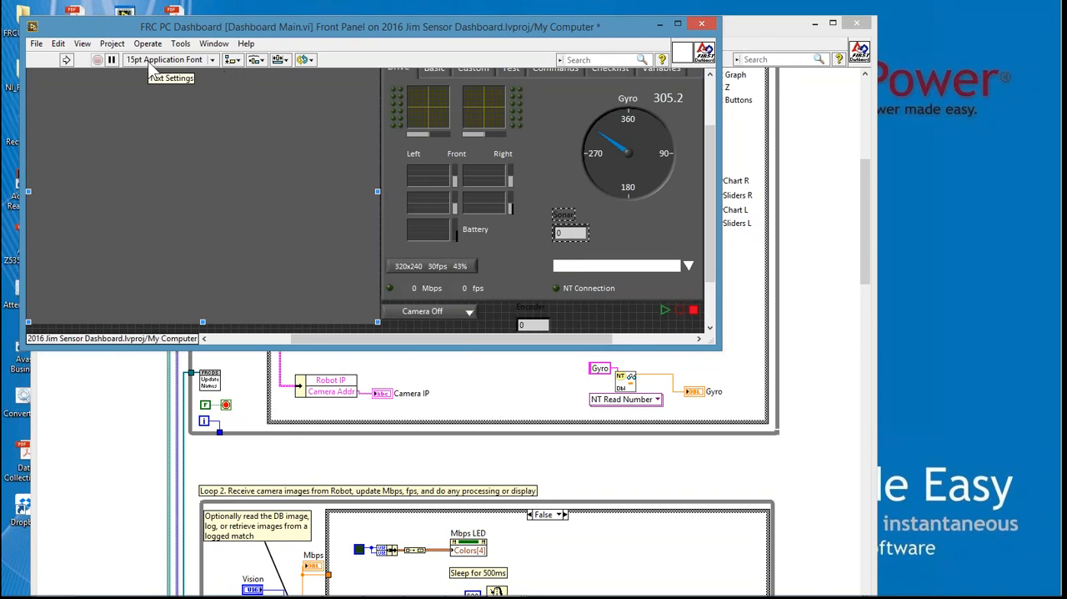
pyautogui.moveTo(203, 70)
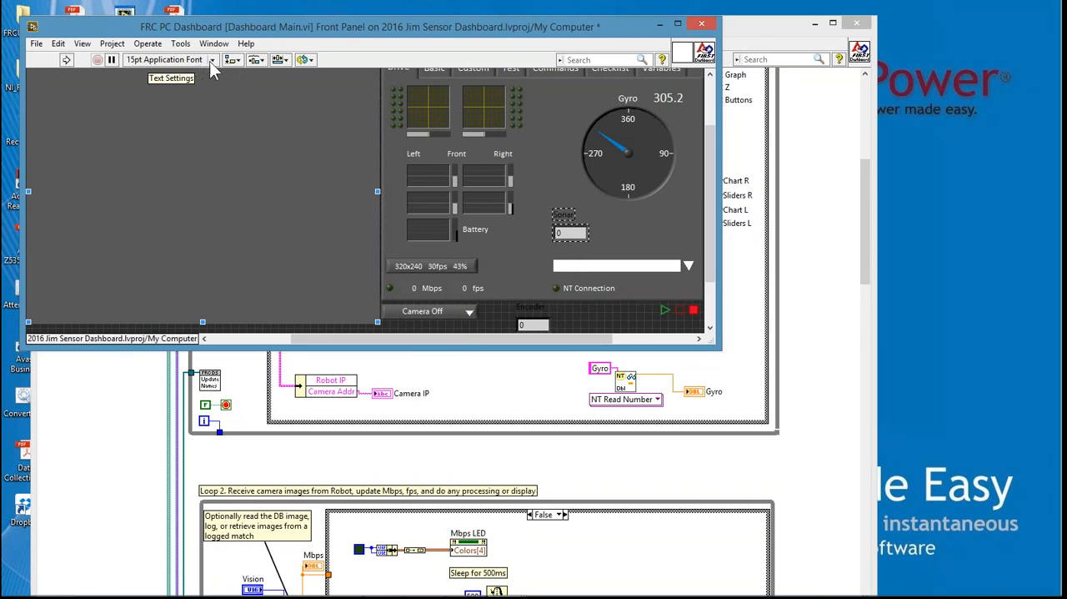
# Give the Sonar label a 24 pt font and a light text colour via Text Settings
pyautogui.click(210, 60)
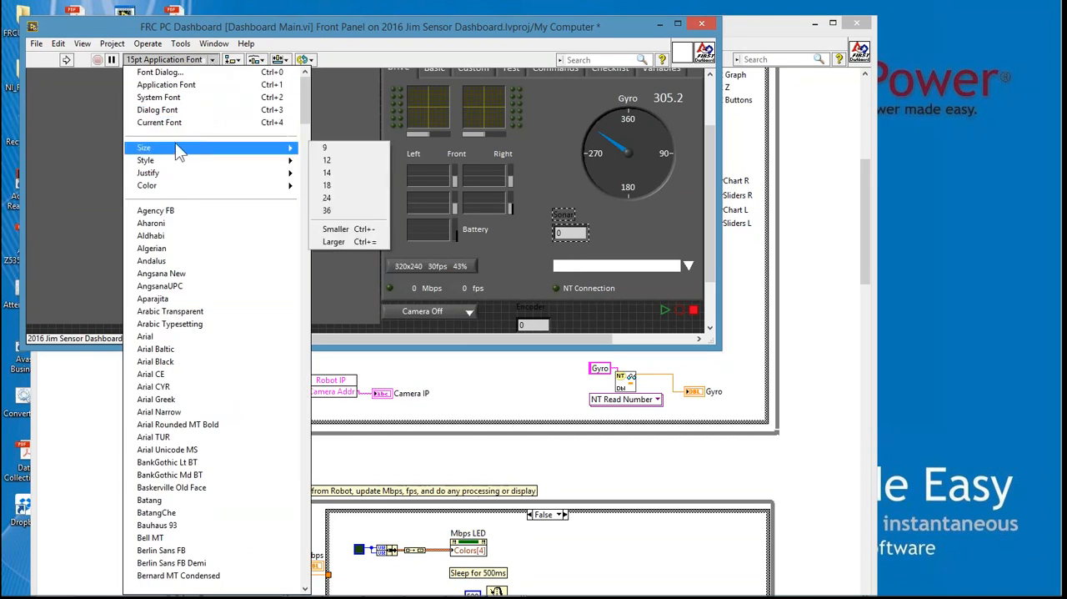
pyautogui.moveTo(326, 147)
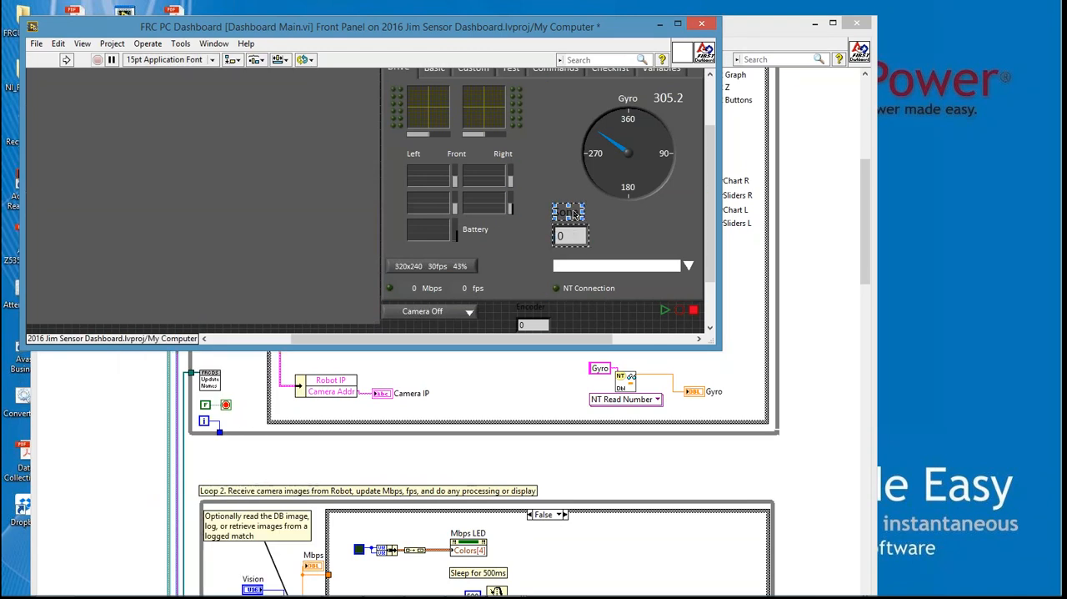
pyautogui.click(568, 225)
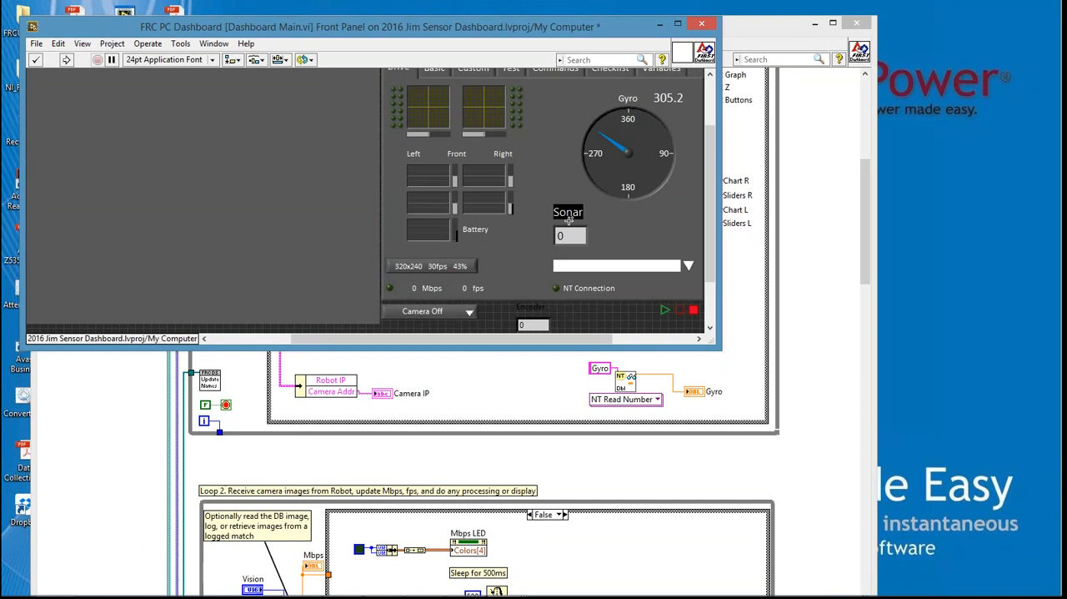
pyautogui.moveTo(215, 102)
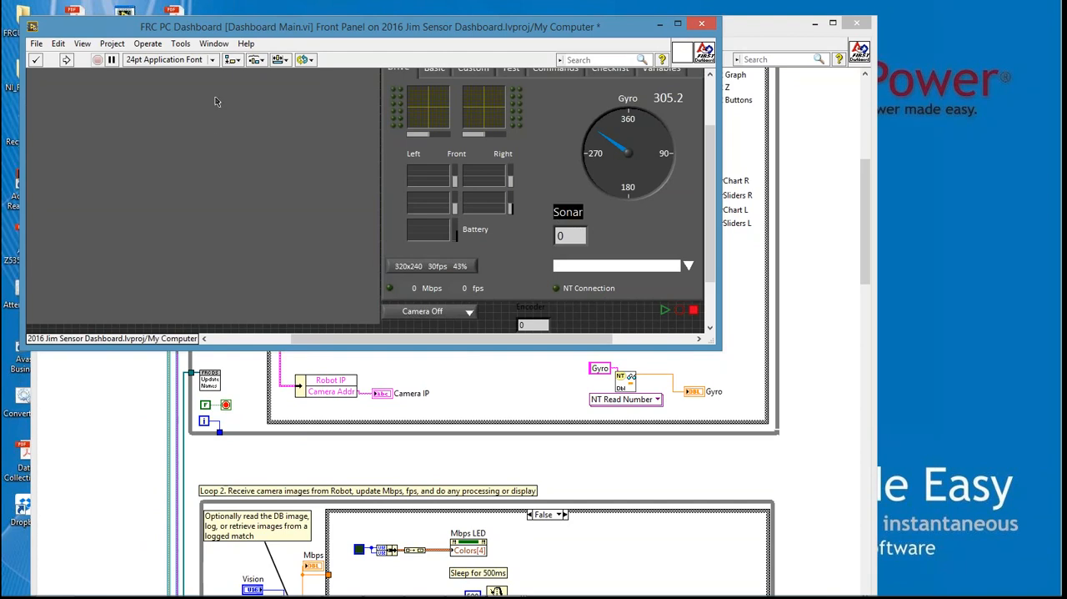
pyautogui.moveTo(157, 67)
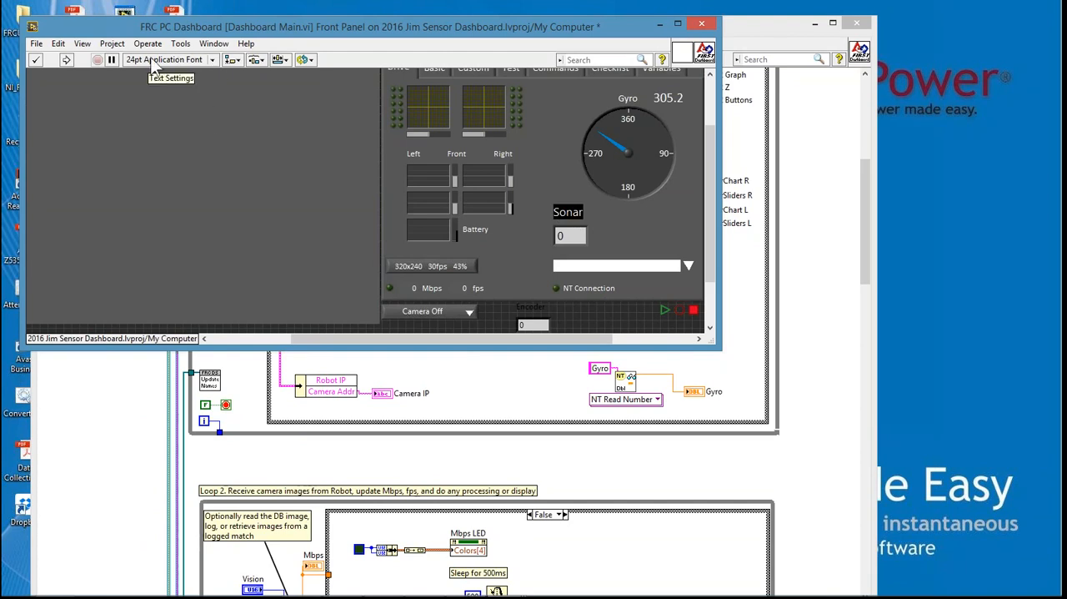
pyautogui.moveTo(215, 68)
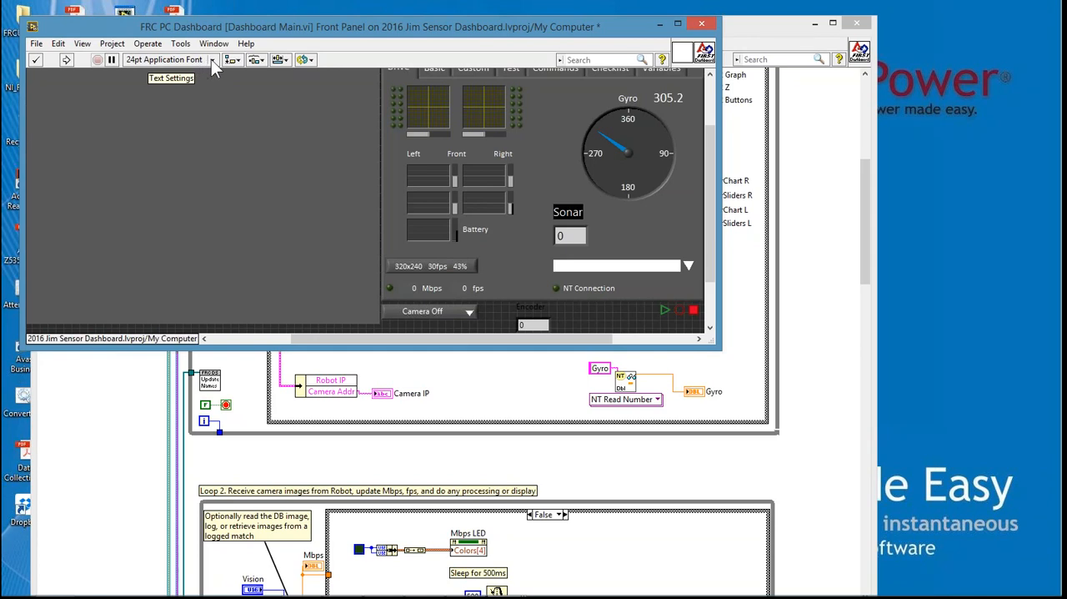
pyautogui.click(214, 60)
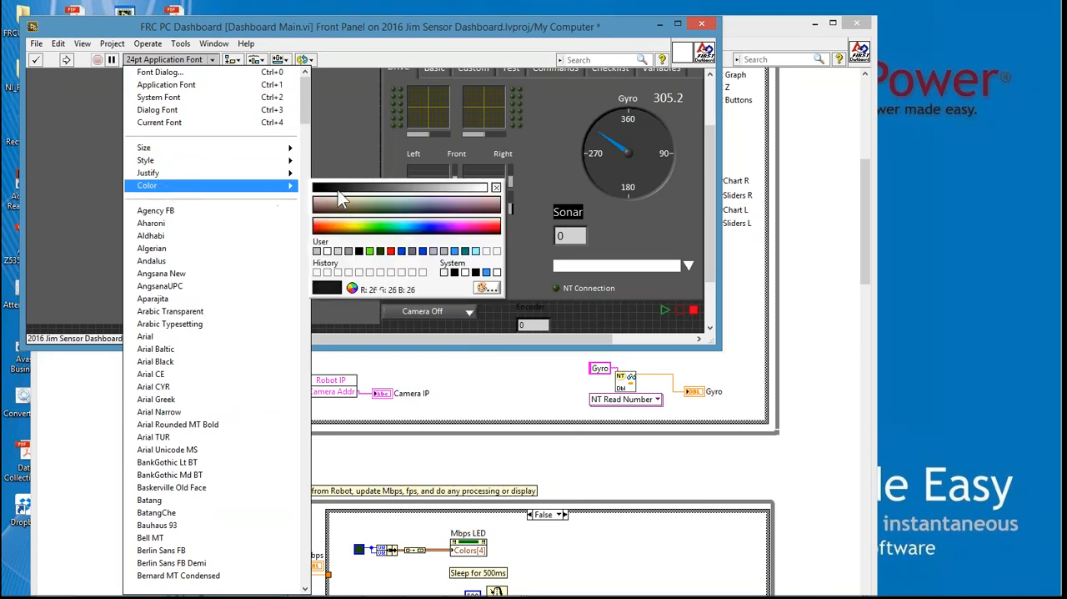
pyautogui.moveTo(326, 250)
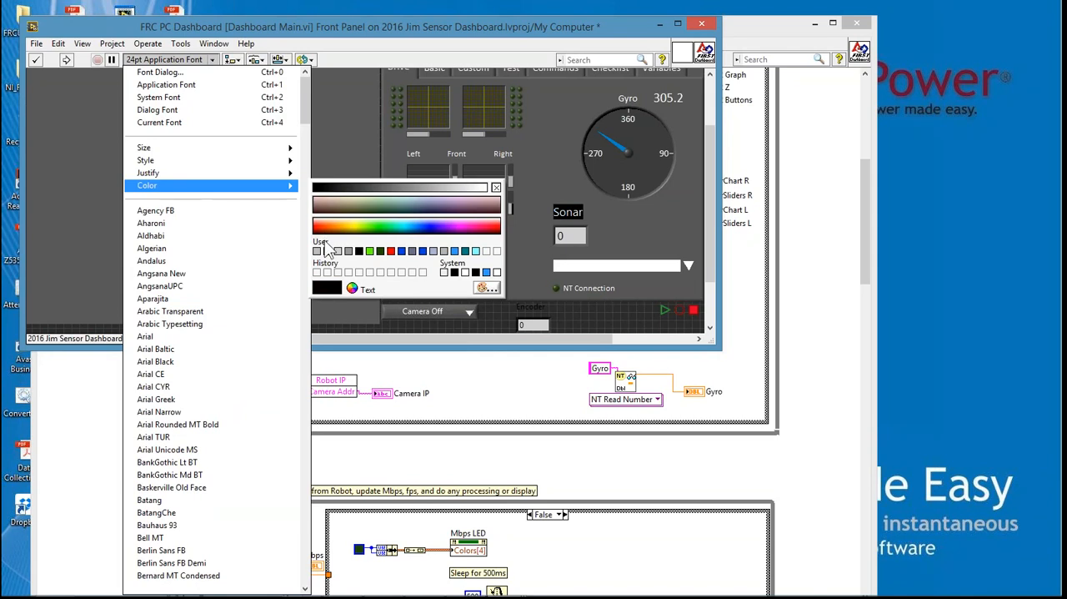
pyautogui.moveTo(327, 254)
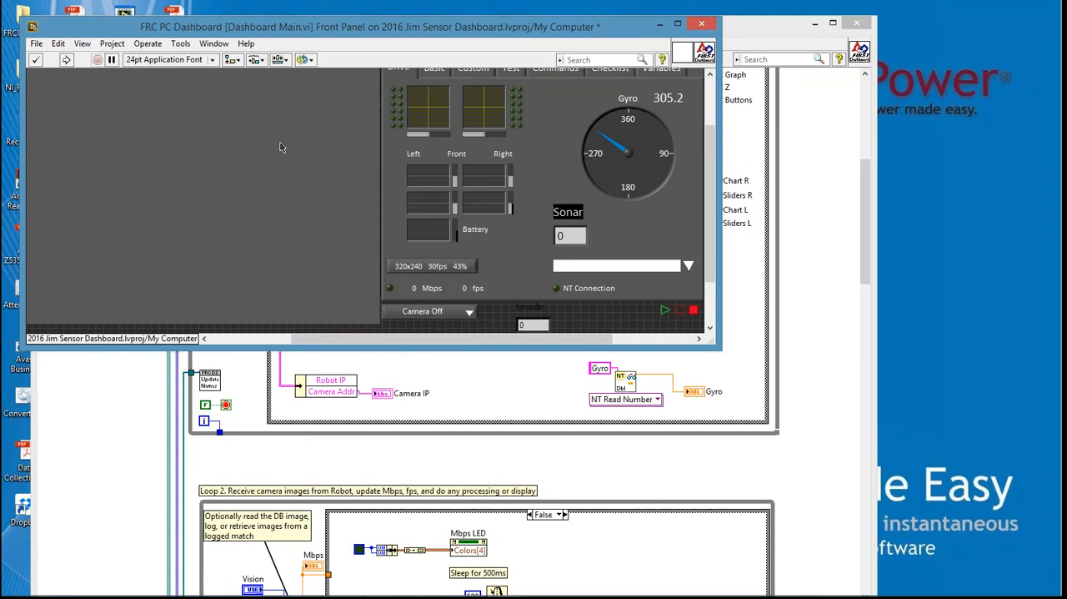
pyautogui.click(213, 60)
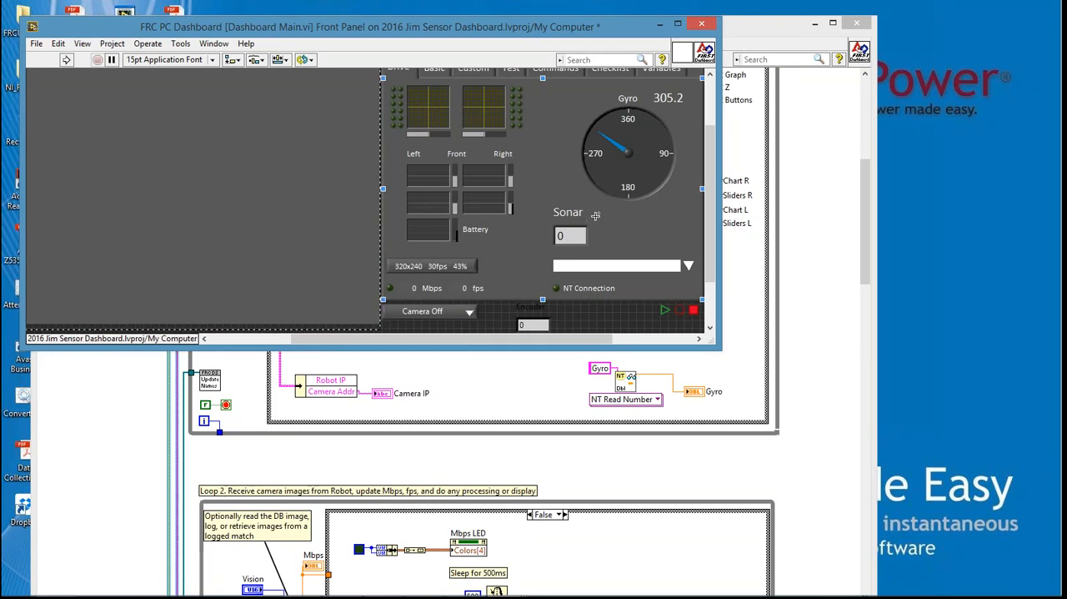
pyautogui.click(567, 212)
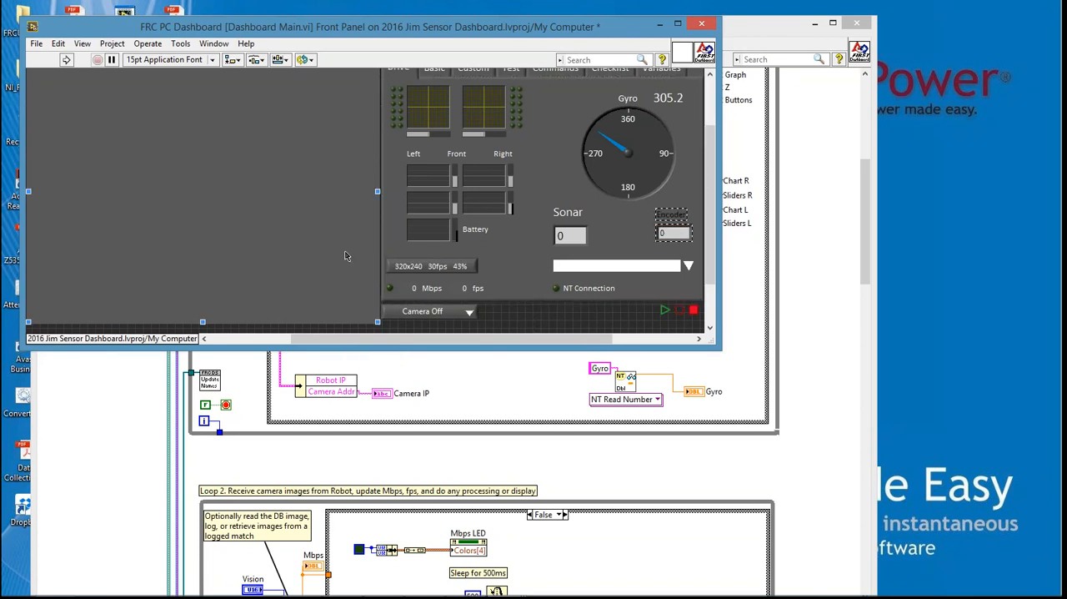
pyautogui.moveTo(163, 123)
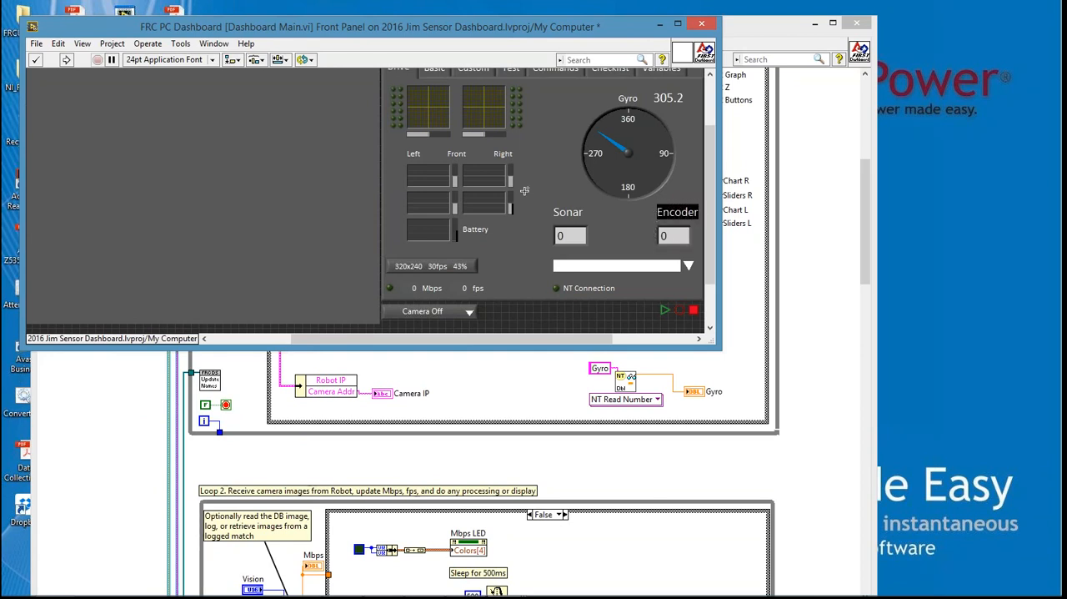
pyautogui.moveTo(215, 70)
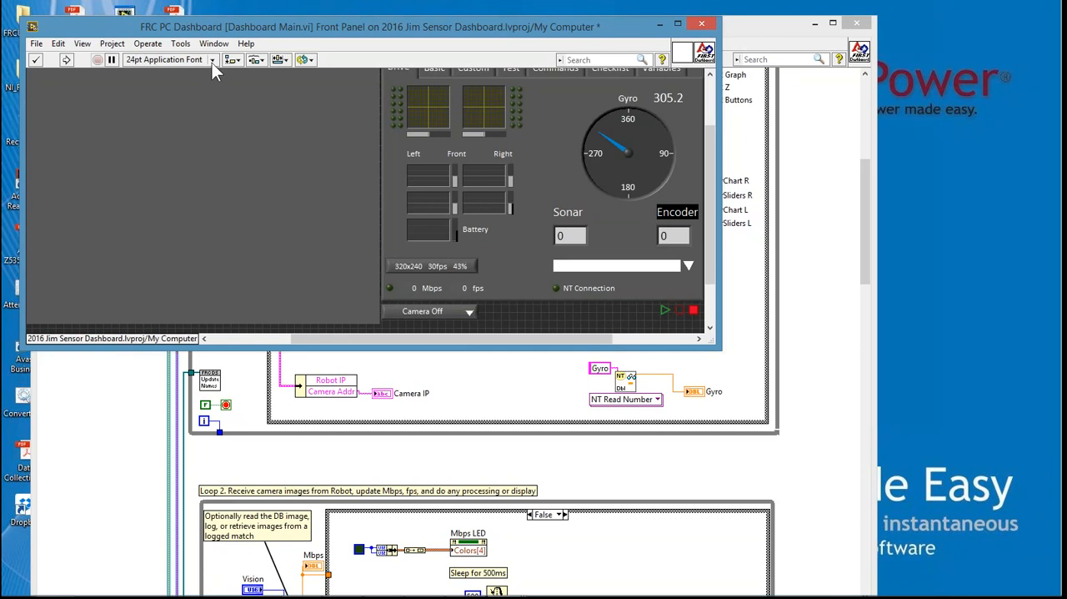
# Enlarge and colour the Encoder label on the front panel to match the Sonar label
pyautogui.click(210, 60)
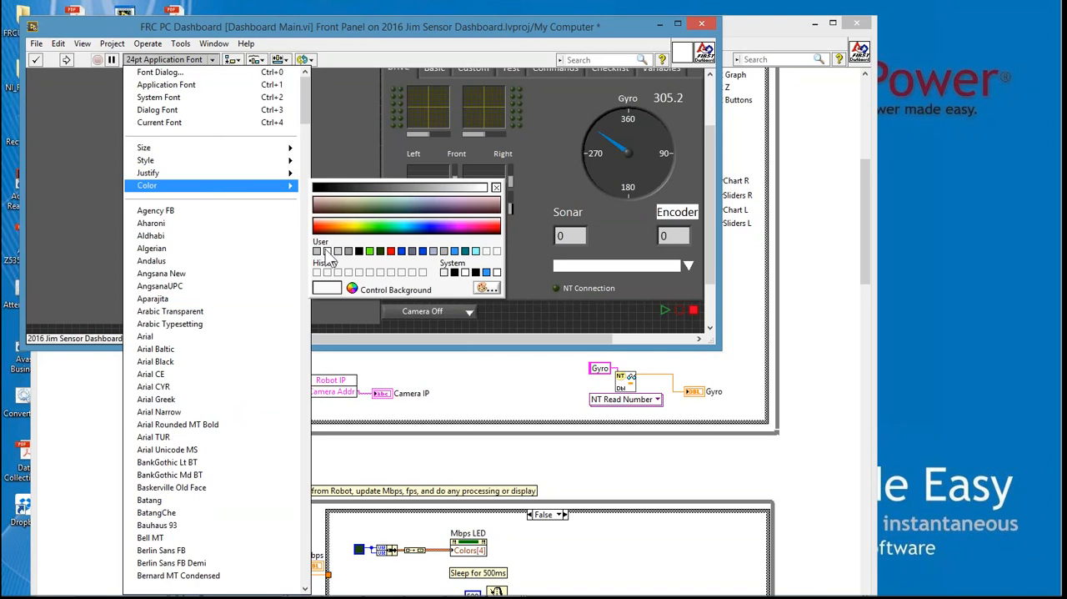
pyautogui.click(323, 252)
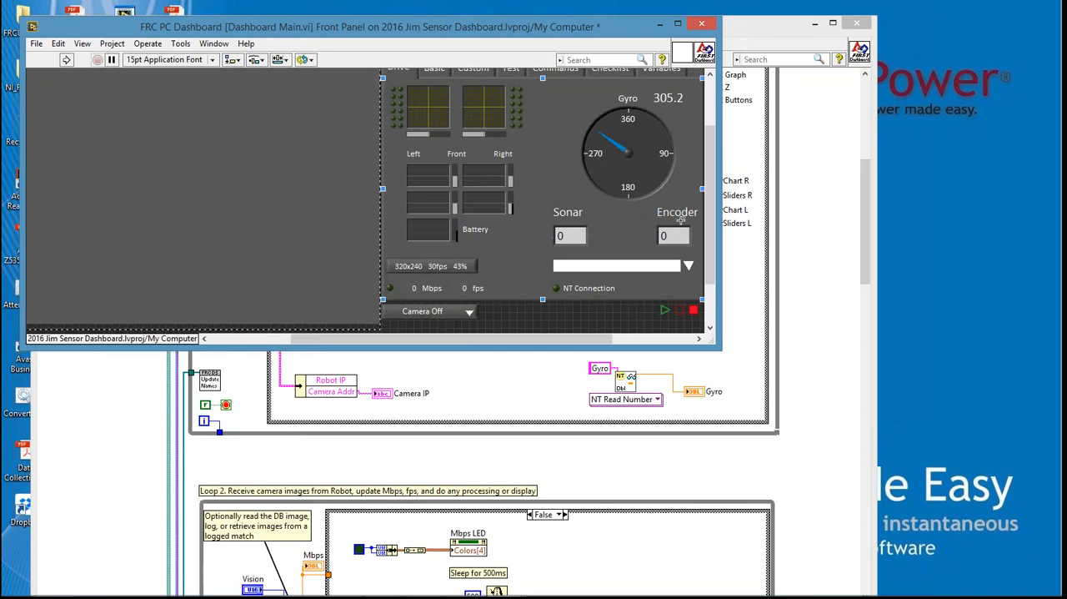
pyautogui.moveTo(540, 375)
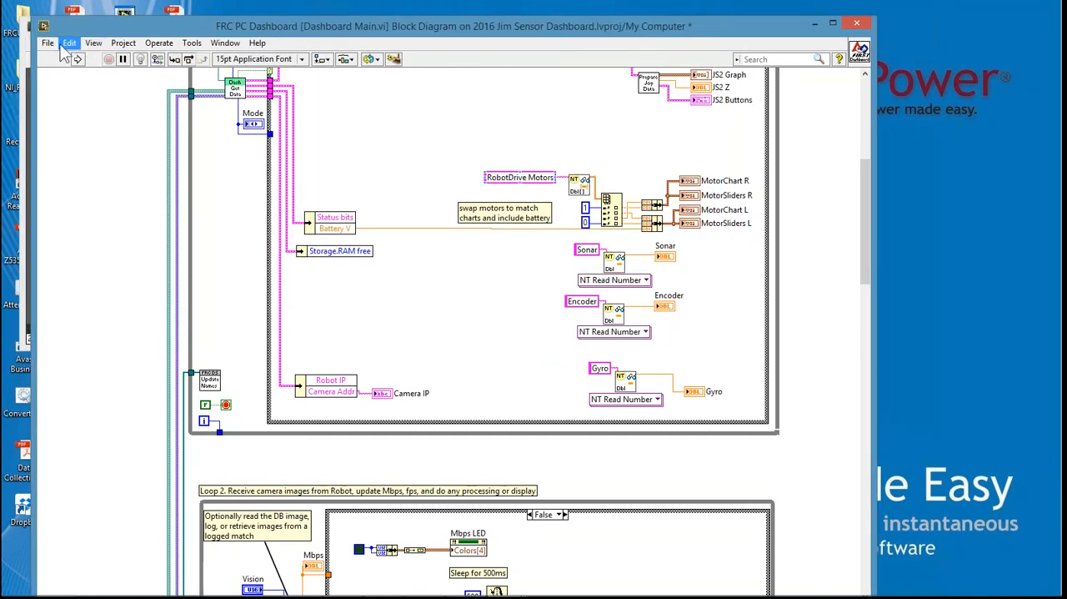
# Save Dashboard Main.vi via File > Save before running it
pyautogui.click(47, 43)
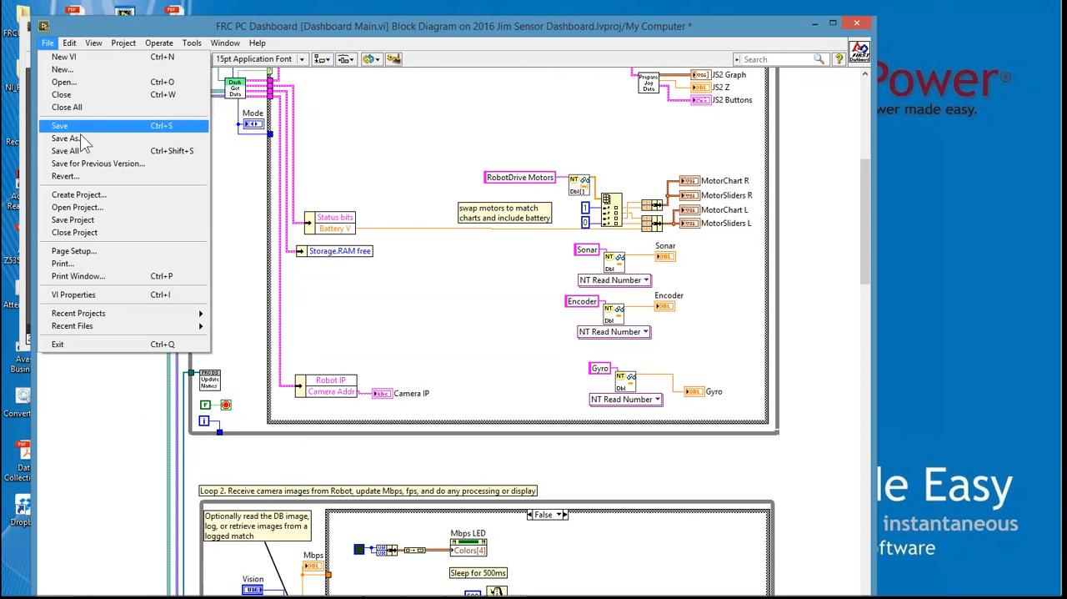
pyautogui.click(60, 125)
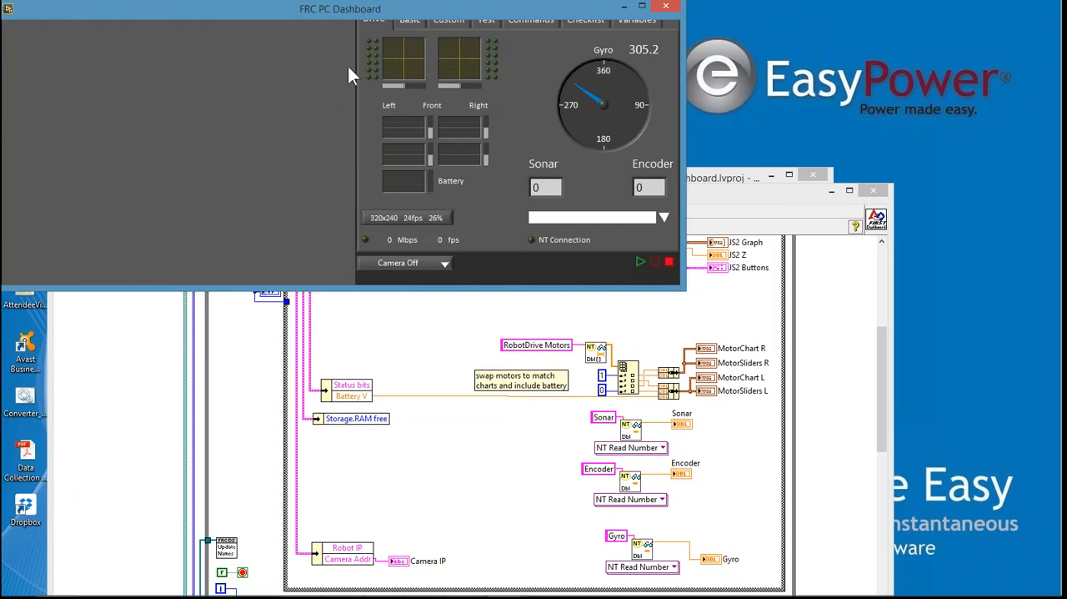
pyautogui.moveTo(547, 100)
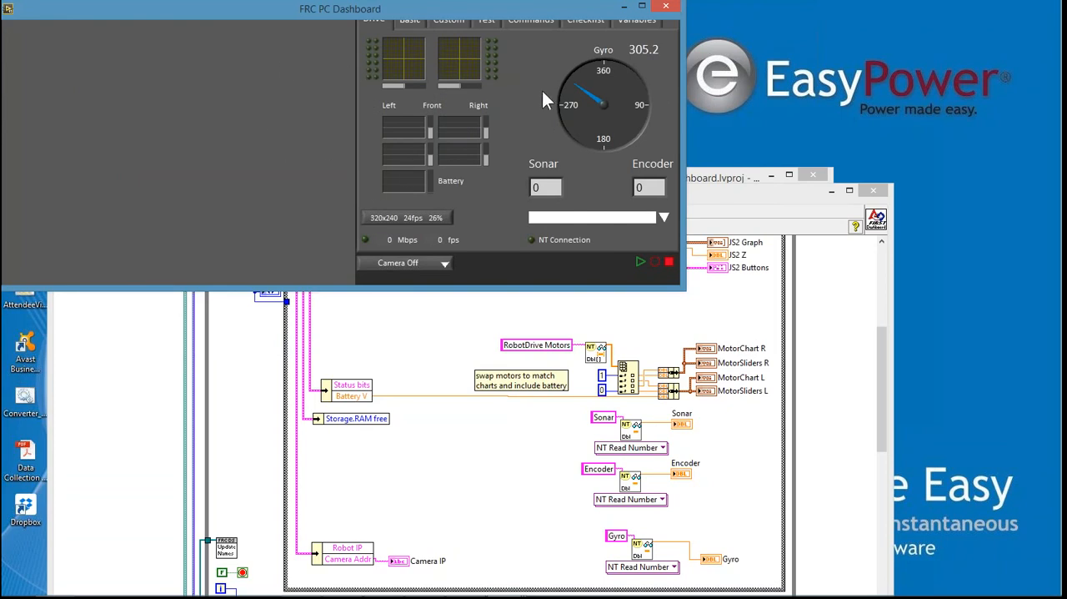
pyautogui.moveTo(547, 37)
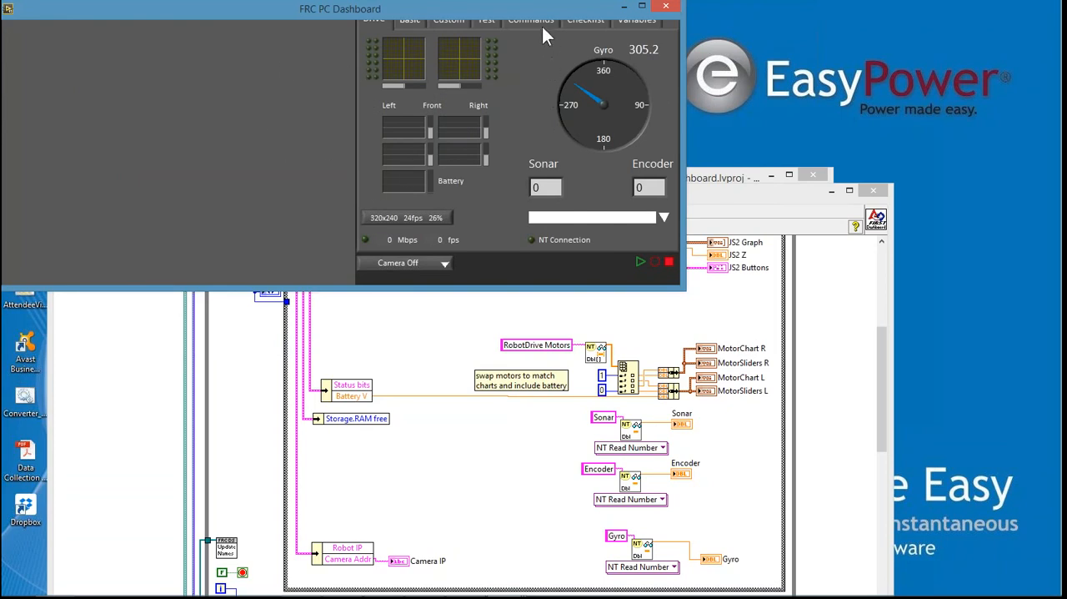
pyautogui.moveTo(377, 253)
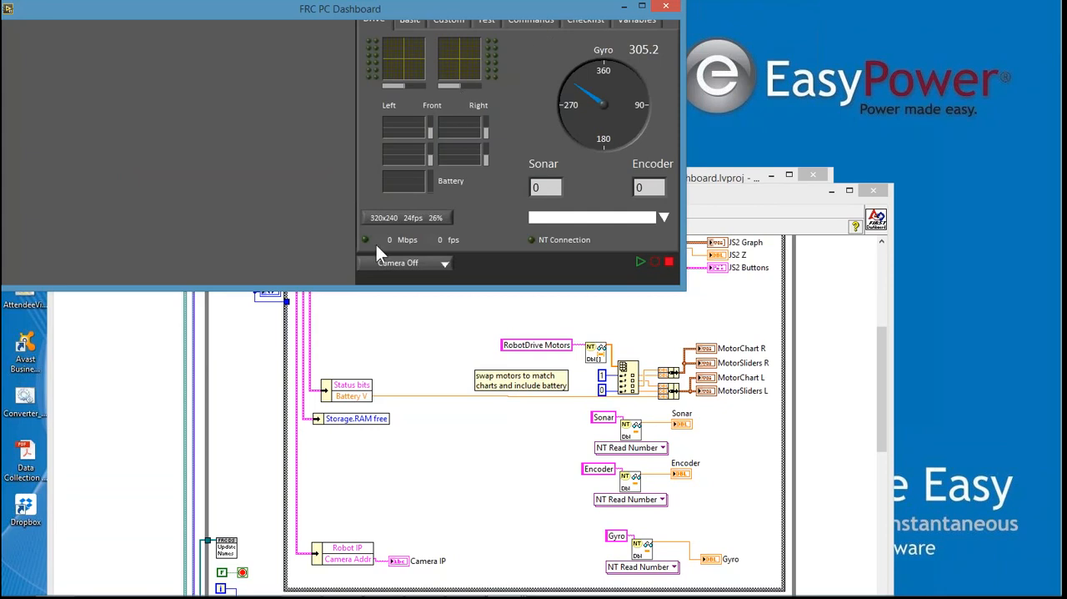
pyautogui.moveTo(430, 275)
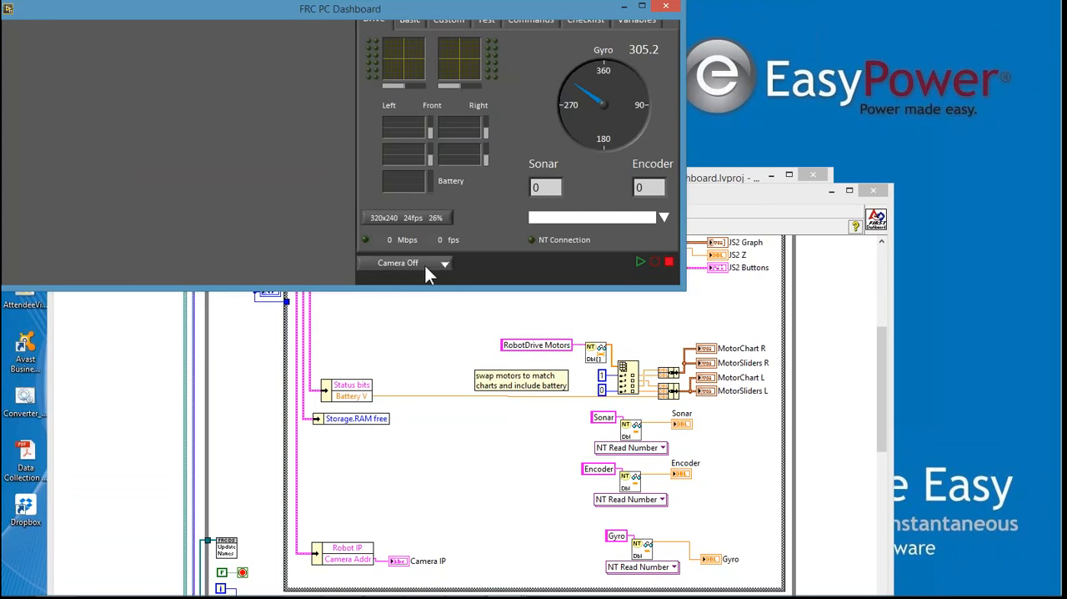
pyautogui.moveTo(454, 285)
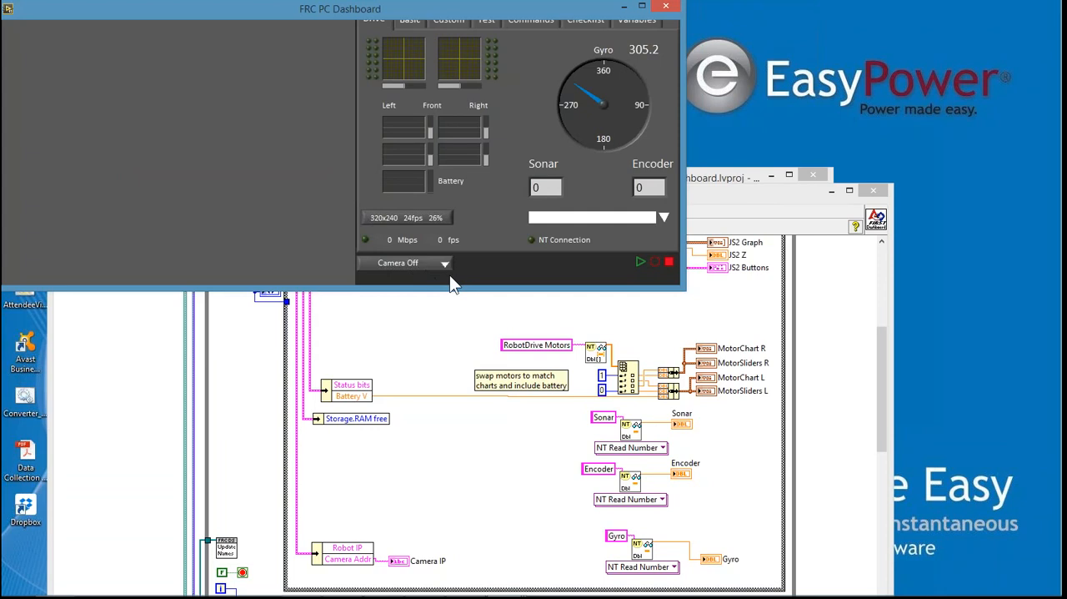
pyautogui.moveTo(323, 103)
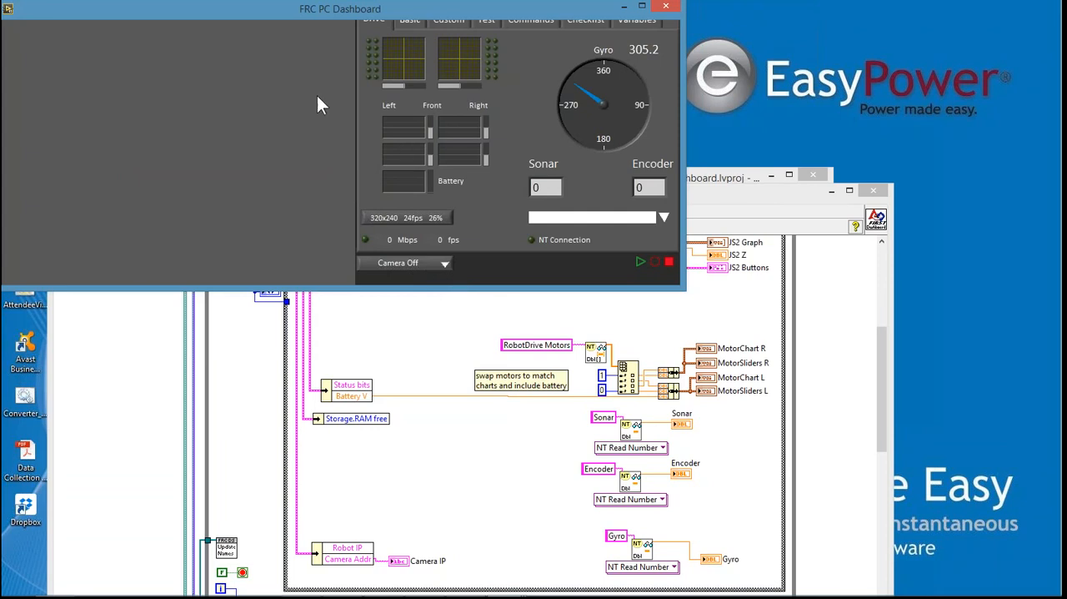
pyautogui.moveTo(641, 8)
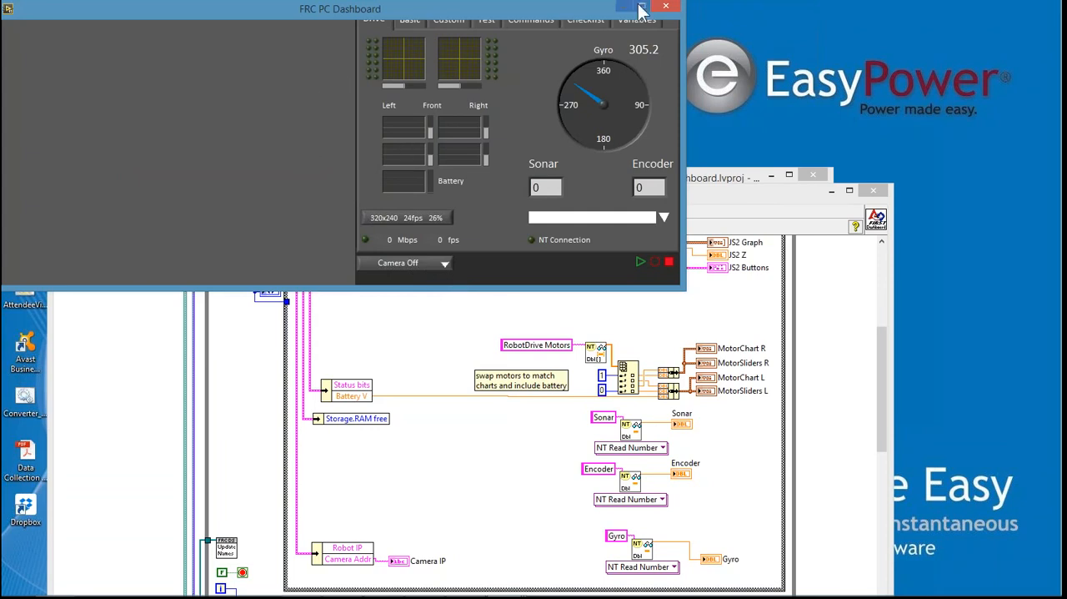
pyautogui.moveTo(470, 274)
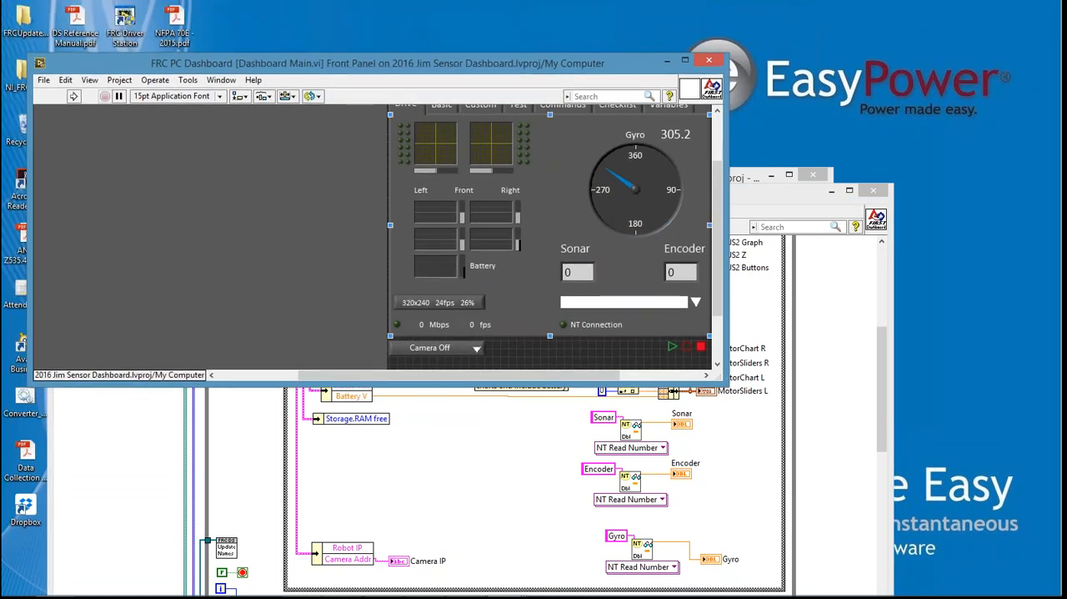
# Stop the dashboard and scroll the front panel so the tab row of pages shows fully
pyautogui.scroll(3)
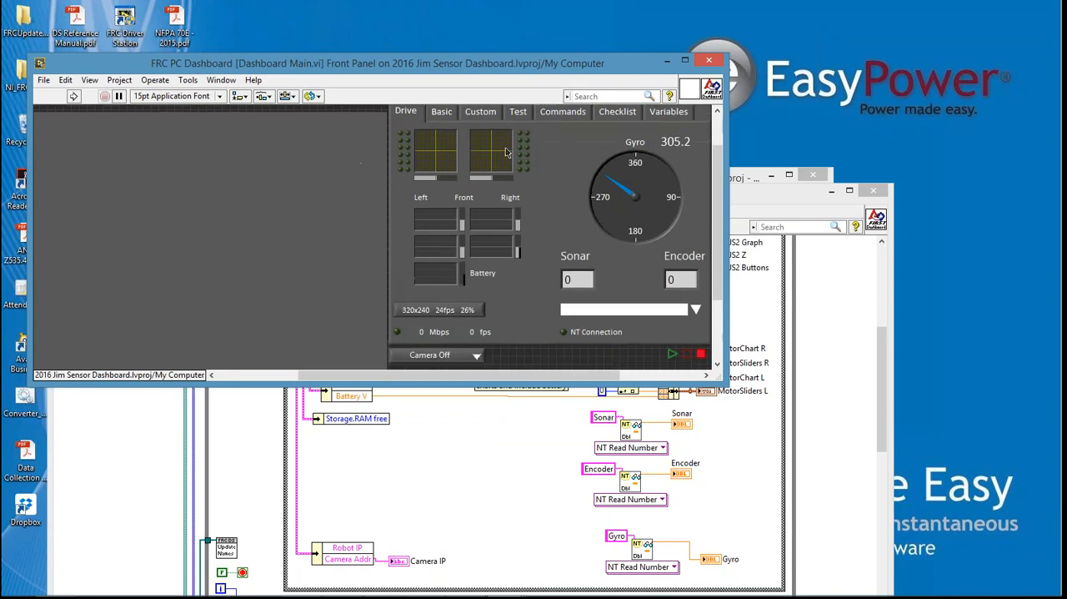
pyautogui.click(490, 154)
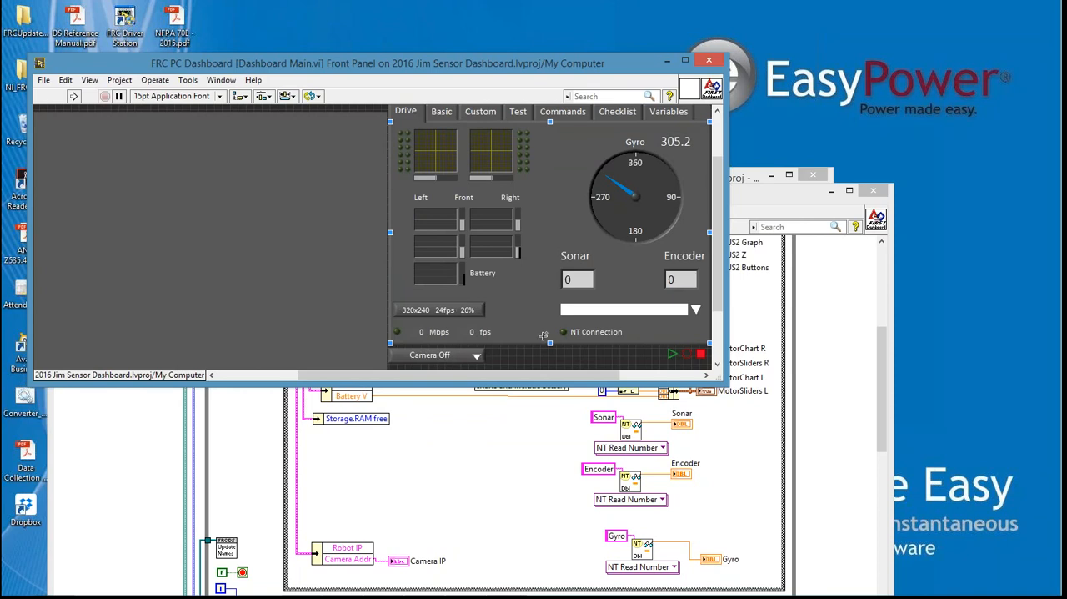
pyautogui.moveTo(550, 343)
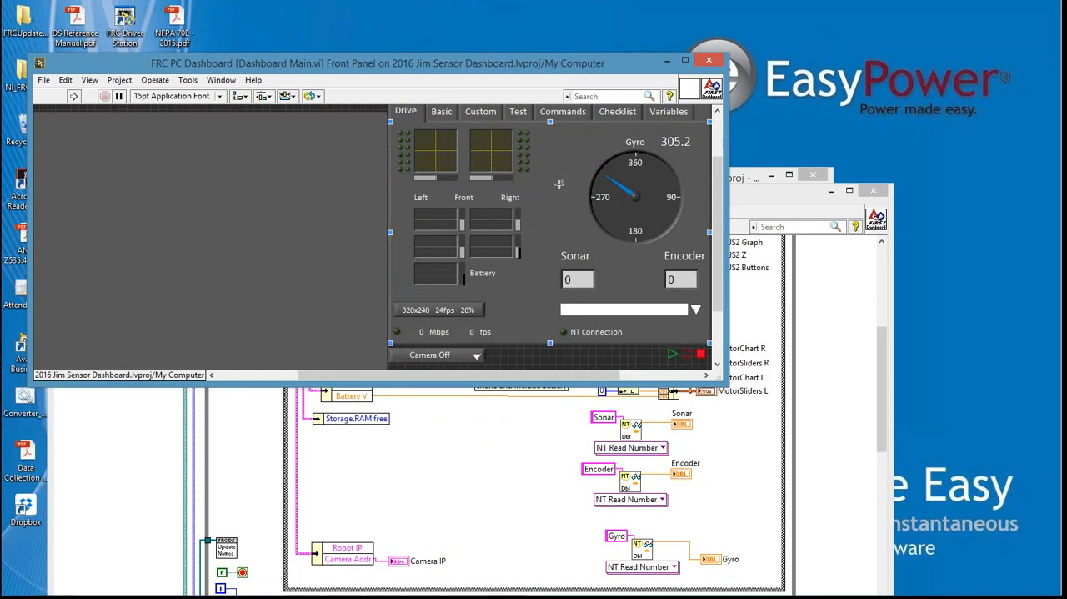
pyautogui.moveTo(527, 289)
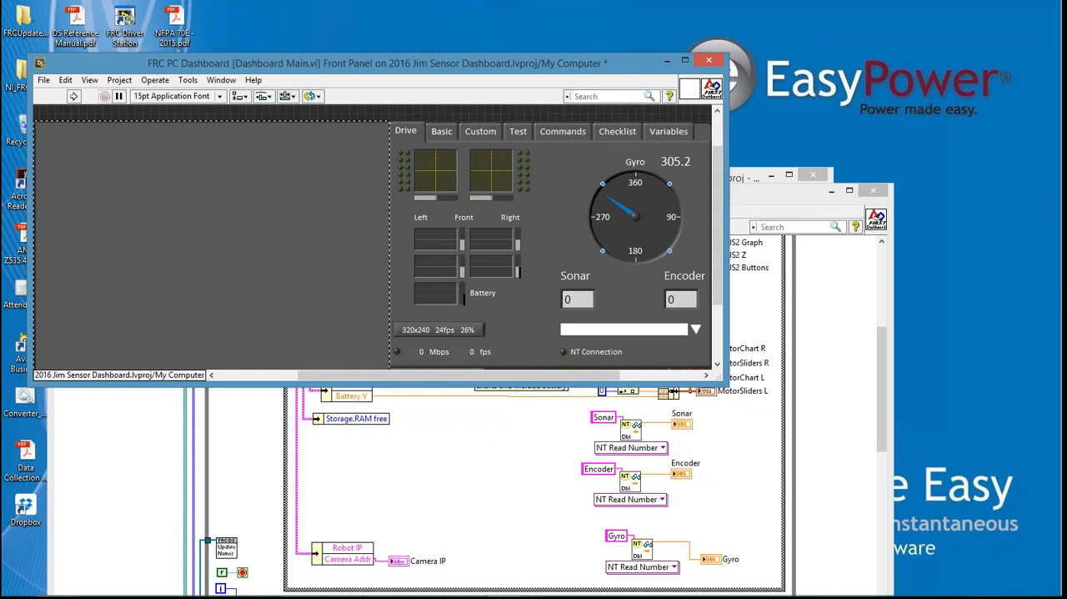
pyautogui.scroll(3)
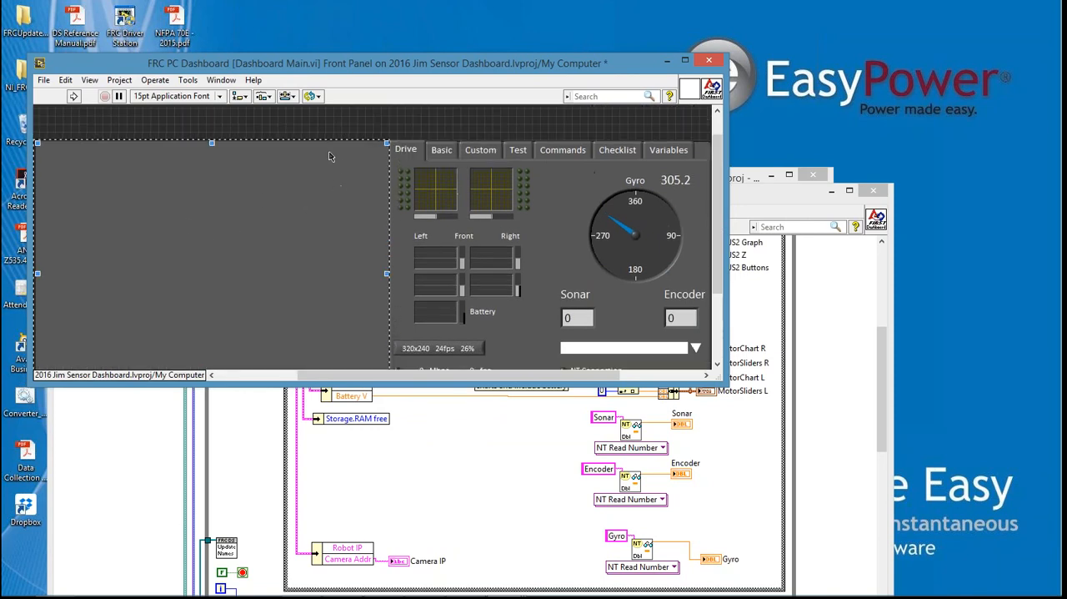
pyautogui.moveTo(317, 193)
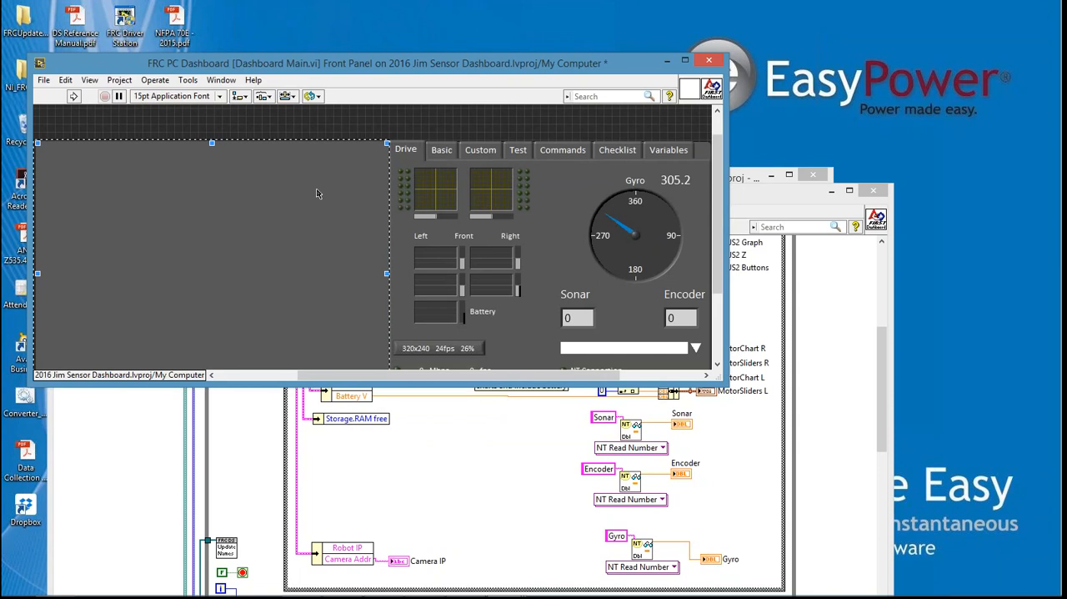
pyautogui.moveTo(323, 240)
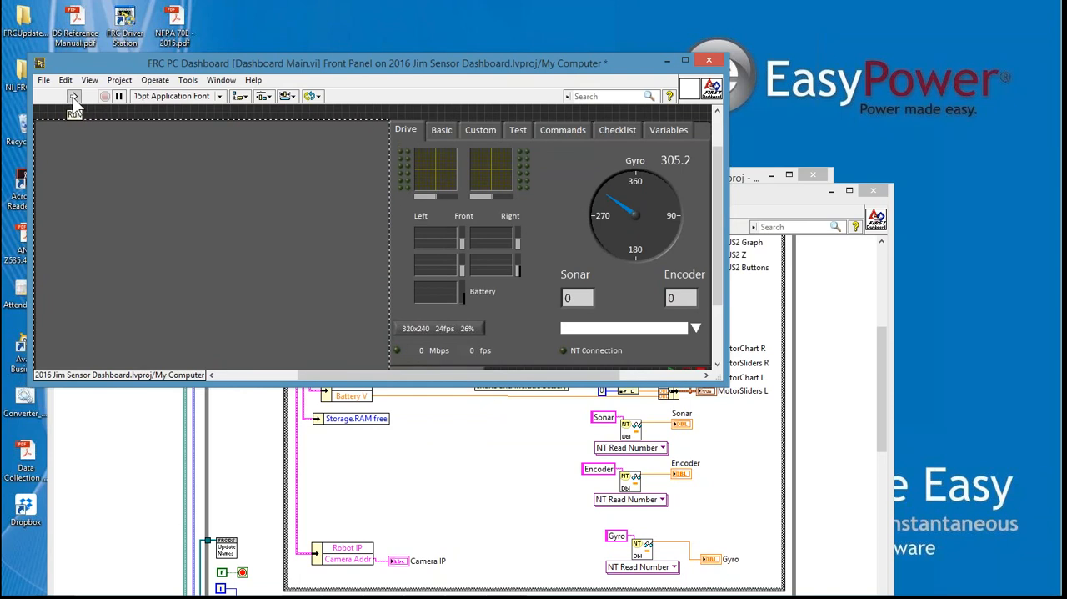
# Run the dashboard again, check the page row and camera selector, then stop it
pyautogui.click(74, 96)
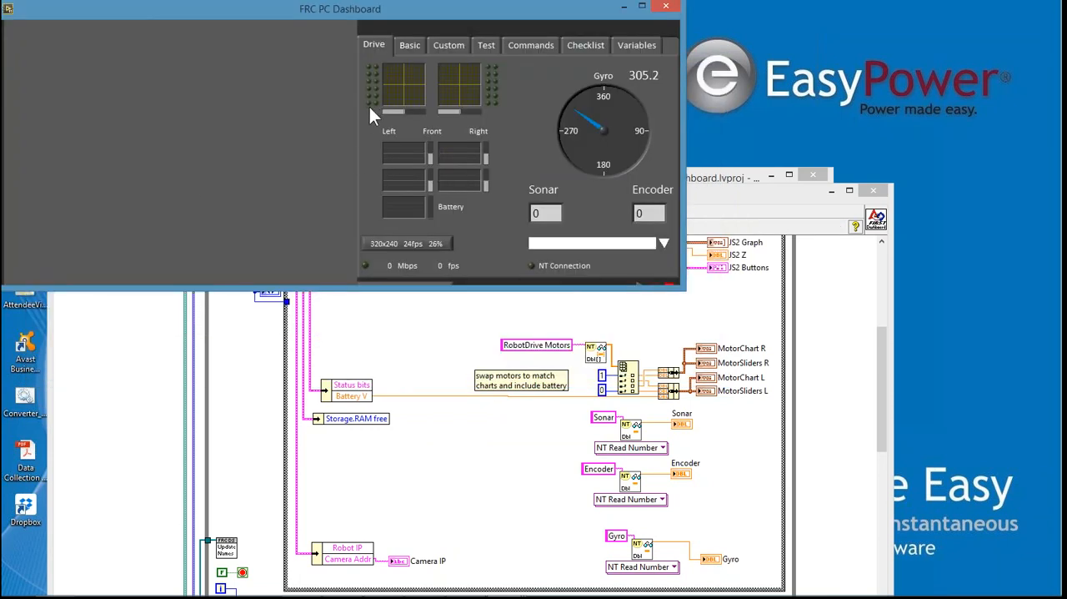
pyautogui.moveTo(401, 74)
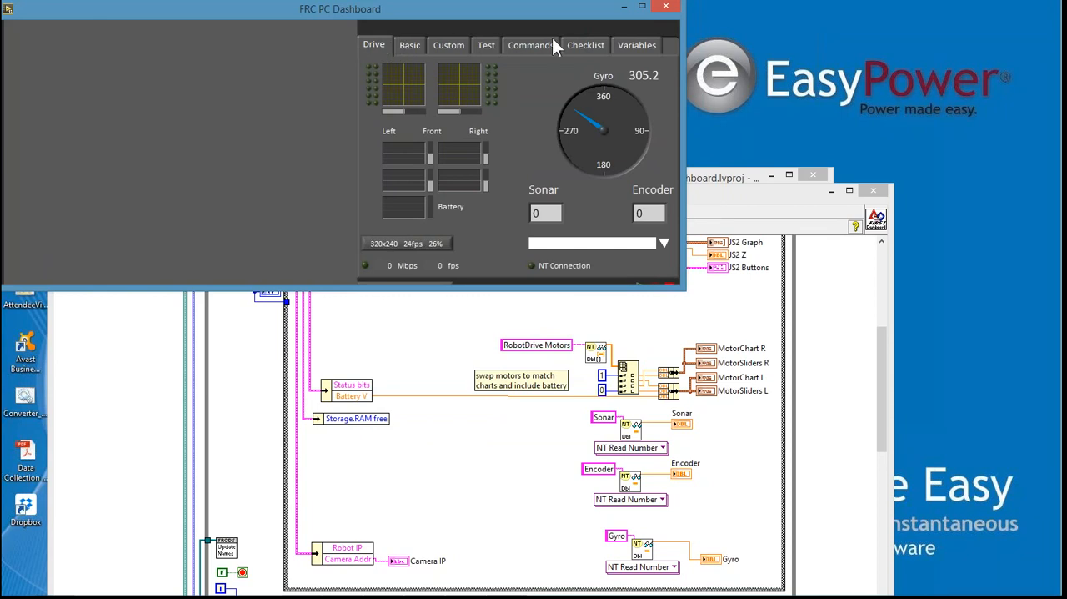
pyautogui.moveTo(391, 284)
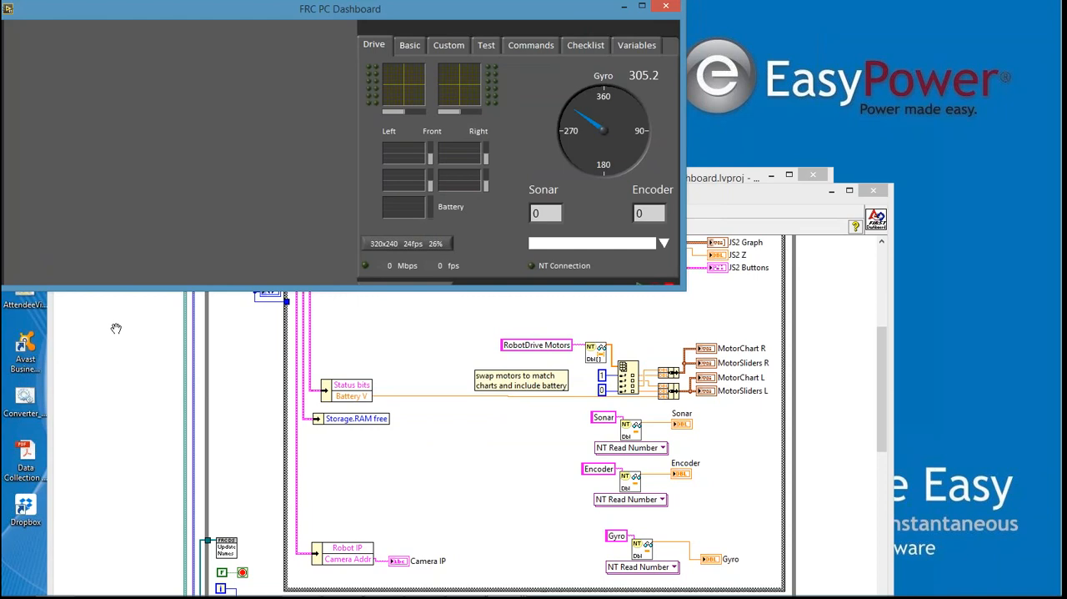
pyautogui.click(124, 227)
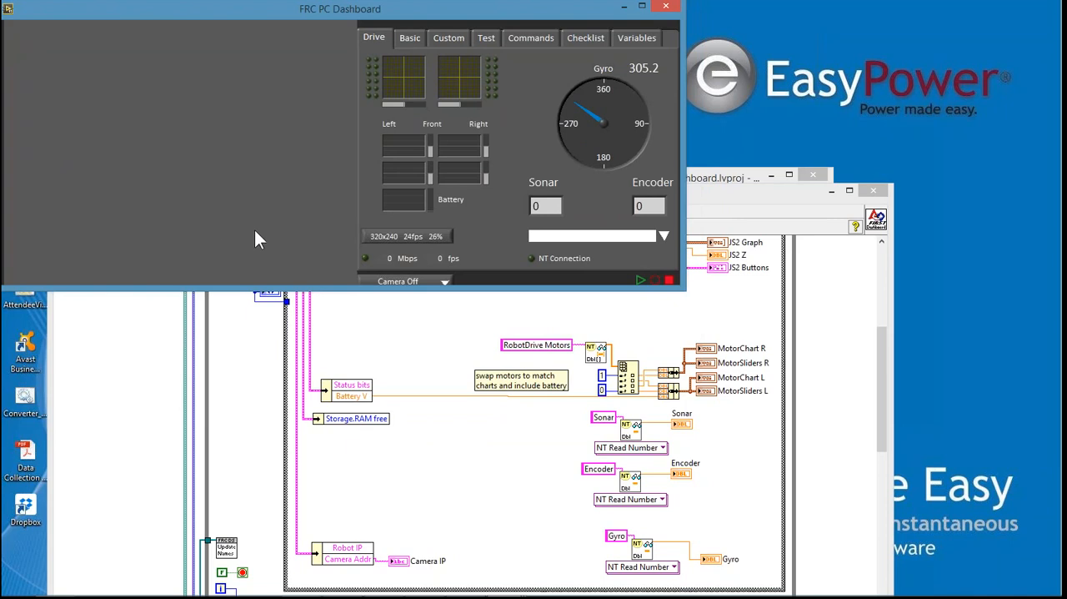
pyautogui.moveTo(460, 137)
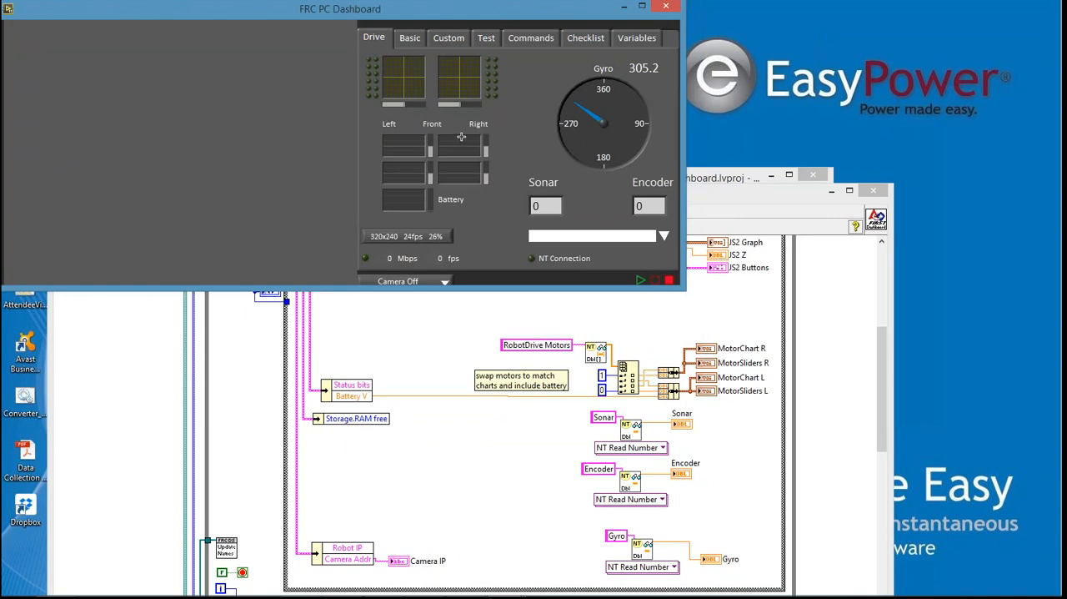
pyautogui.moveTo(437, 258)
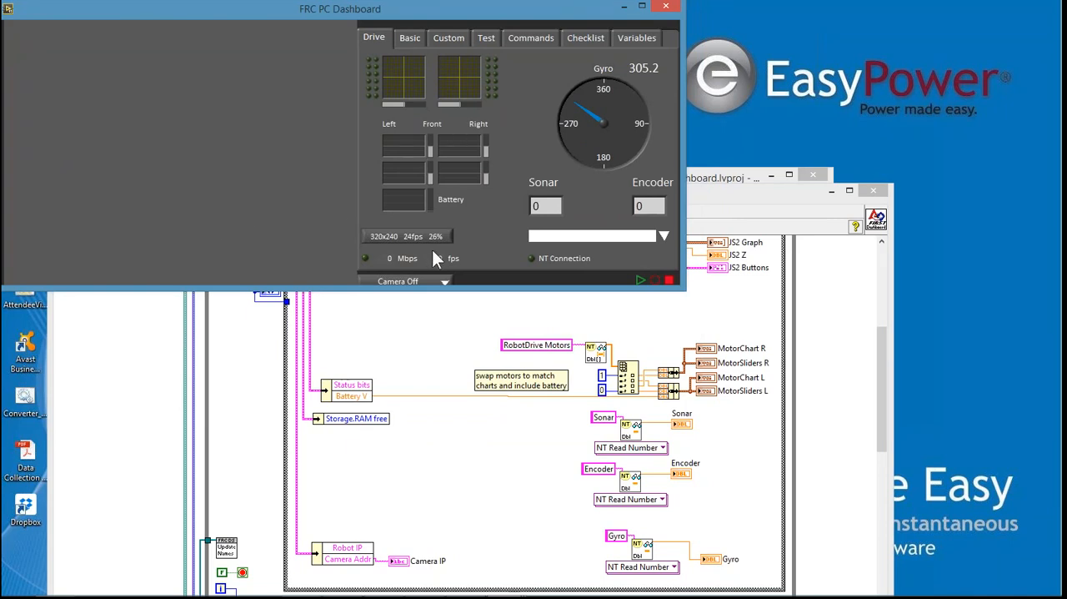
pyautogui.moveTo(487, 232)
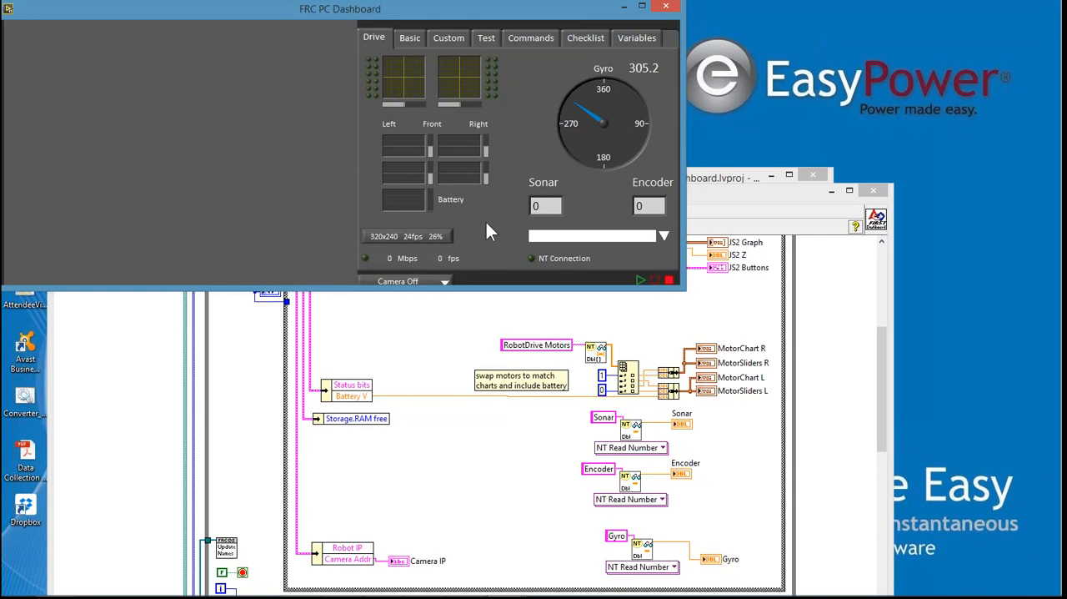
pyautogui.moveTo(487, 234)
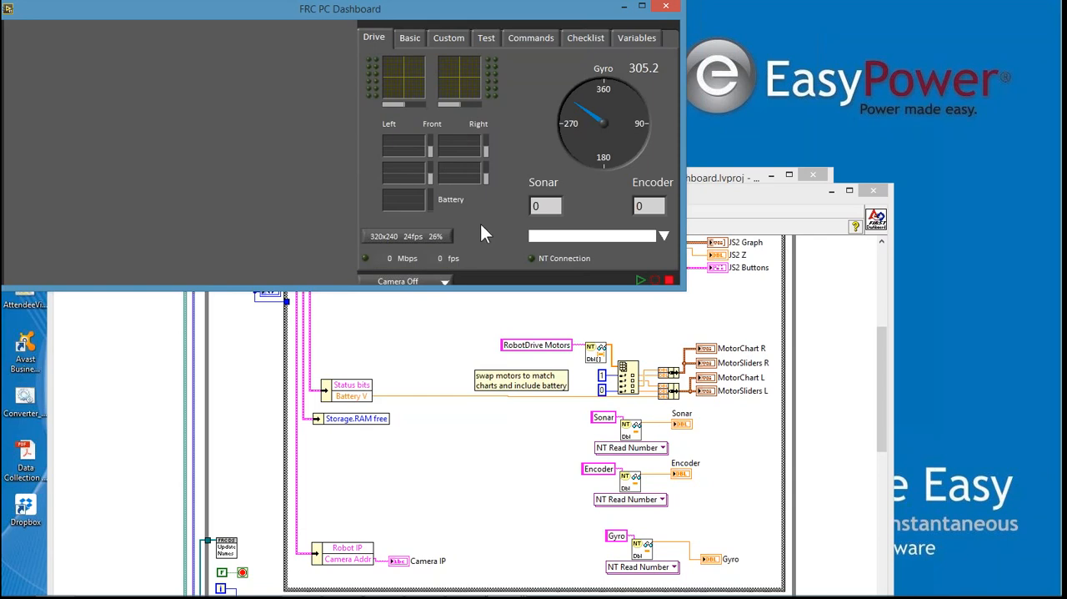
pyautogui.moveTo(347, 132)
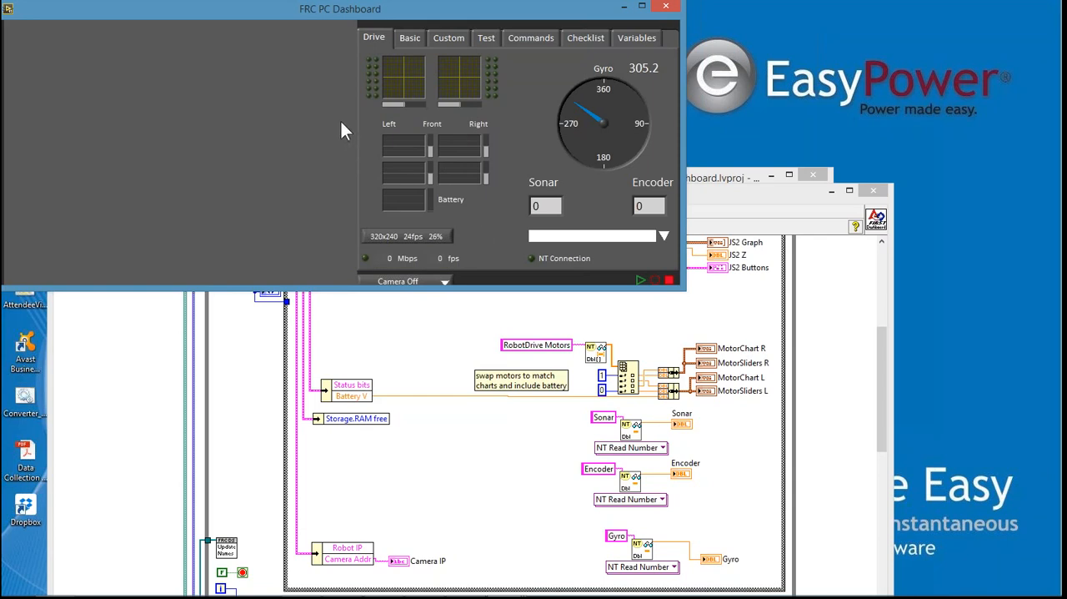
pyautogui.moveTo(490, 197)
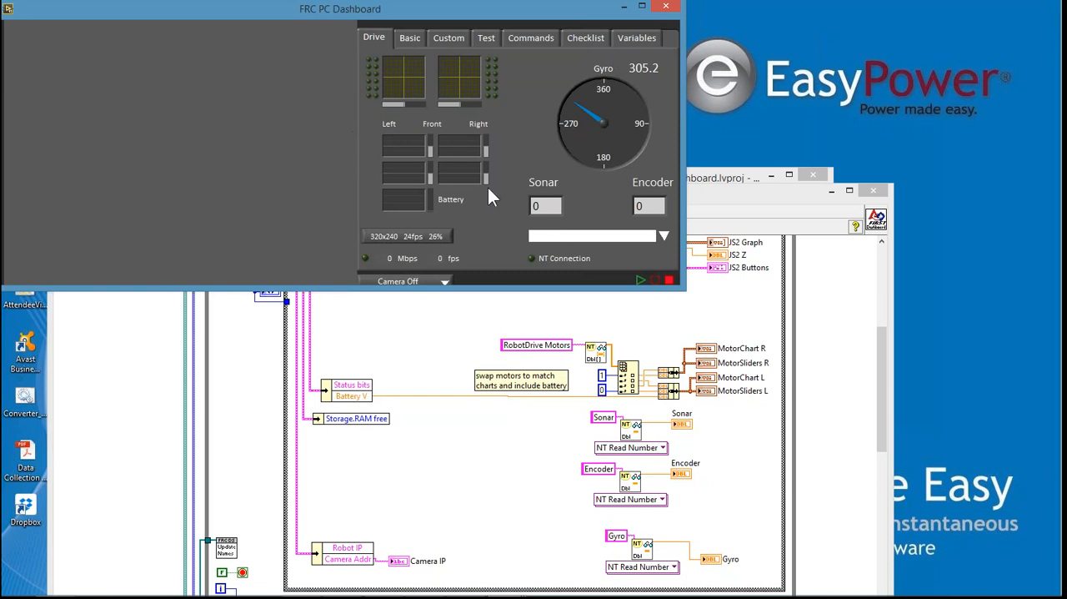
pyautogui.click(408, 280)
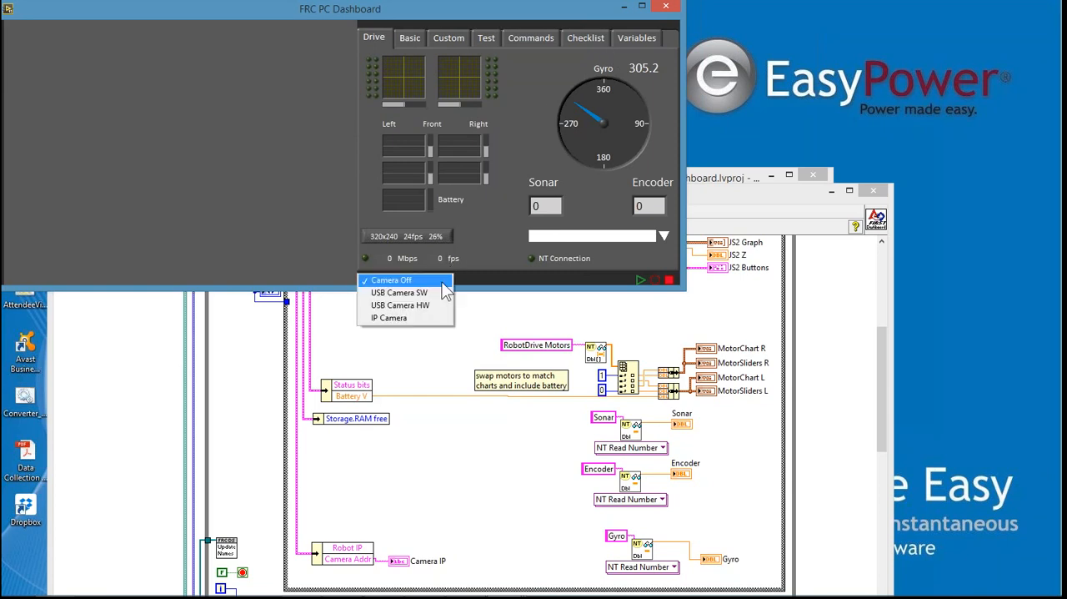
pyautogui.click(392, 281)
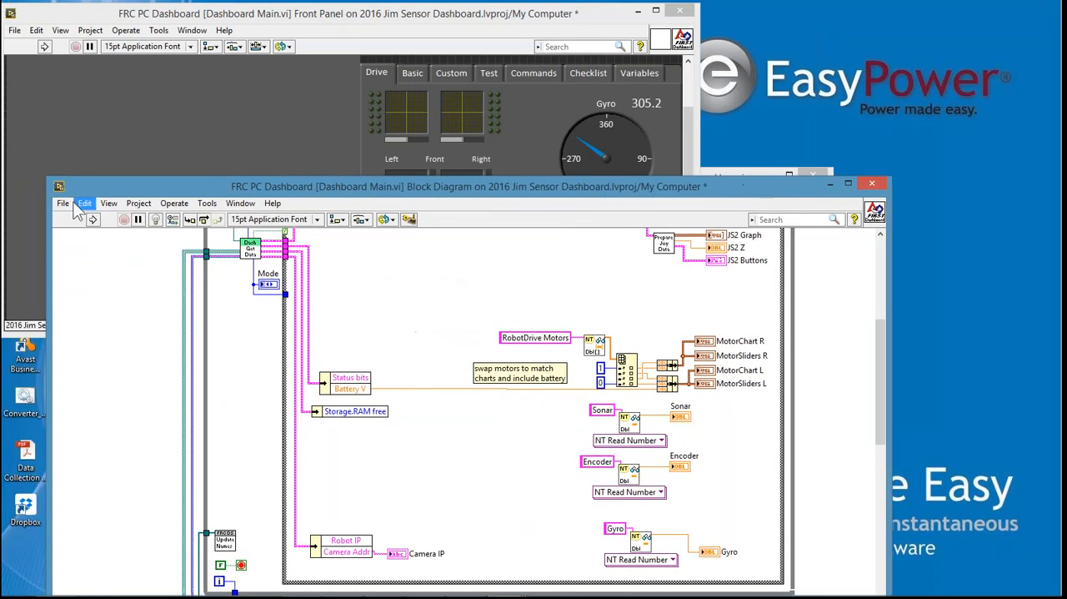
# Save all edited dashboard files and close the block diagram window
pyautogui.click(63, 204)
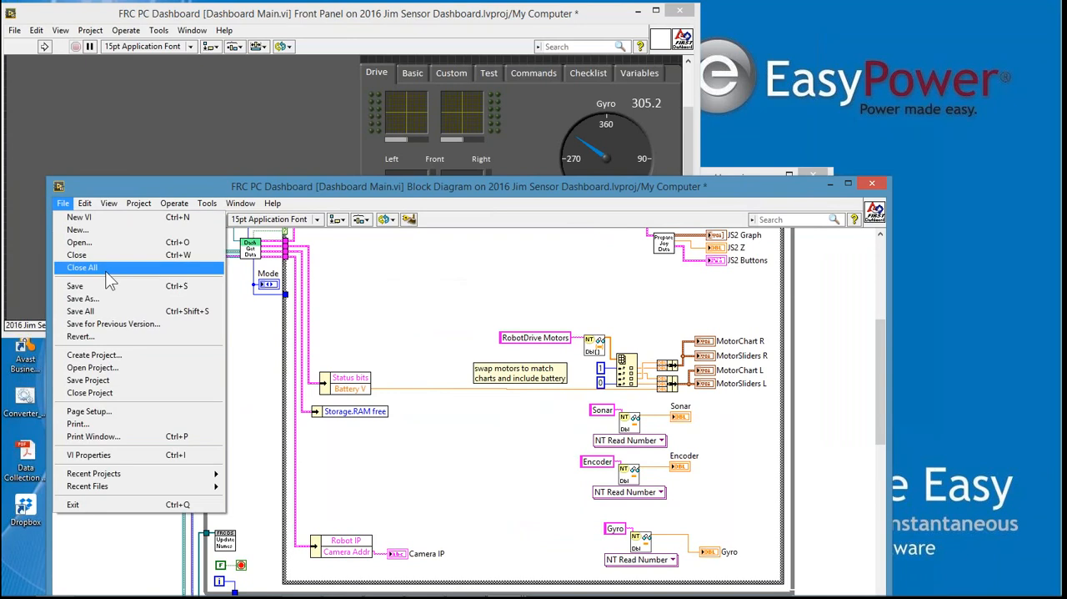
pyautogui.moveTo(83, 310)
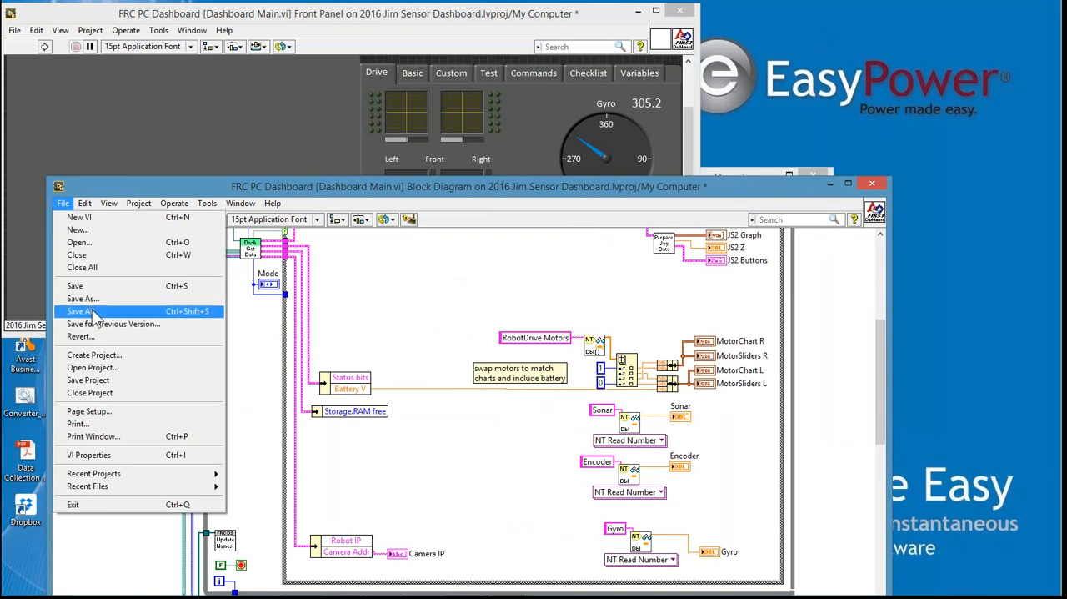
pyautogui.click(82, 310)
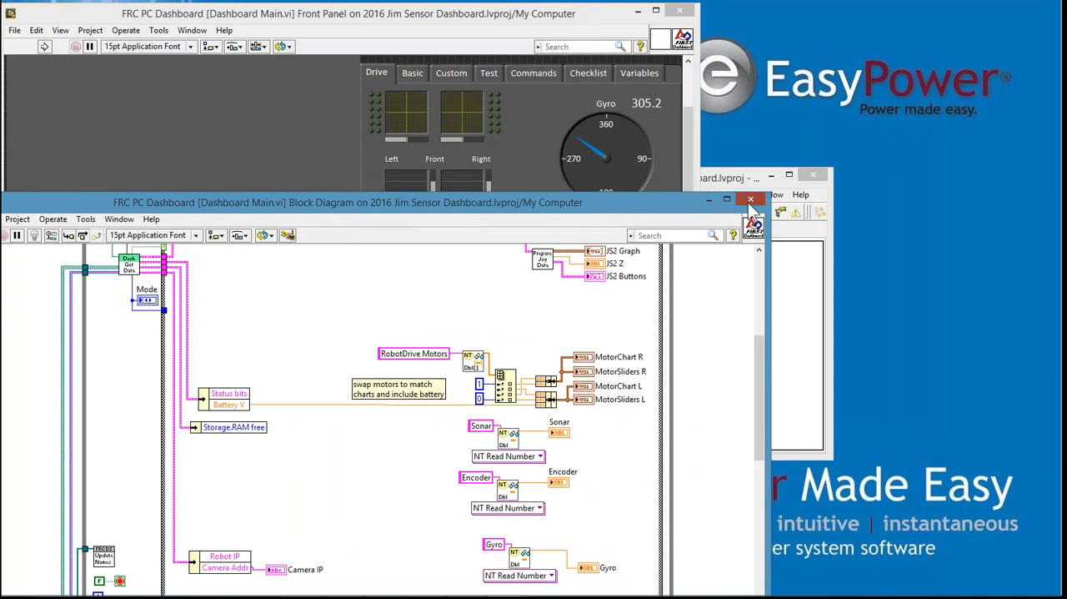
pyautogui.click(750, 199)
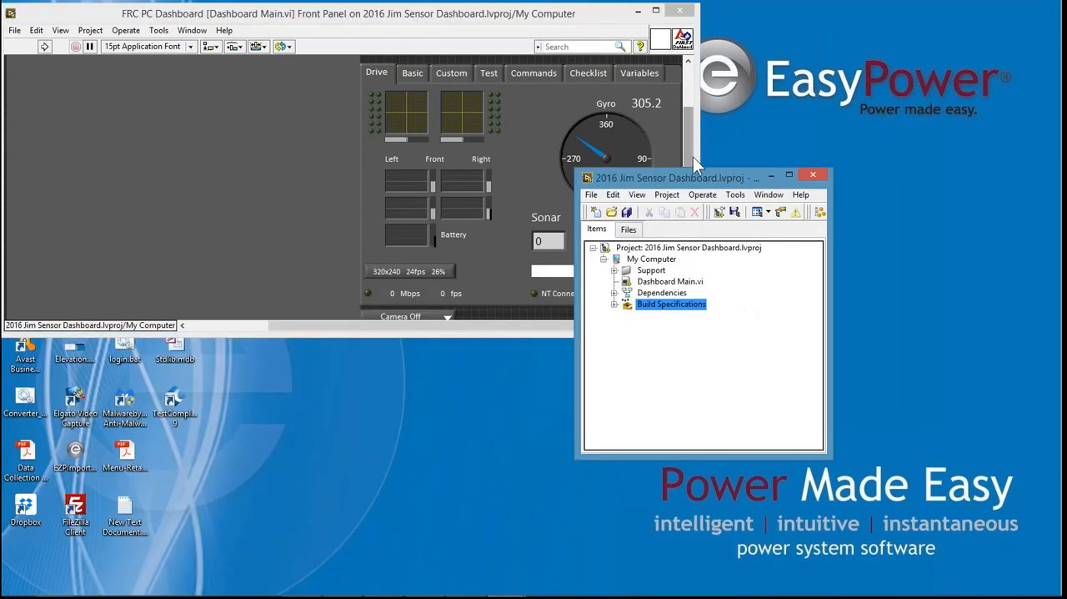
pyautogui.moveTo(676, 190)
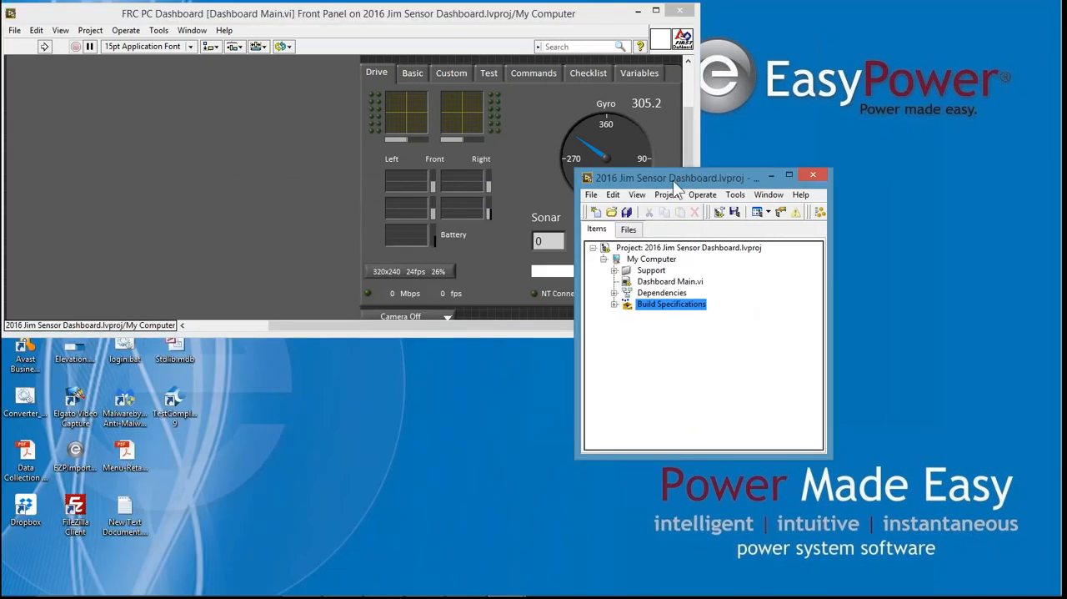
# Expand Build Specifications in the Project Explorer to show the FRC_Dashboard build
pyautogui.click(423, 210)
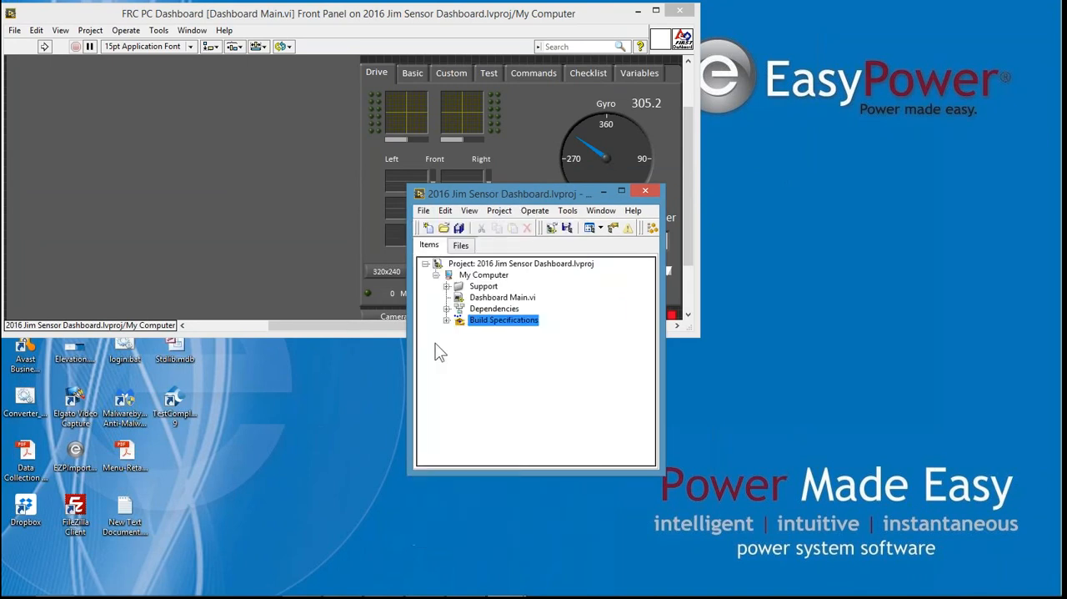
pyautogui.click(447, 320)
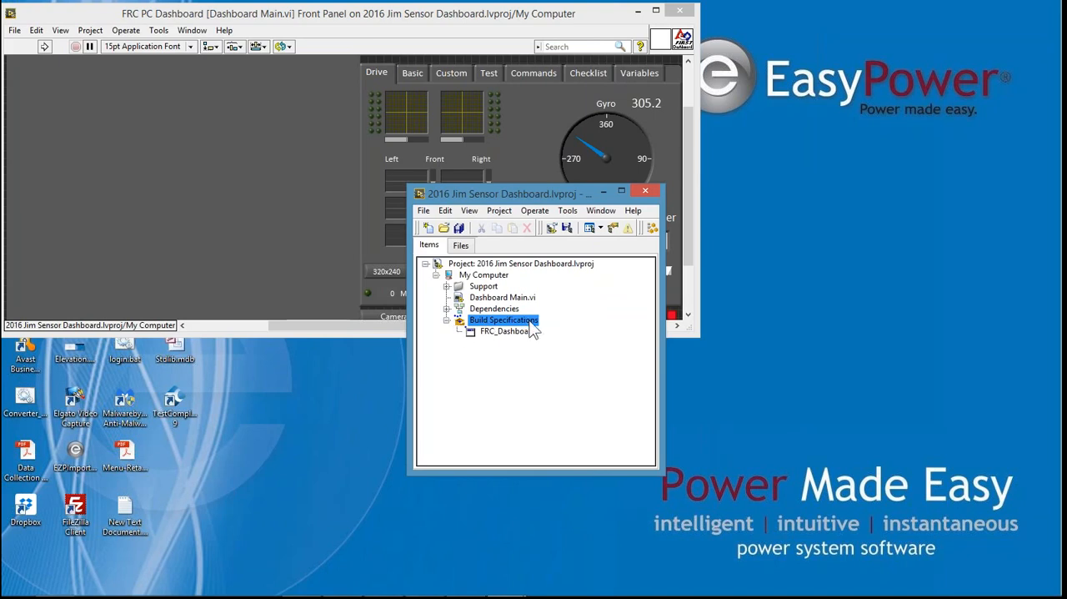
pyautogui.moveTo(474, 333)
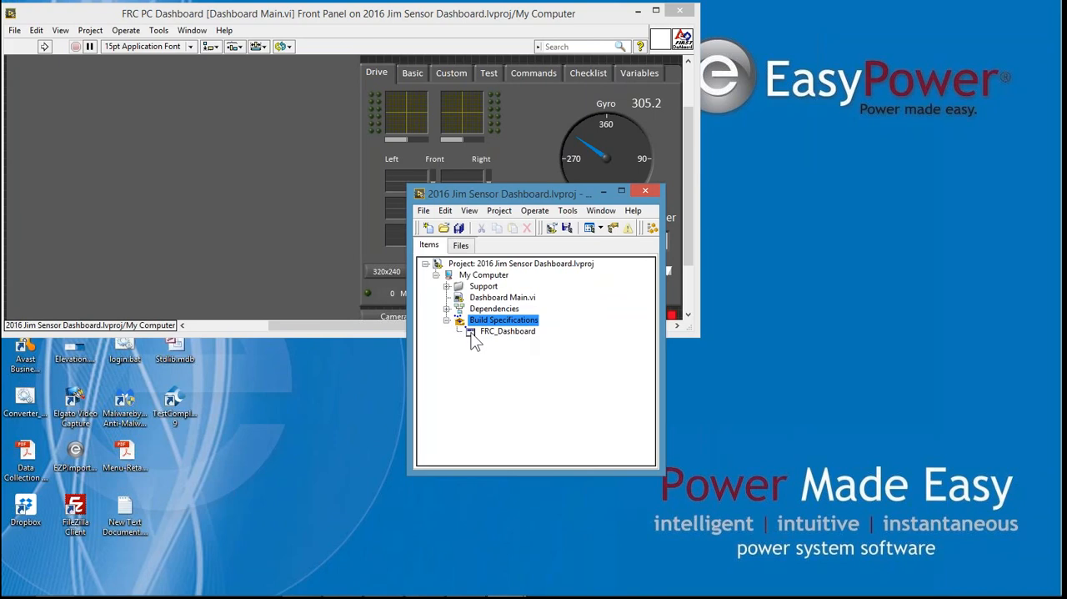
# Build the FRC_Dashboard executable and dismiss the builder notice and completion report
pyautogui.rightClick(507, 330)
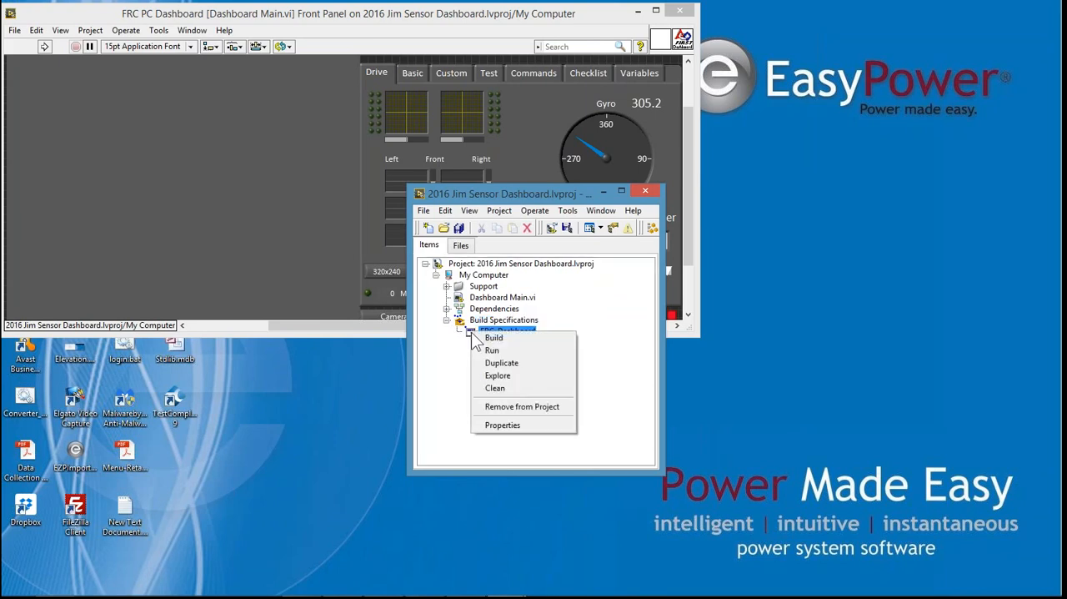
pyautogui.click(493, 337)
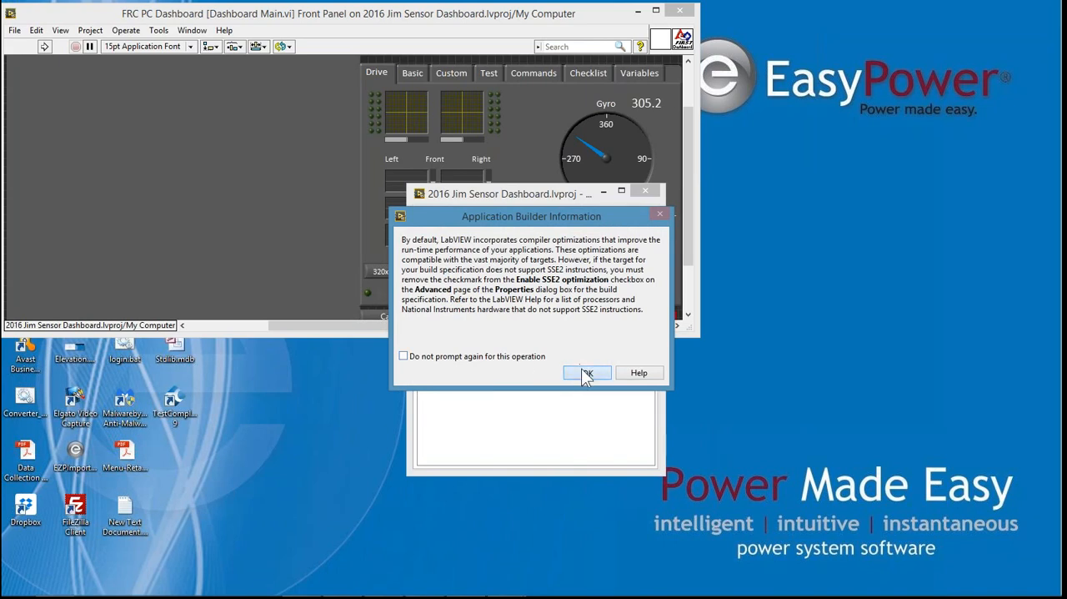
pyautogui.click(587, 374)
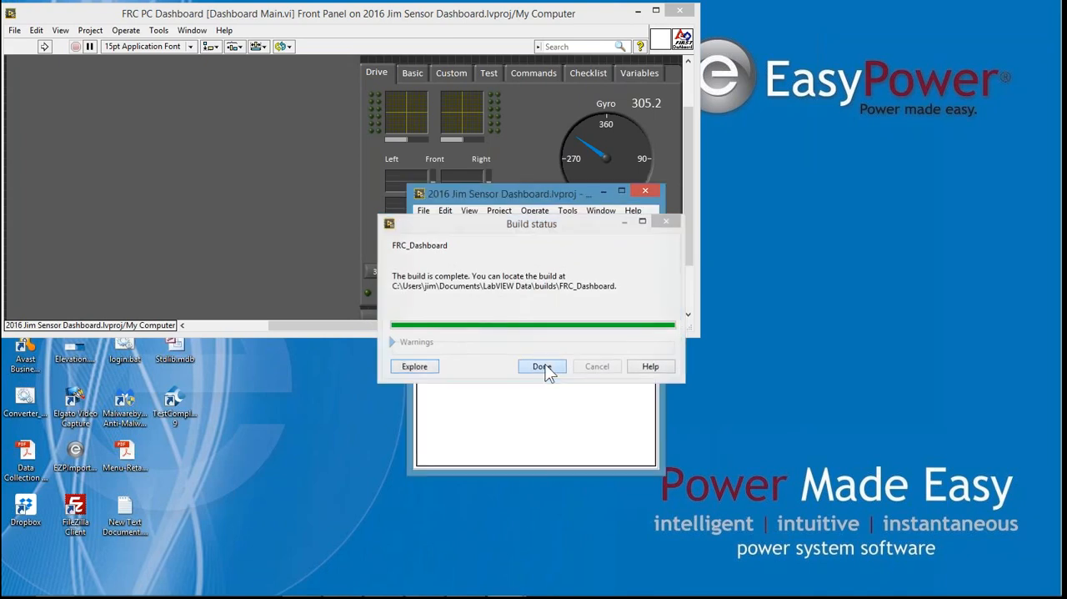
pyautogui.click(542, 367)
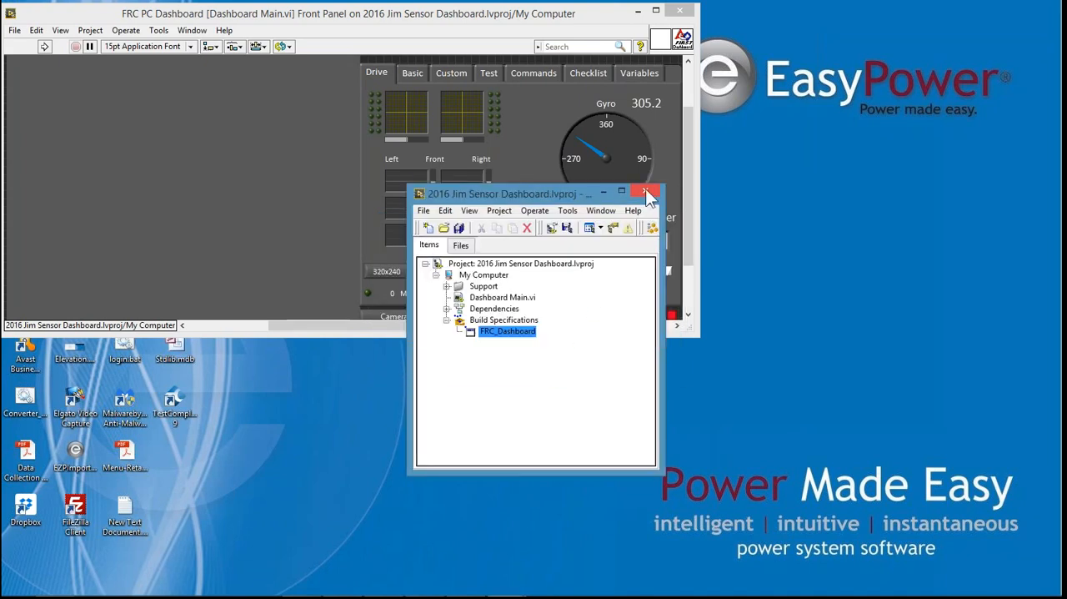
pyautogui.moveTo(587, 127)
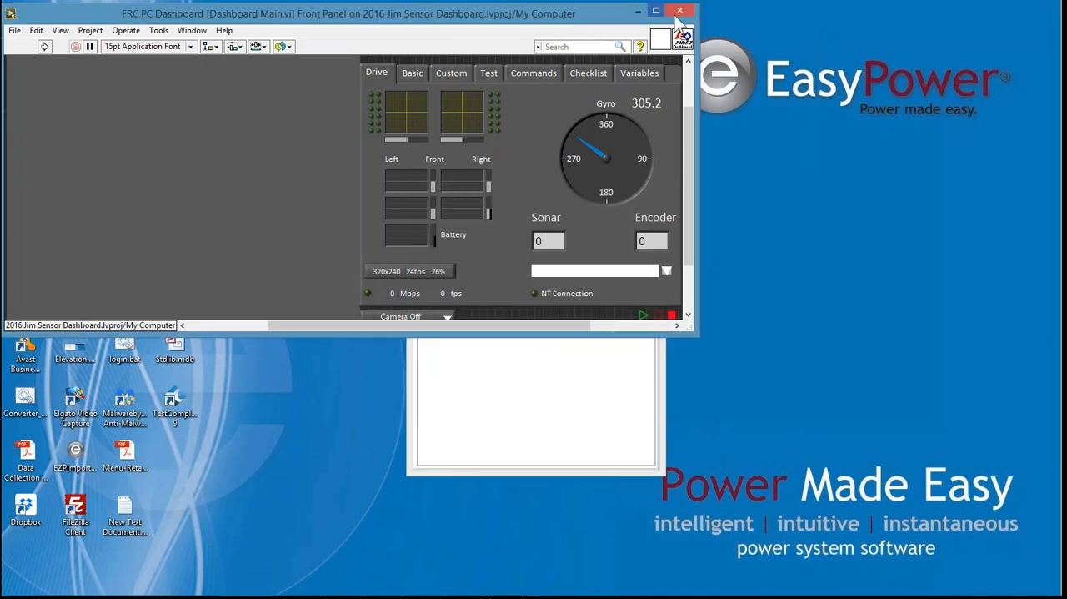
# Close the front panel, launch FRC Driver Station from Start, and dismiss the Avast popup
pyautogui.click(681, 10)
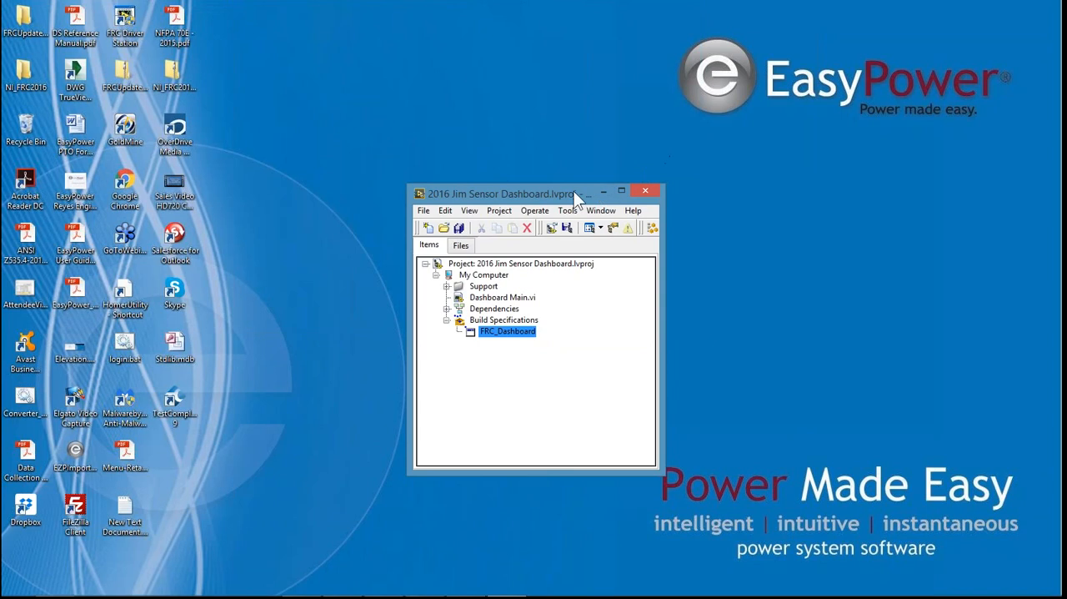
pyautogui.moveTo(507, 193); pyautogui.dragTo(607, 140)
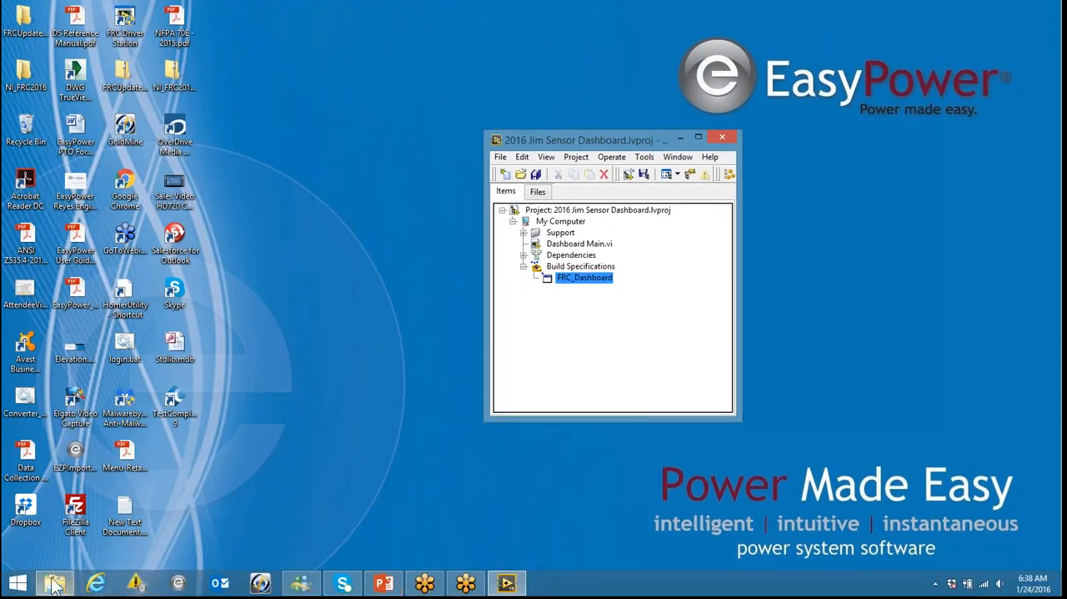
pyautogui.click(15, 582)
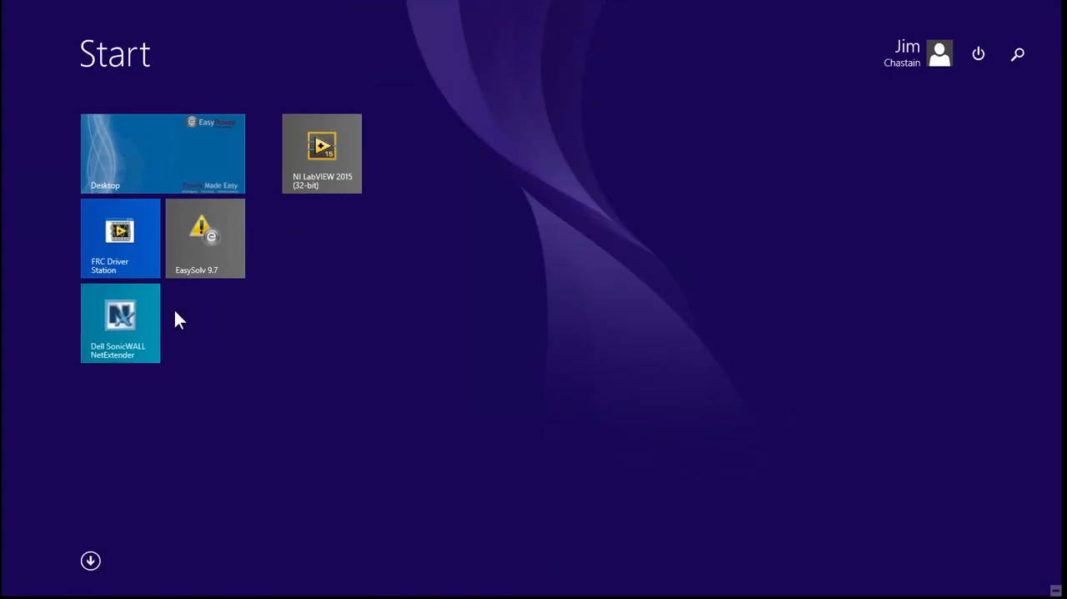
pyautogui.click(163, 154)
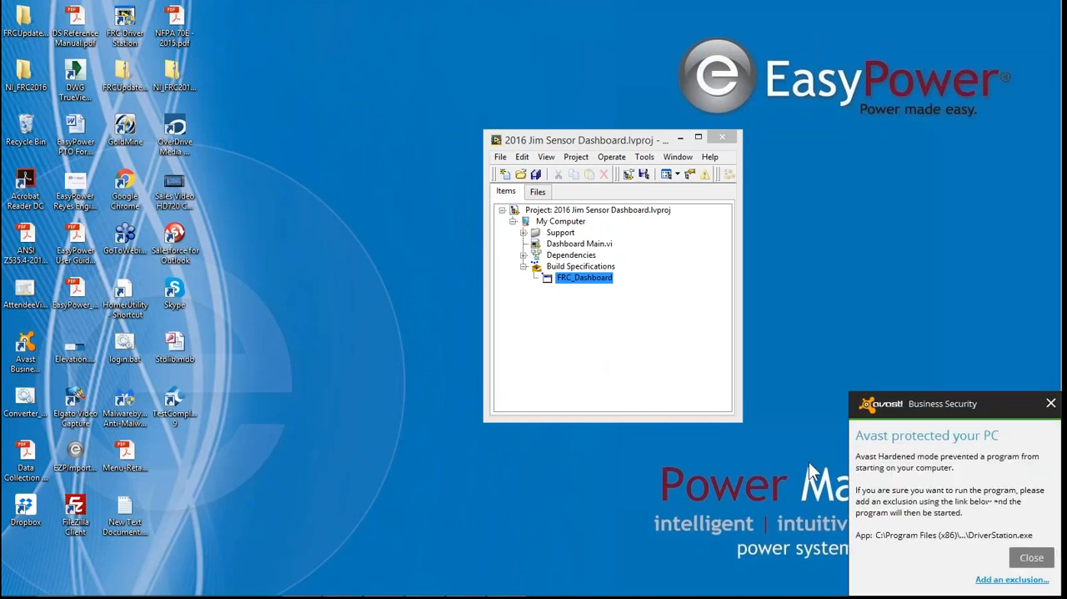
pyautogui.click(1031, 557)
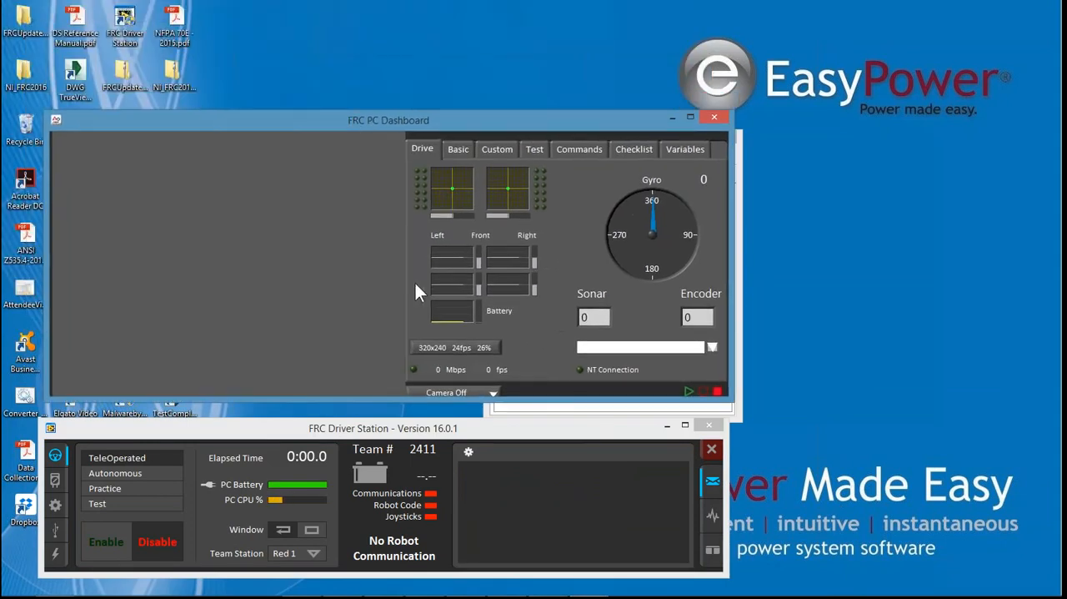
# Keep the dashboard camera off and switch the Driver Station to its Setup page
pyautogui.click(490, 391)
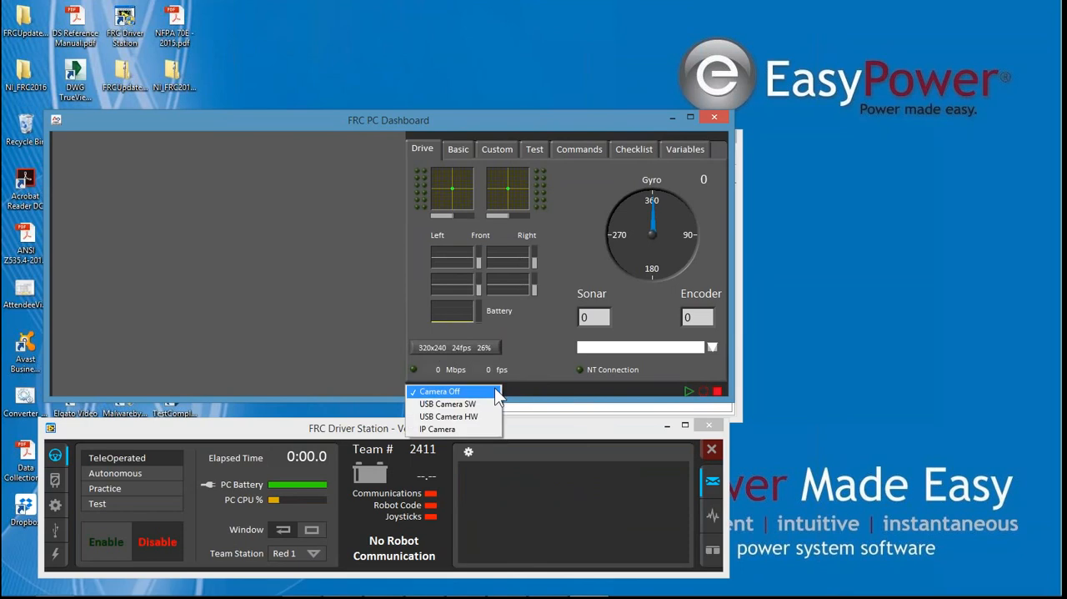
pyautogui.click(441, 390)
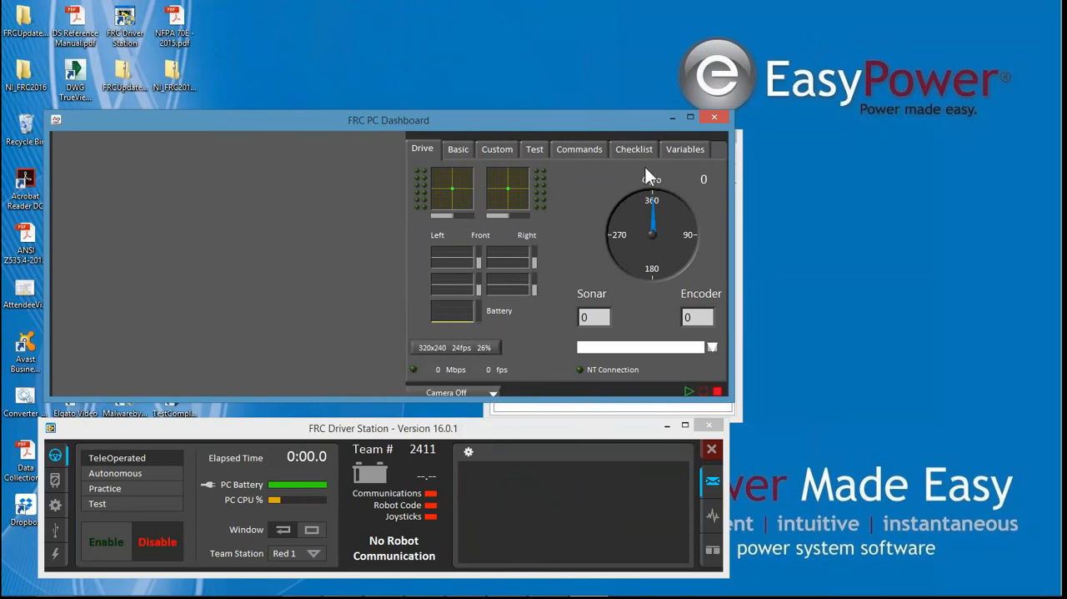
pyautogui.moveTo(608, 302)
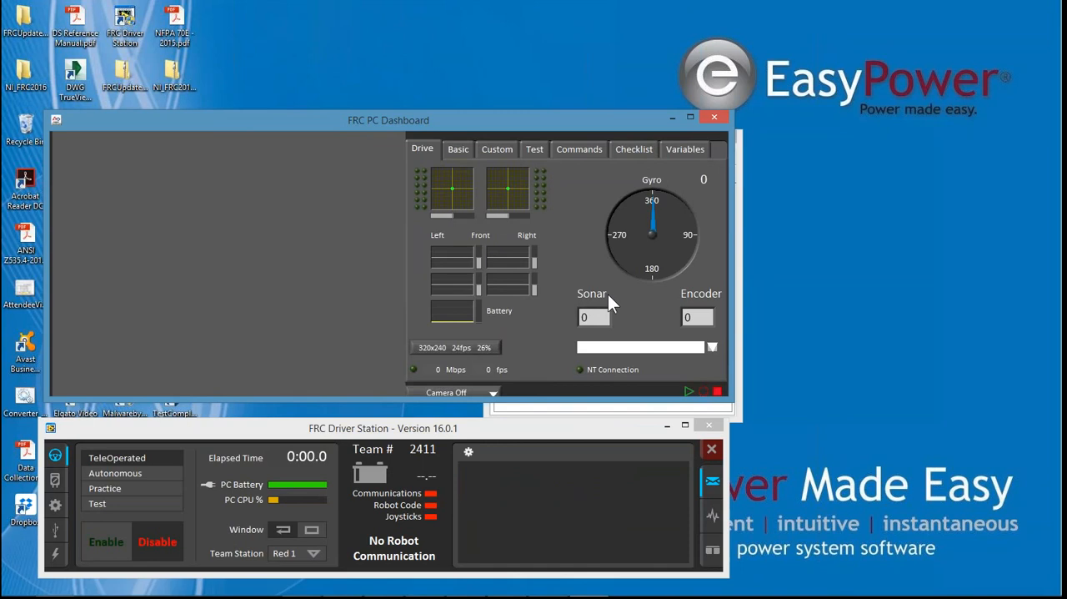
pyautogui.moveTo(399, 407)
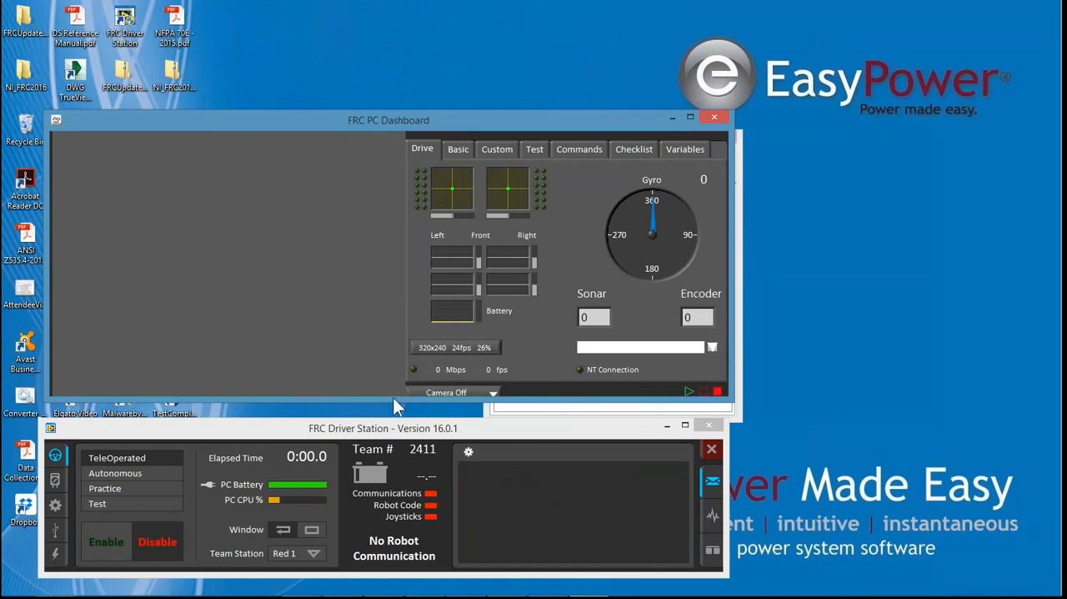
pyautogui.moveTo(53, 509)
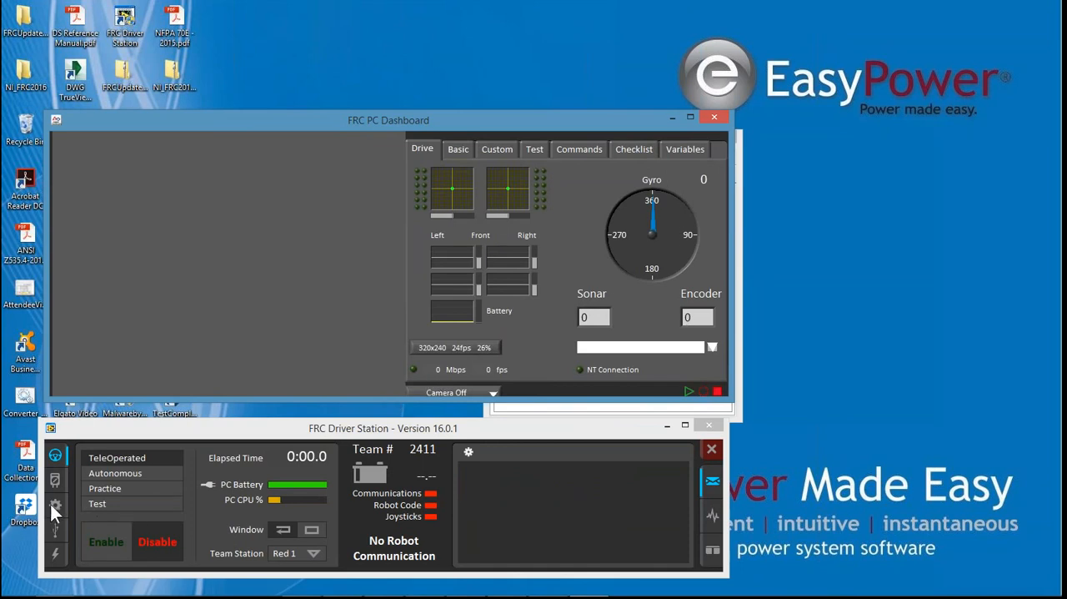
pyautogui.click(56, 503)
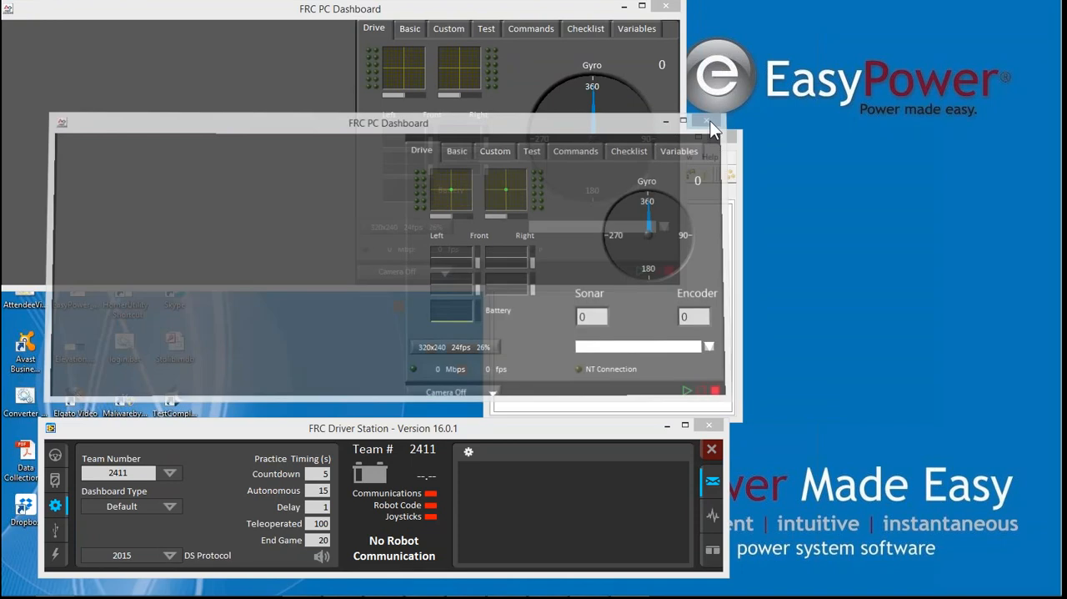
# Close a spare dashboard window, set Dashboard Type to LabVIEW, and keep the camera off
pyautogui.click(710, 123)
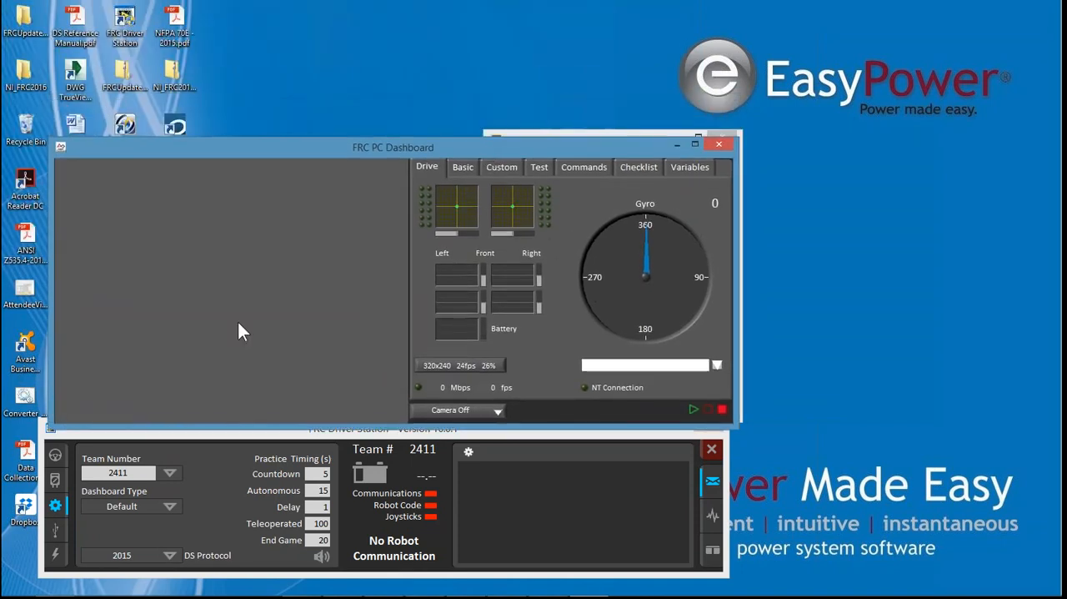
pyautogui.click(170, 507)
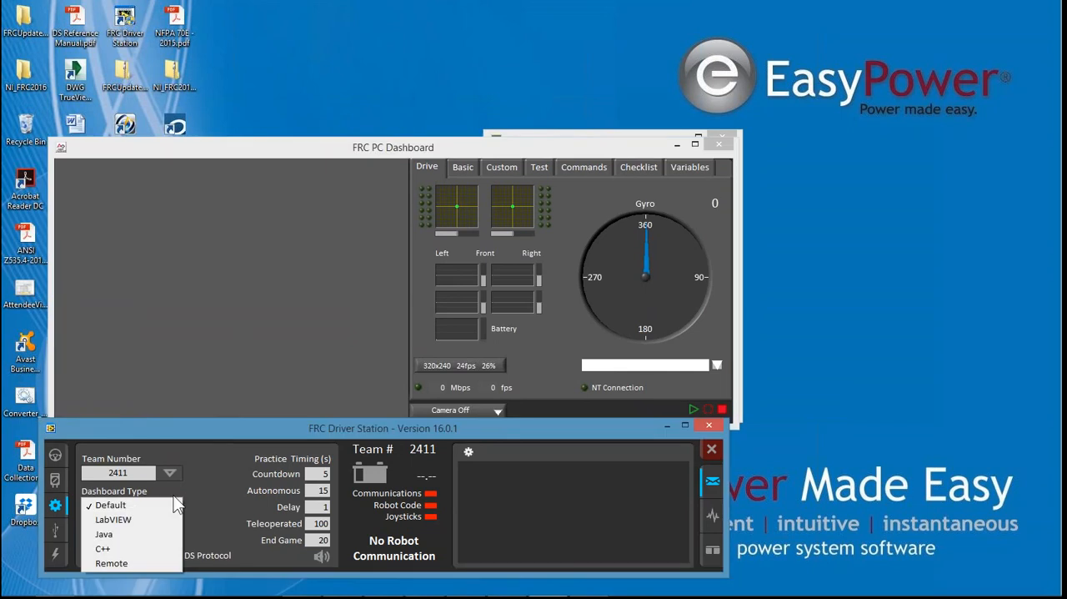
pyautogui.click(114, 520)
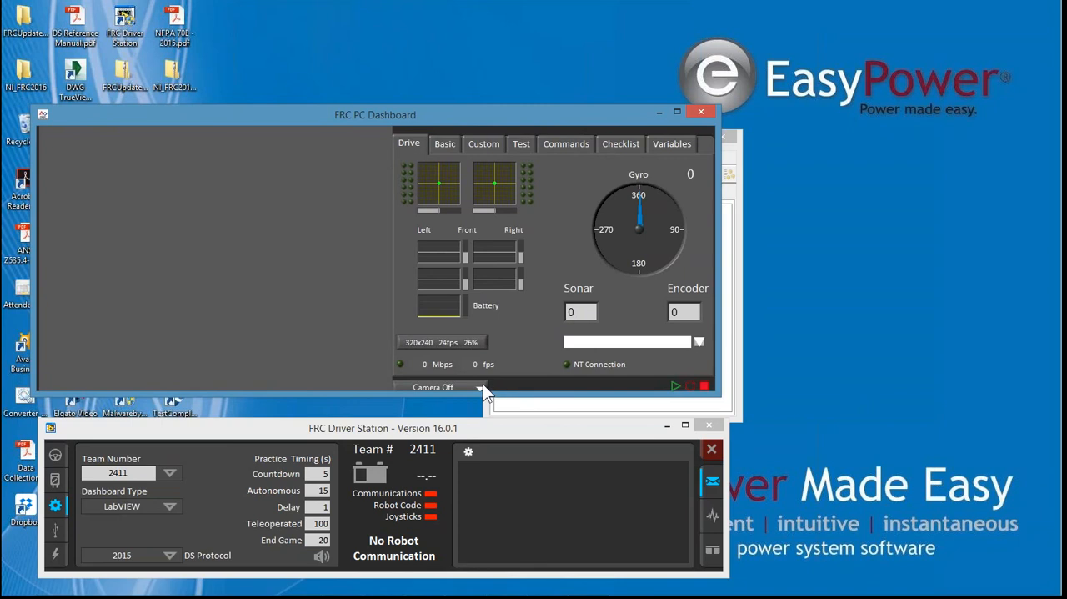
pyautogui.click(477, 386)
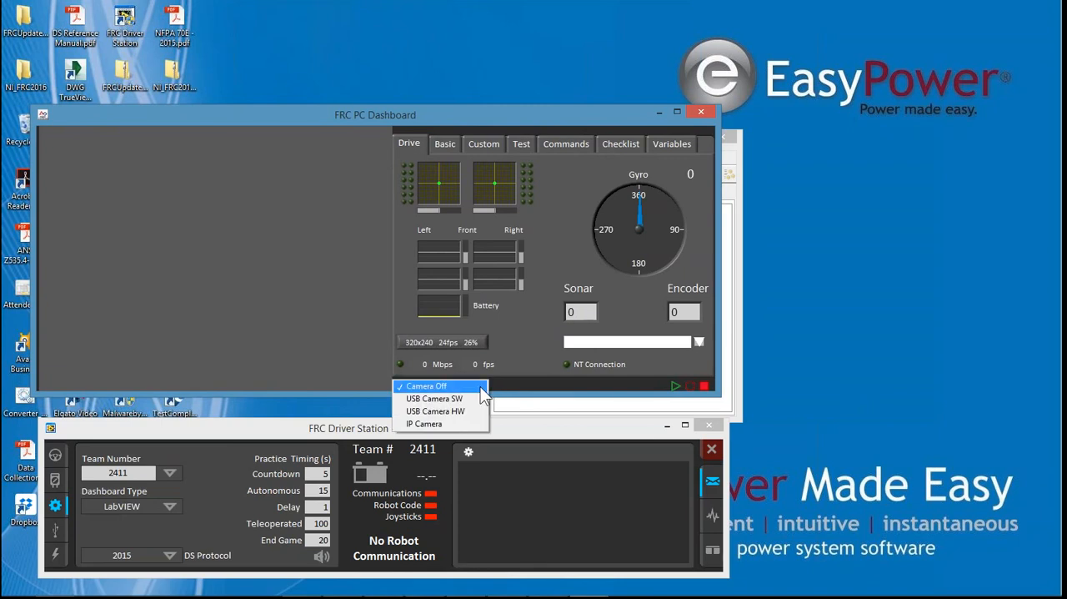
pyautogui.click(425, 385)
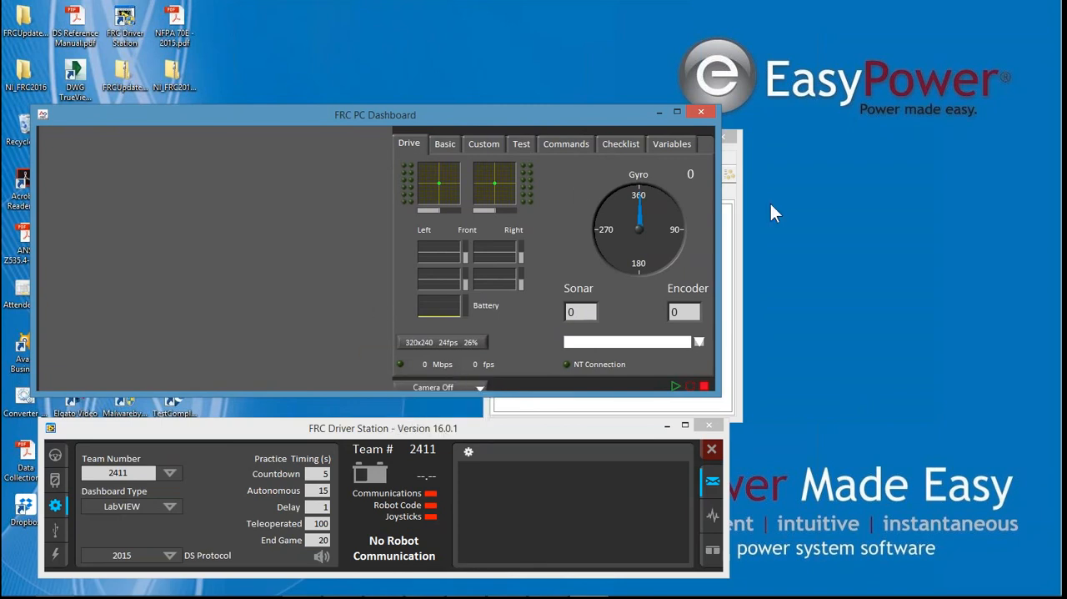
pyautogui.moveTo(919, 374)
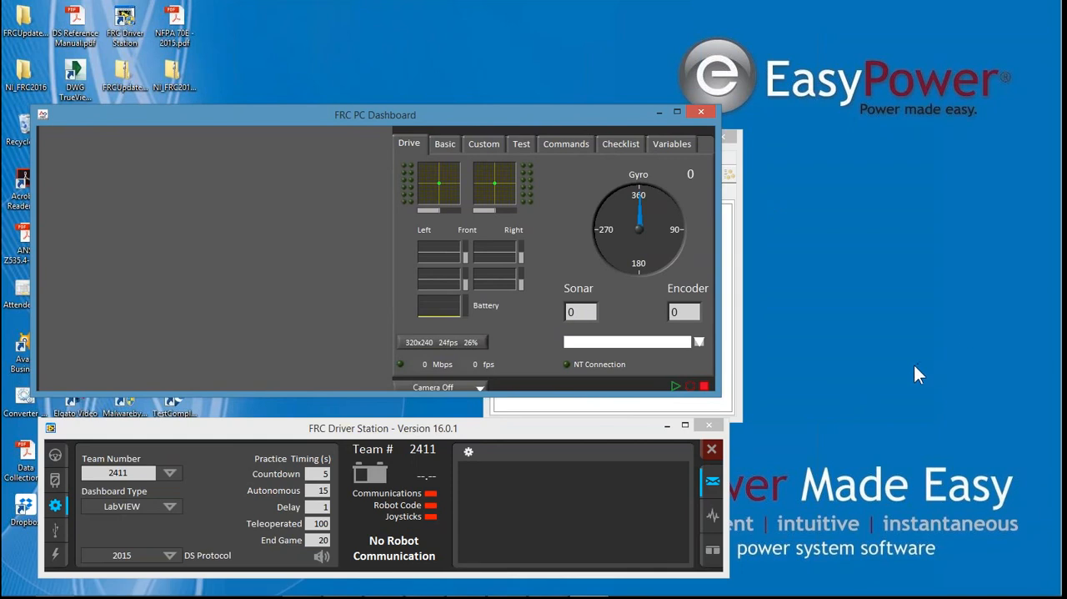